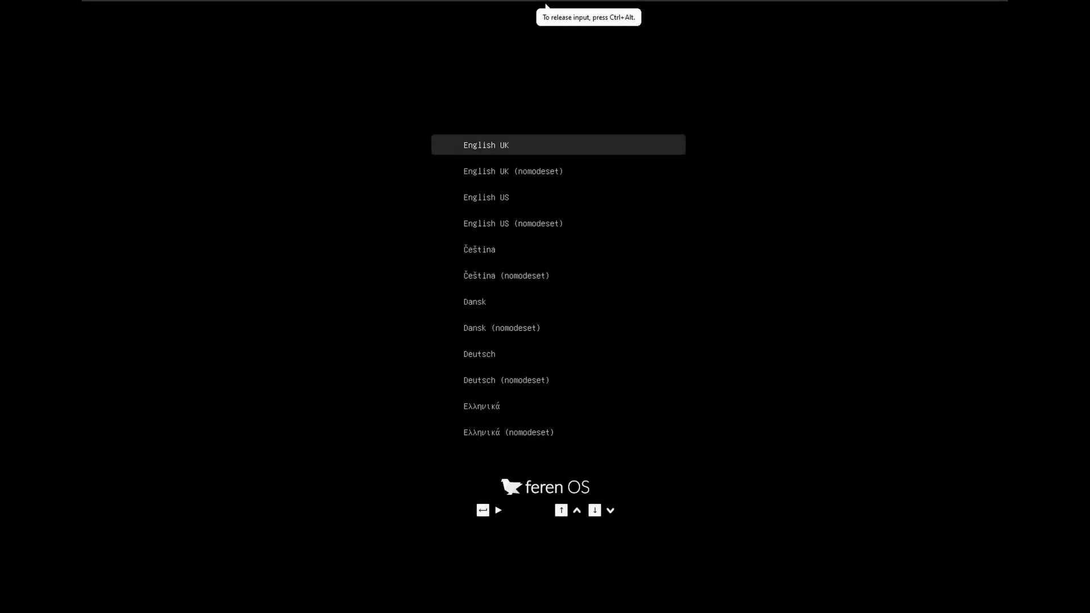
# Start the live session in English UK from the boot menu.
pyautogui.press('Return')
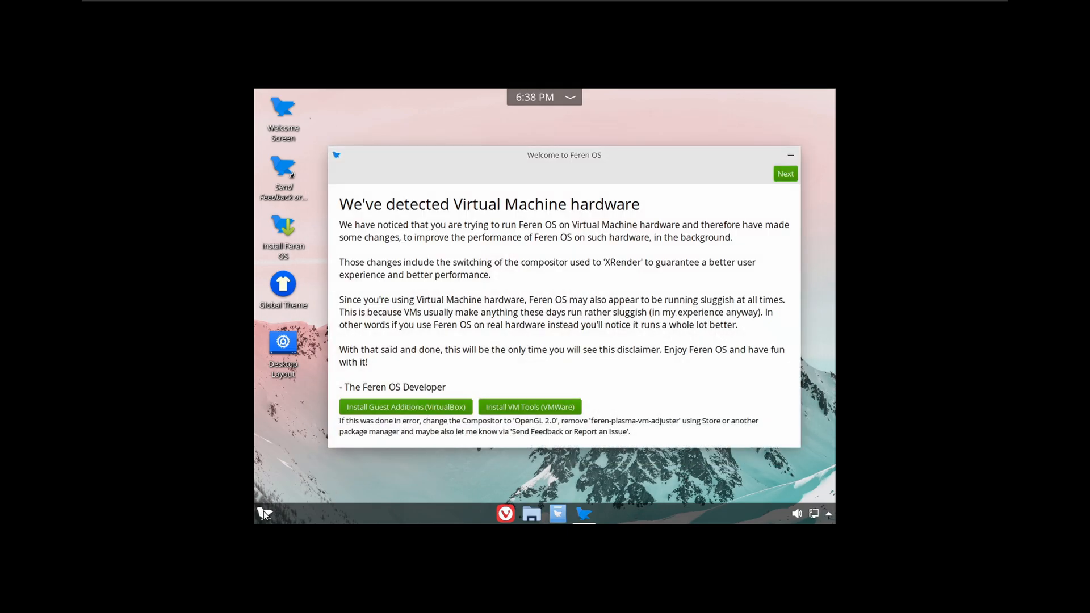
# Change the display resolution from 1024x768 to 1920x1200 (16:10) in Display Configuration and apply it.
pyautogui.click(264, 513)
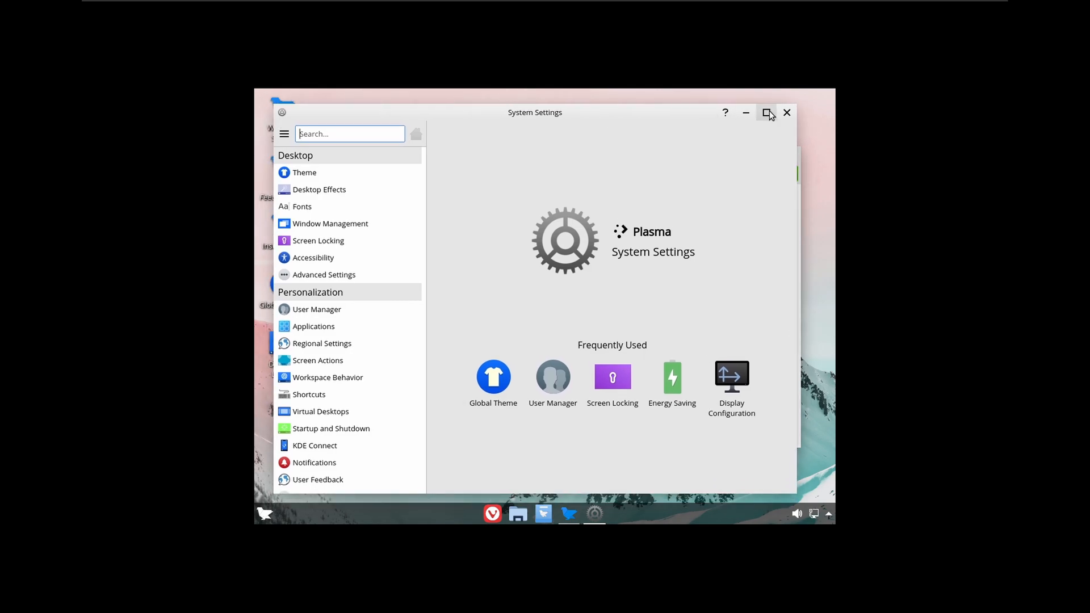
pyautogui.moveTo(785, 112)
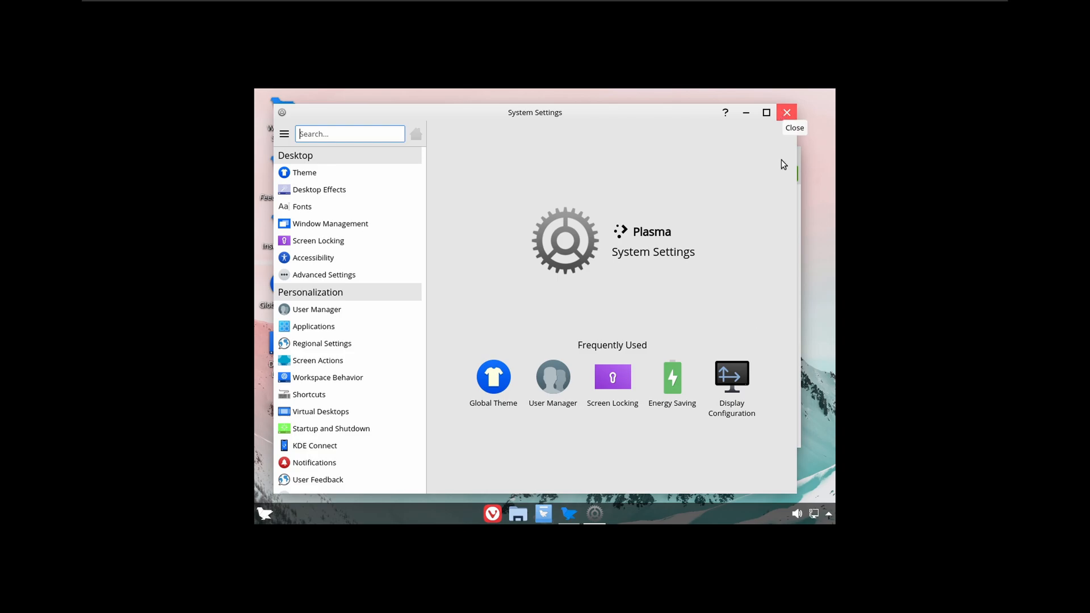
pyautogui.click(730, 376)
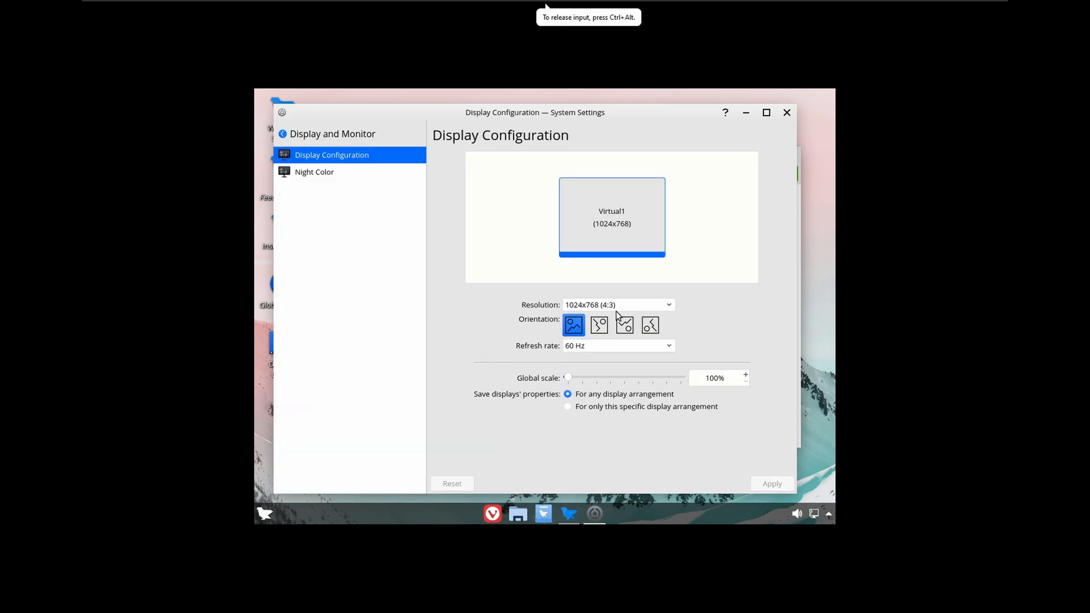
pyautogui.click(616, 304)
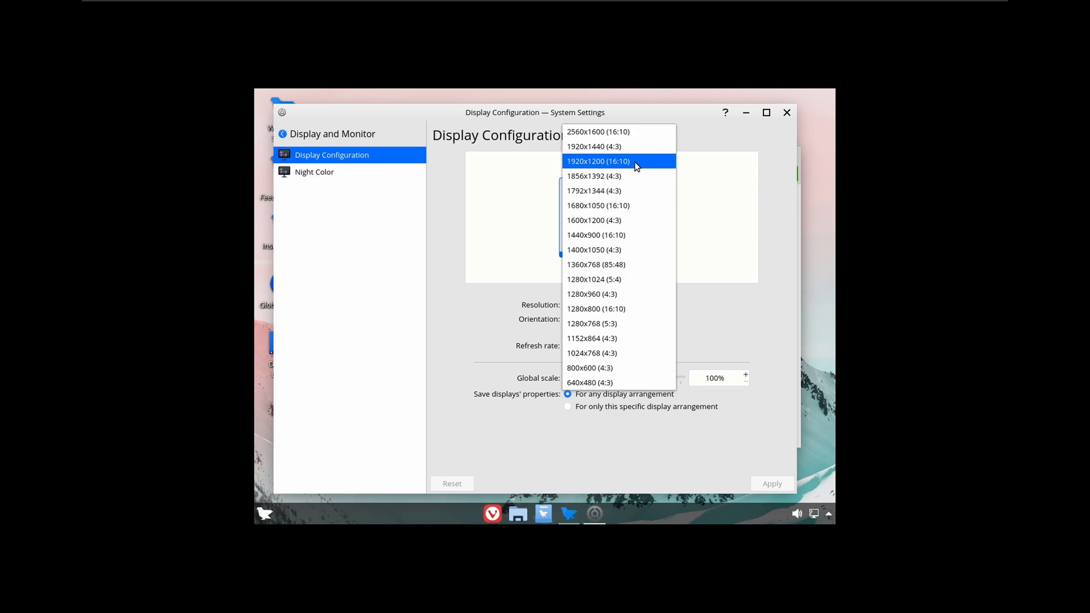
pyautogui.click(598, 161)
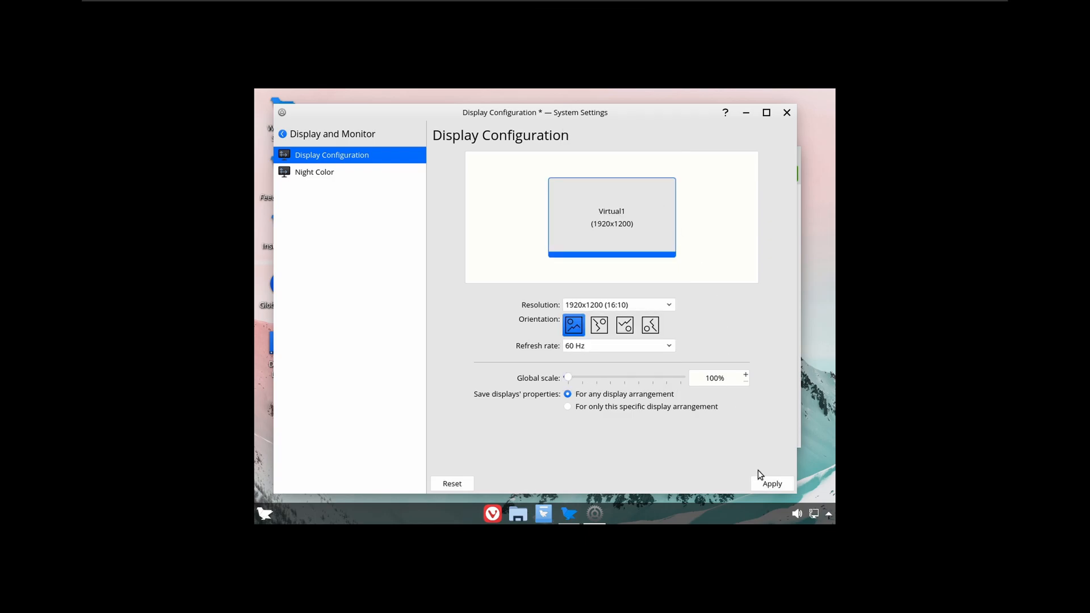
pyautogui.click(771, 484)
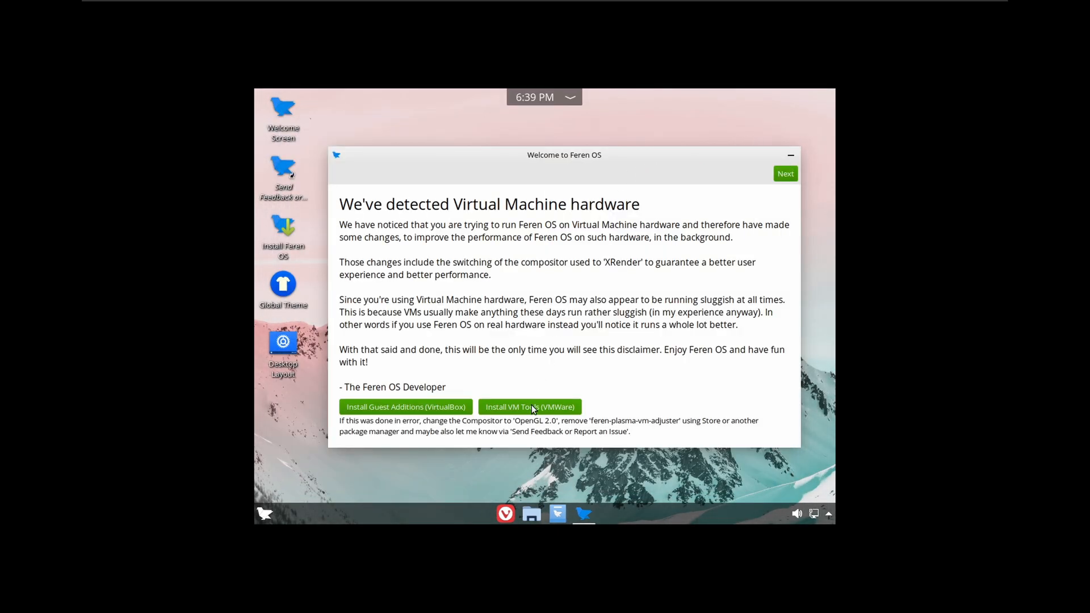
pyautogui.moveTo(526, 412)
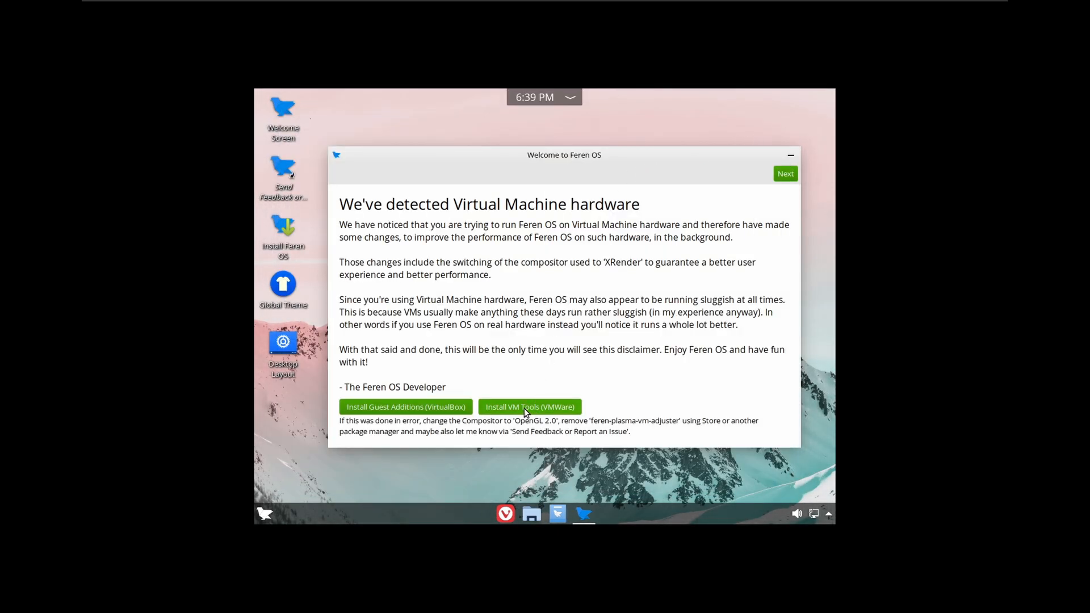
pyautogui.moveTo(584, 381)
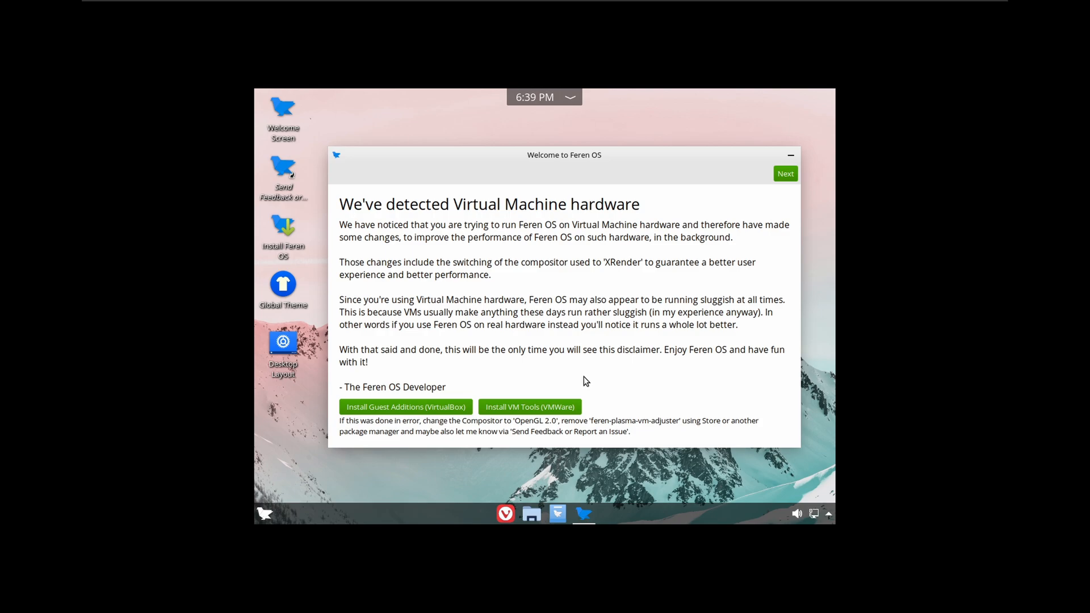
pyautogui.moveTo(587, 398)
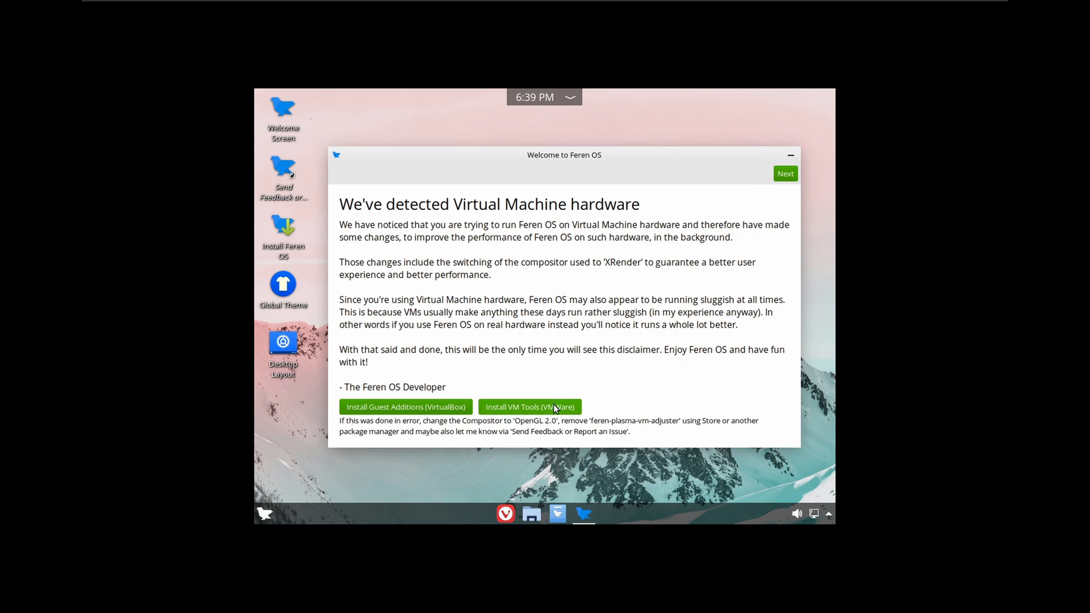
# Close the virtual machine hardware notice without installing VM tools.
pyautogui.click(528, 406)
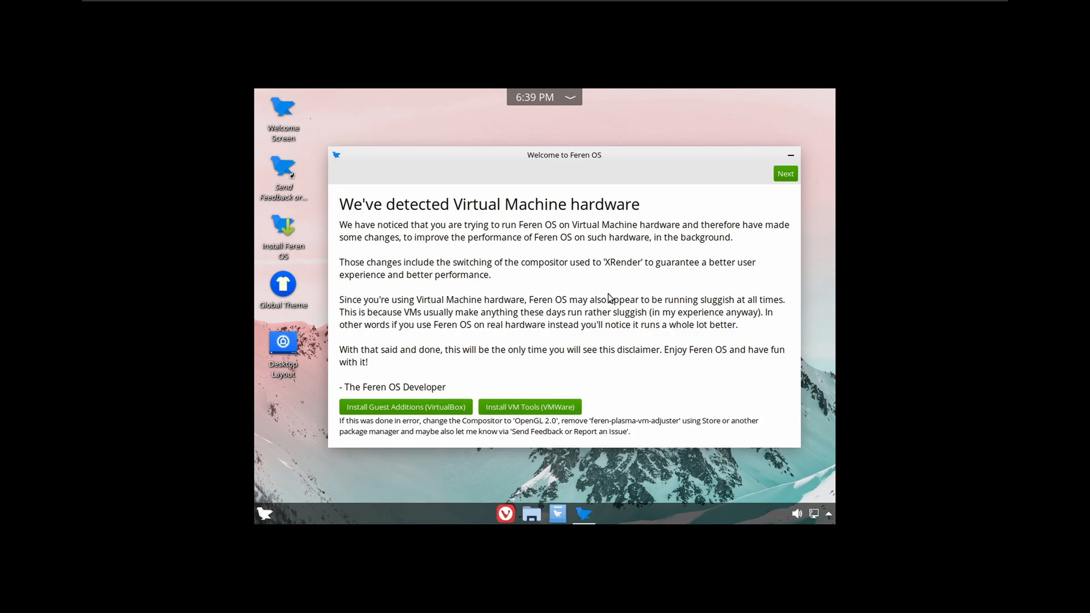
pyautogui.click(790, 154)
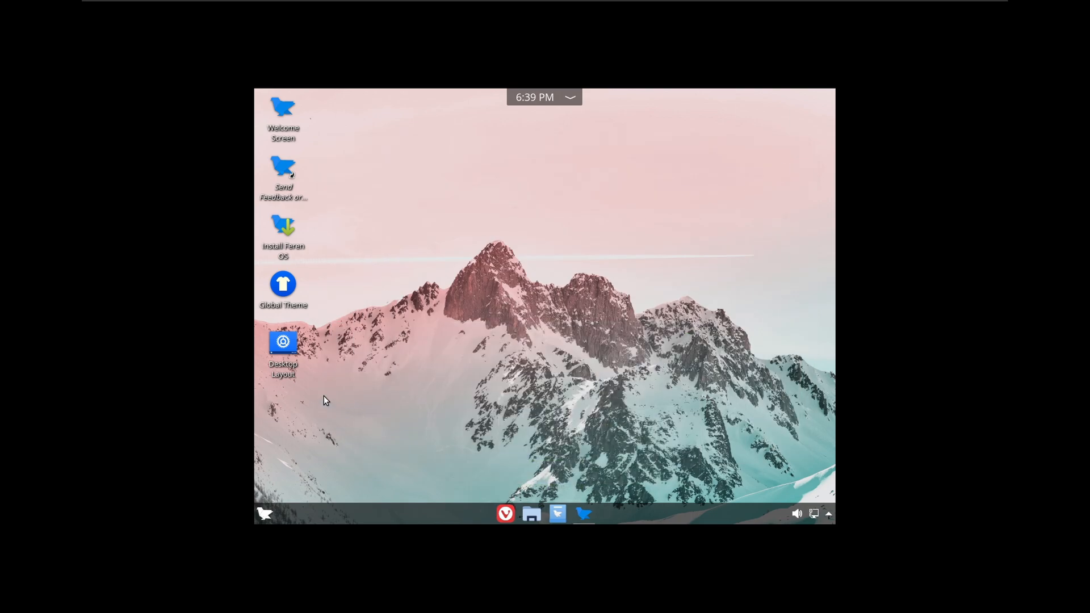
pyautogui.moveTo(288, 240)
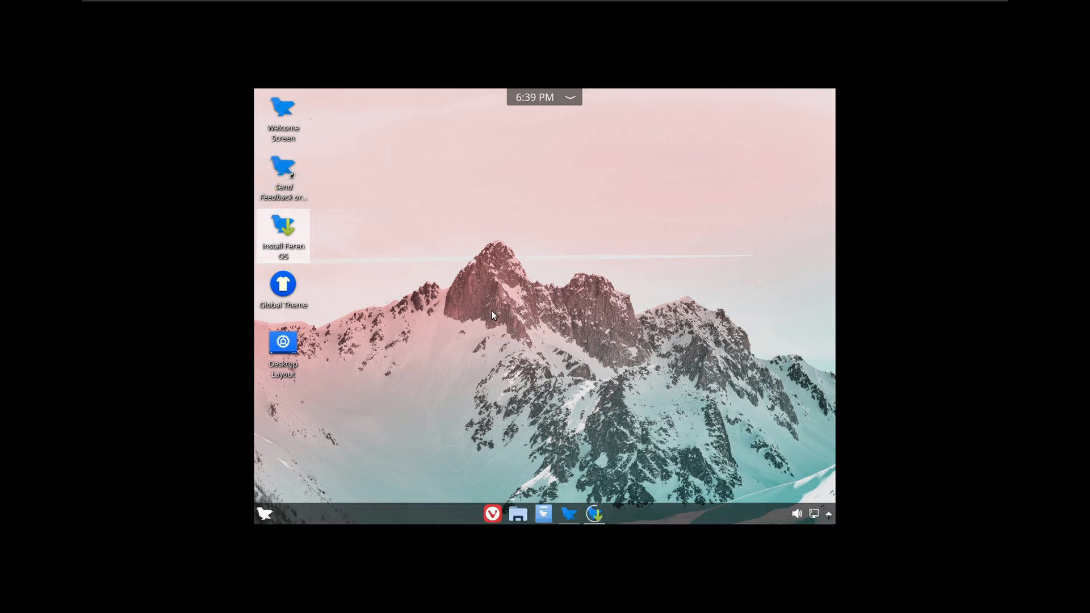
# Launch the installer and set the time zone to Halifax on the map.
pyautogui.doubleClick(283, 235)
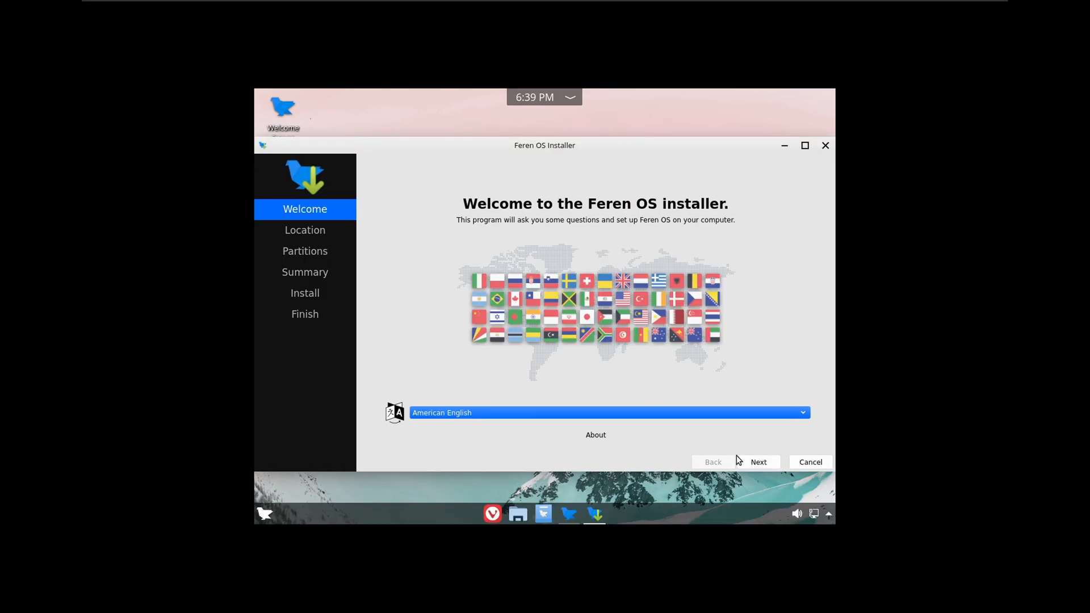
pyautogui.click(758, 463)
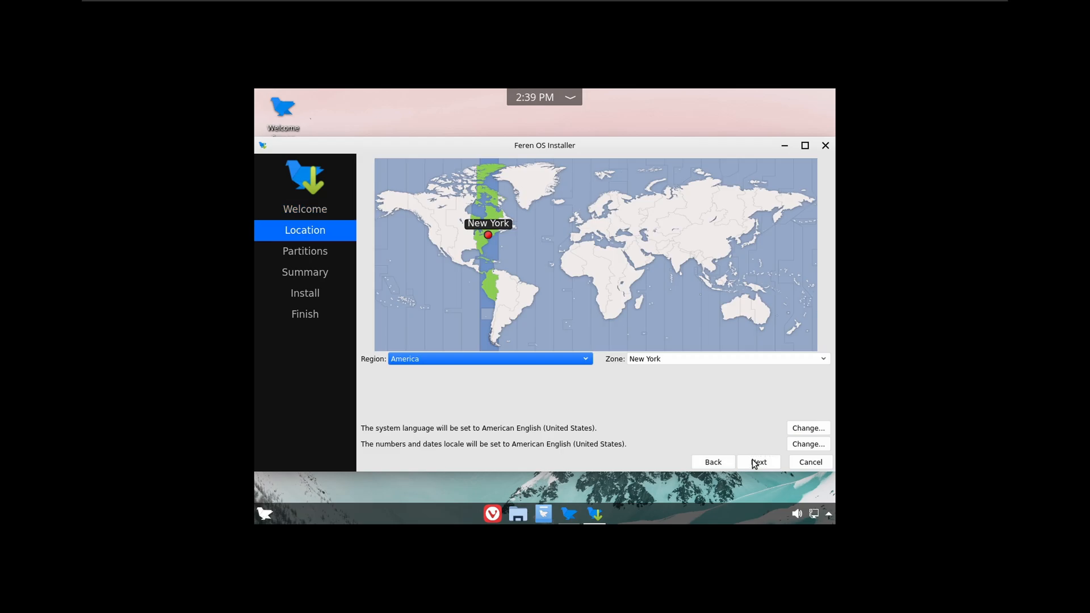
pyautogui.click(506, 229)
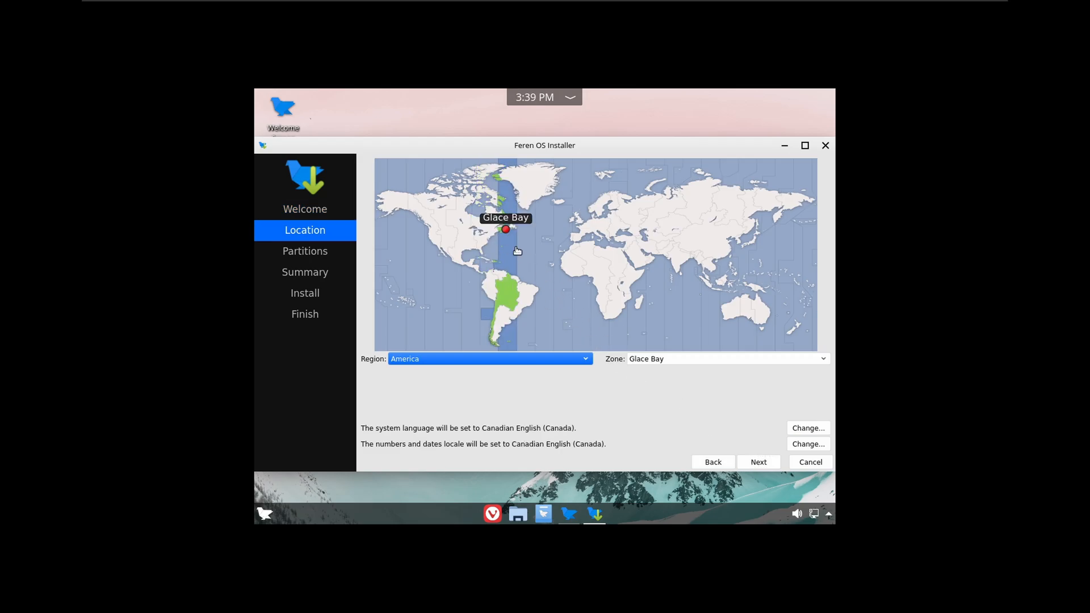
pyautogui.click(502, 232)
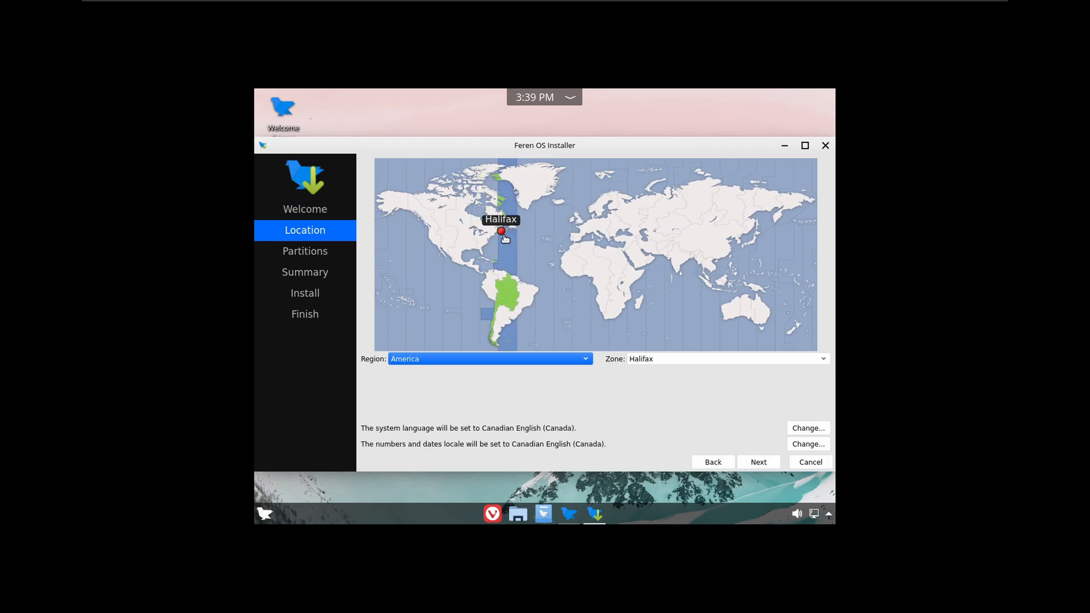
# Choose to erase the whole 50 GB disk and start the installation.
pyautogui.click(758, 462)
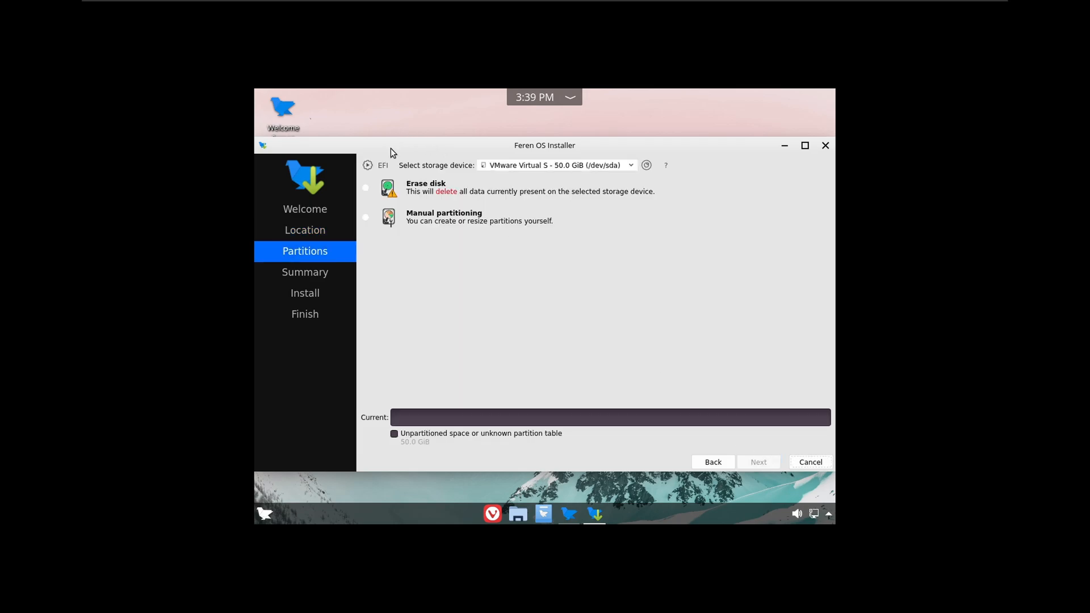
pyautogui.click(366, 187)
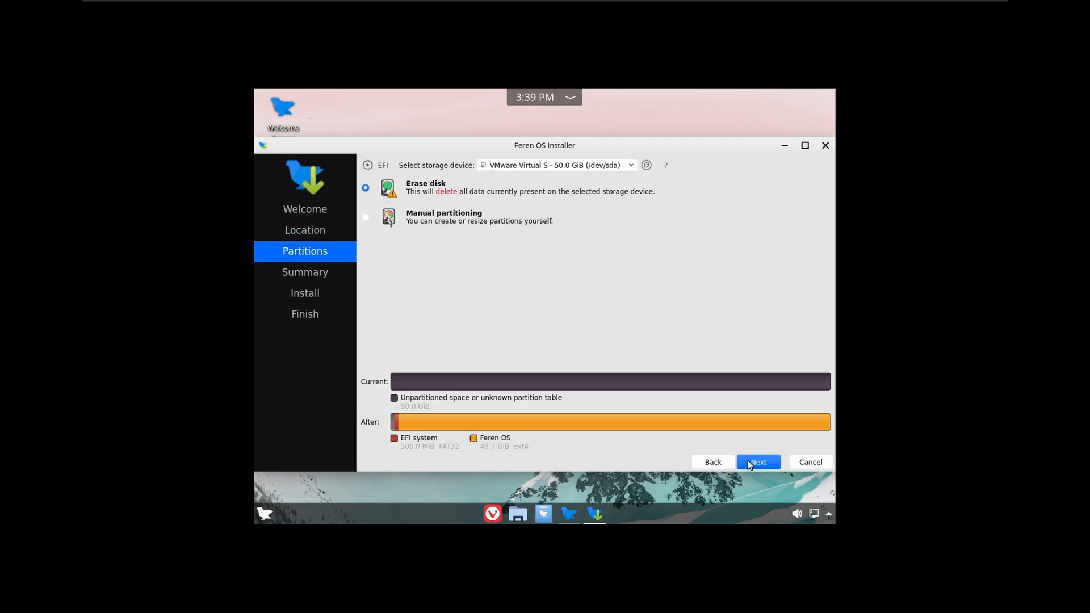
pyautogui.click(758, 462)
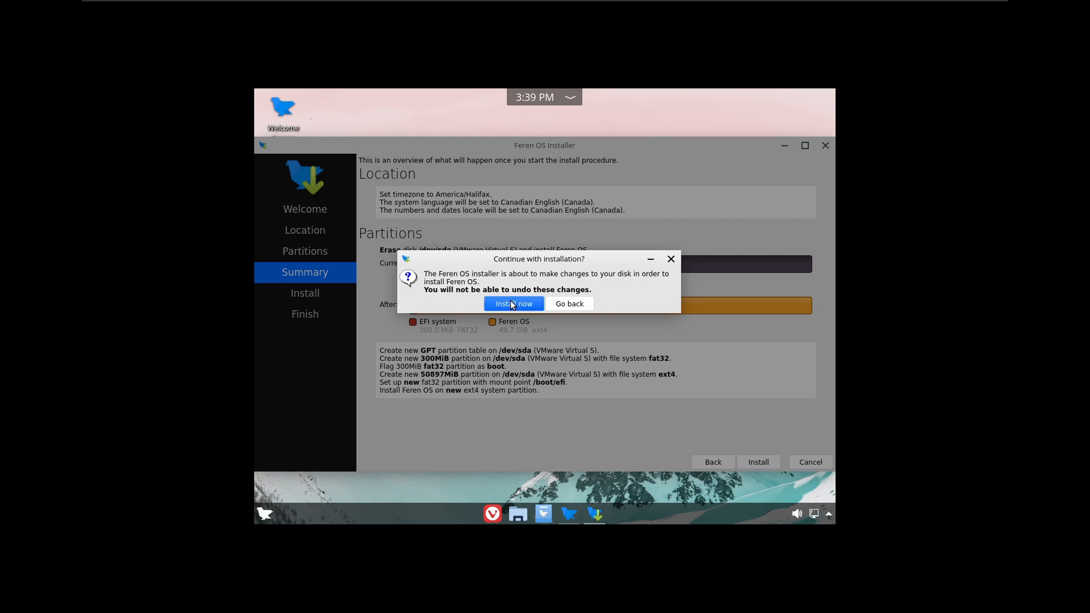
pyautogui.click(513, 304)
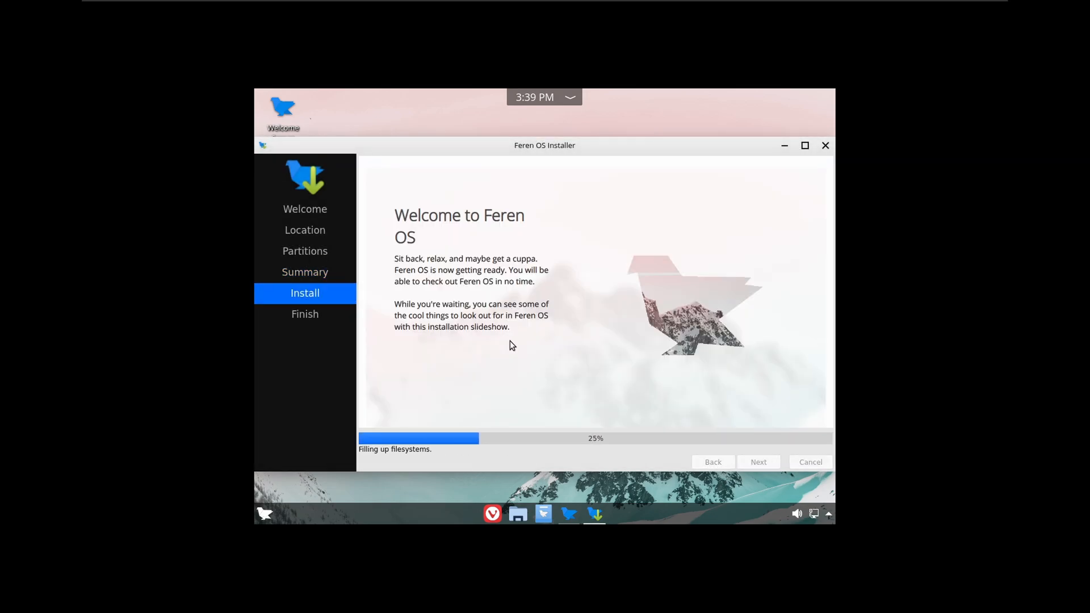
pyautogui.moveTo(468, 342)
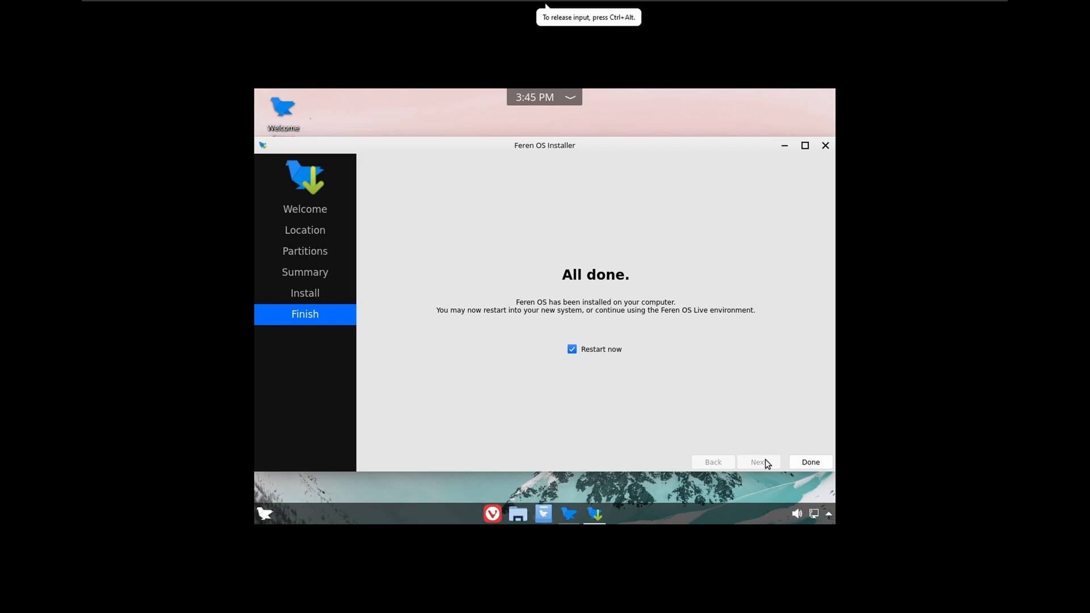
# Finish the installer with Done, then cancel the pending shutdown countdown.
pyautogui.click(810, 462)
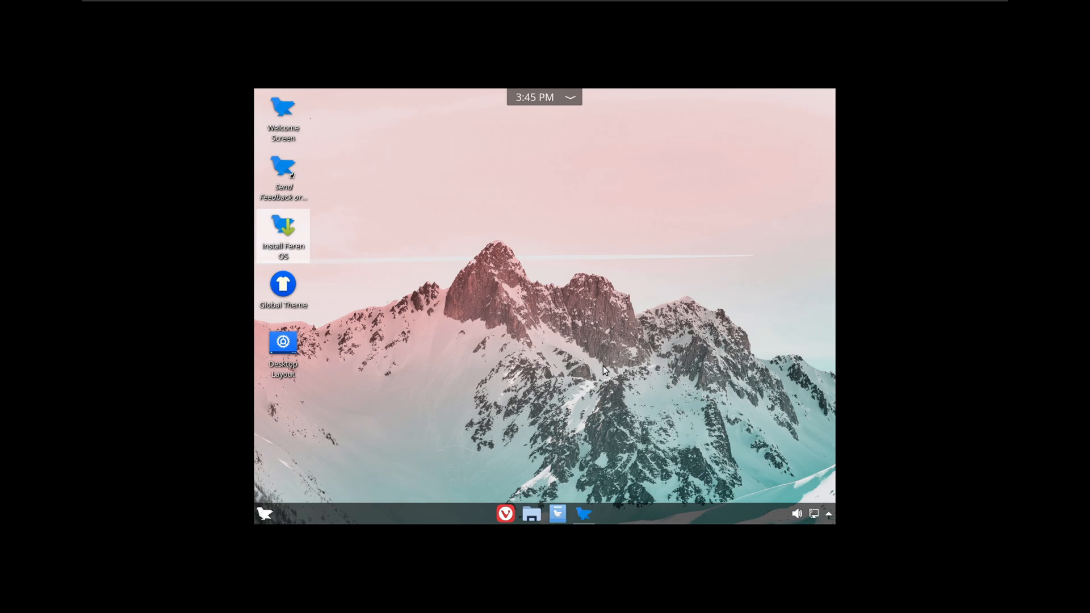
pyautogui.moveTo(185, 560)
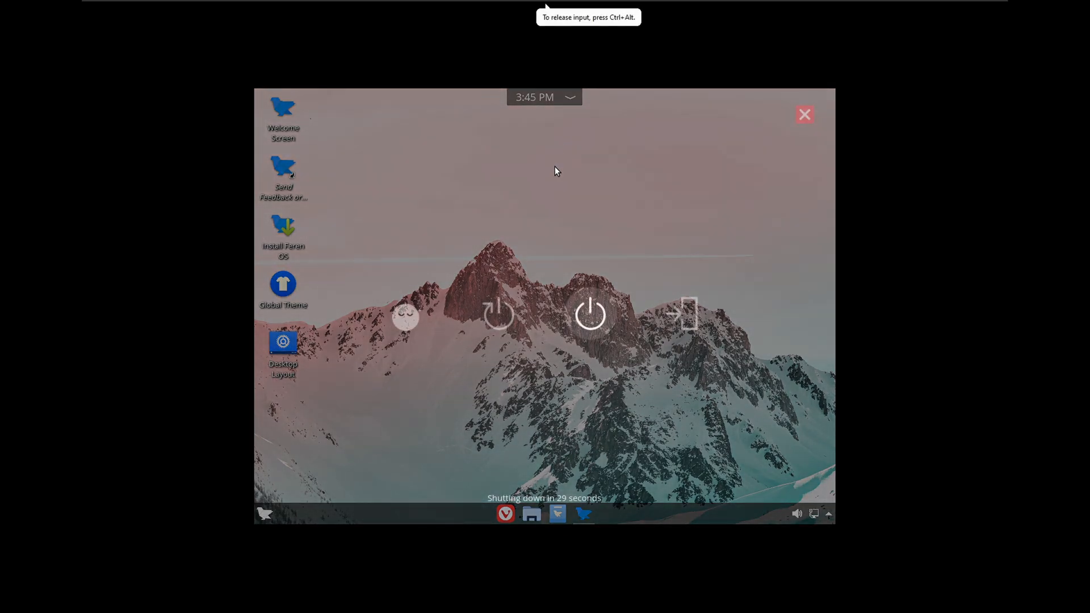
pyautogui.click(804, 114)
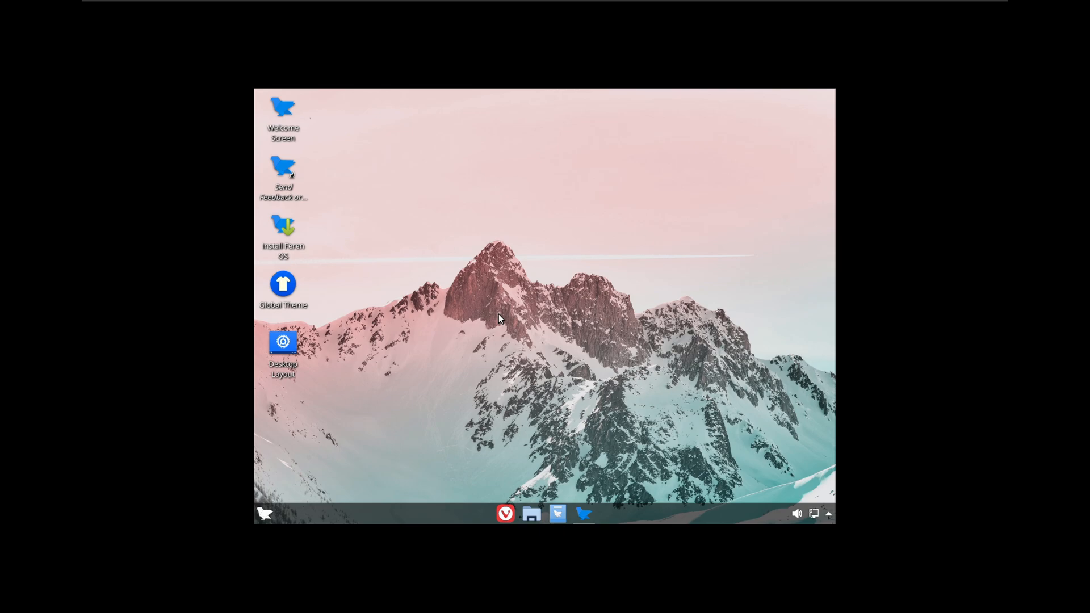
# Reset the FerOS virtual machine from the power options and confirm.
pyautogui.click(257, 8)
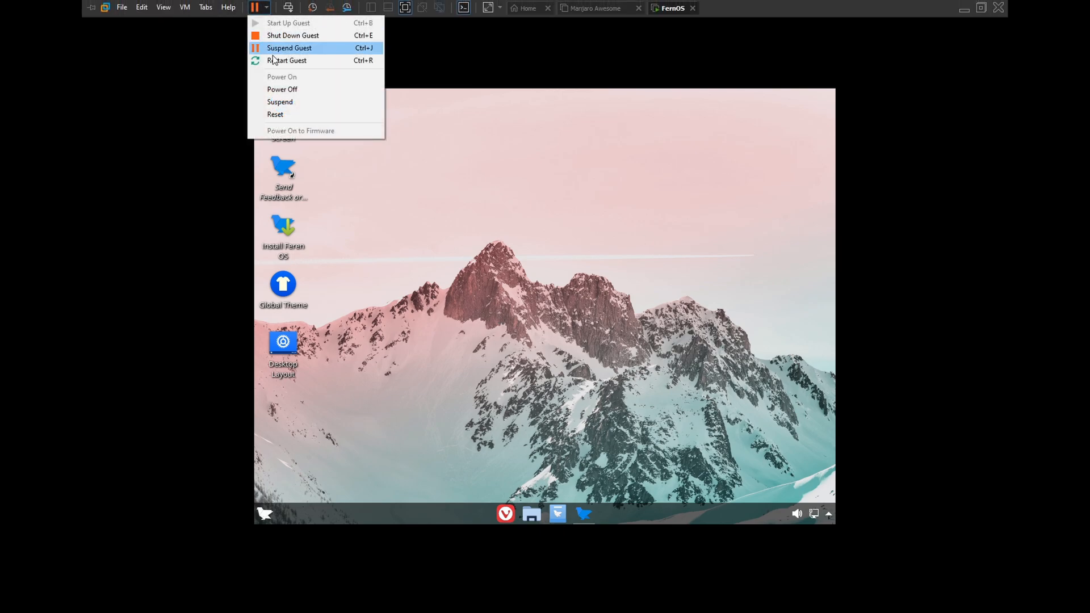
pyautogui.click(275, 113)
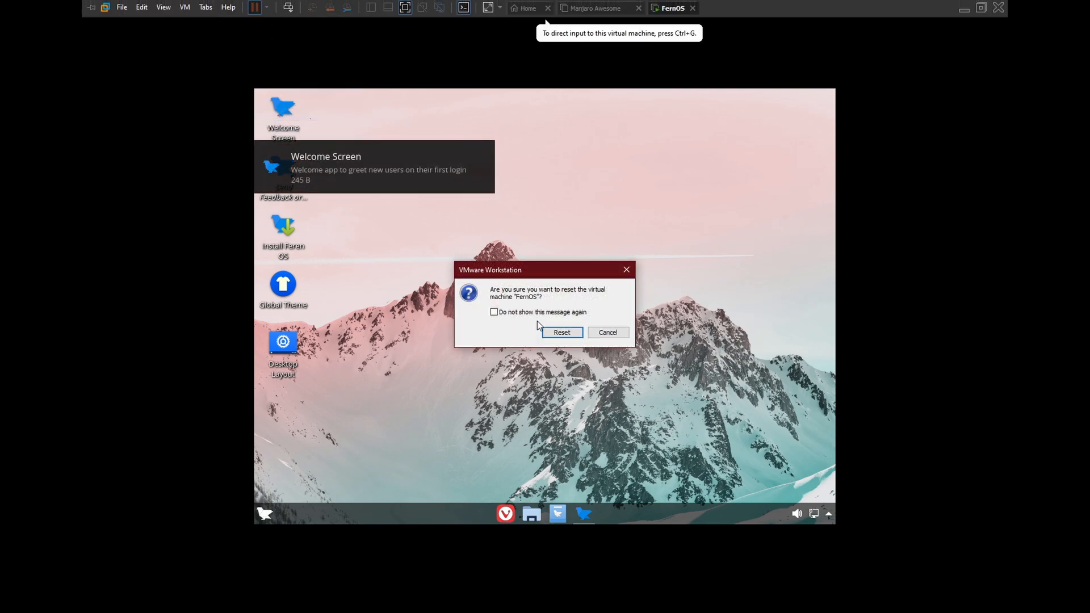
pyautogui.click(559, 332)
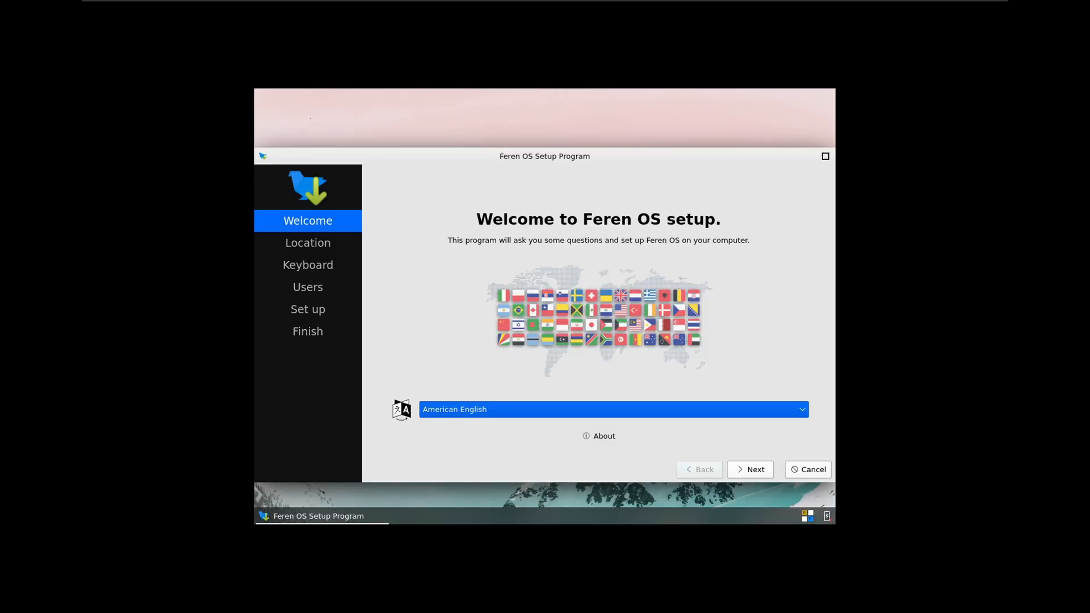
pyautogui.moveTo(751, 469)
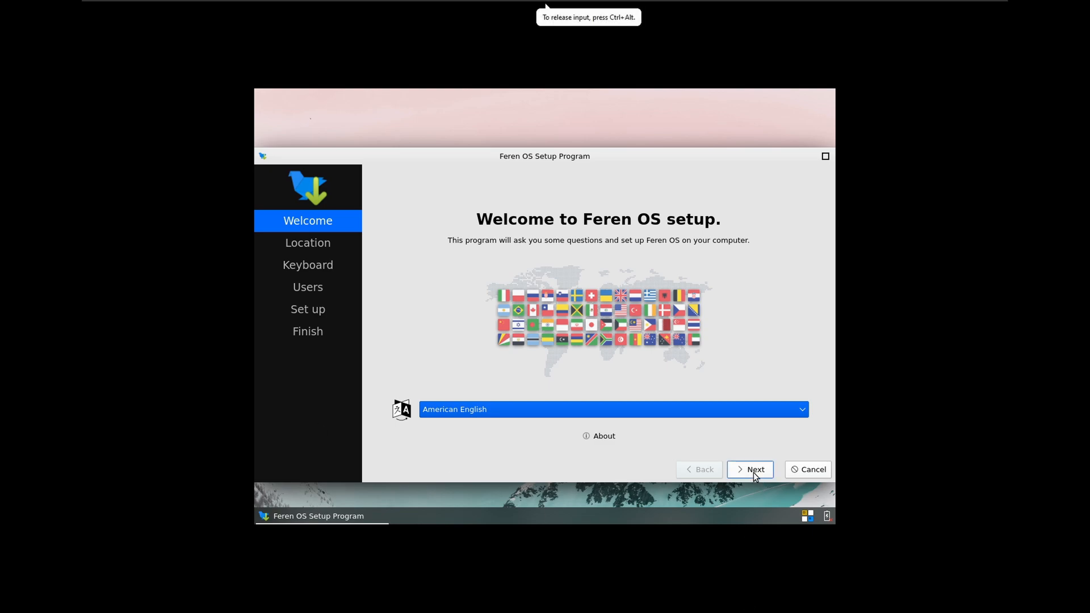
# Accept American English and the New York time zone, then choose the English (US) default keyboard layout.
pyautogui.click(751, 468)
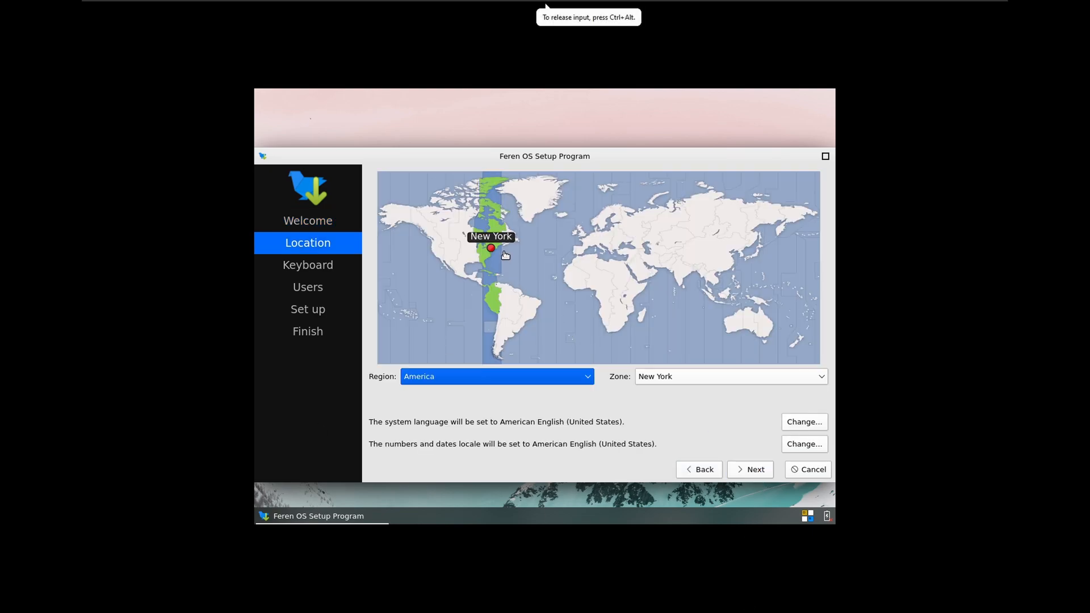
pyautogui.click(750, 469)
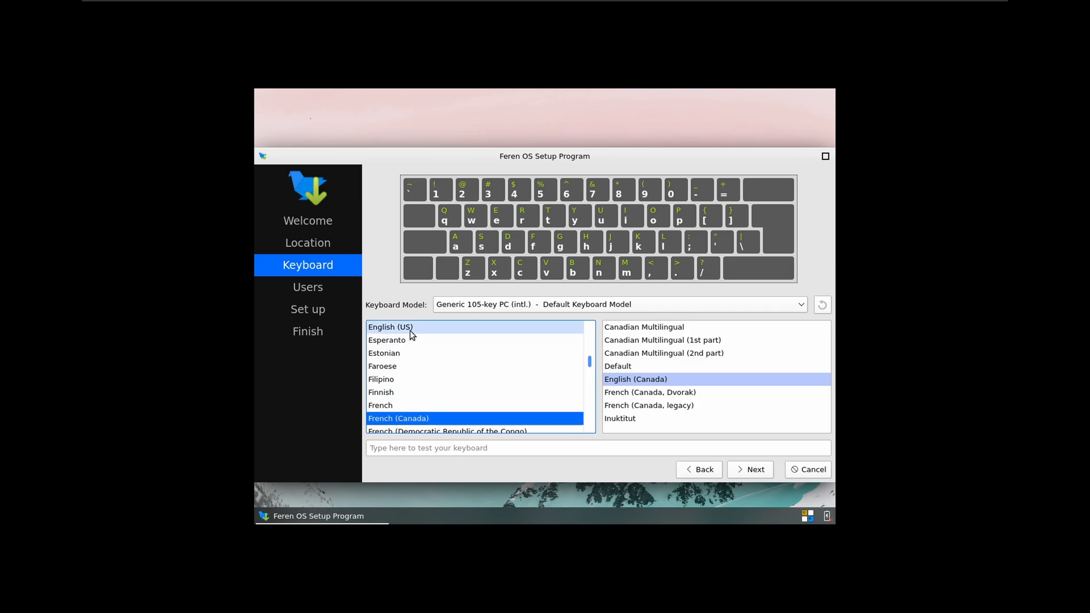
pyautogui.click(390, 327)
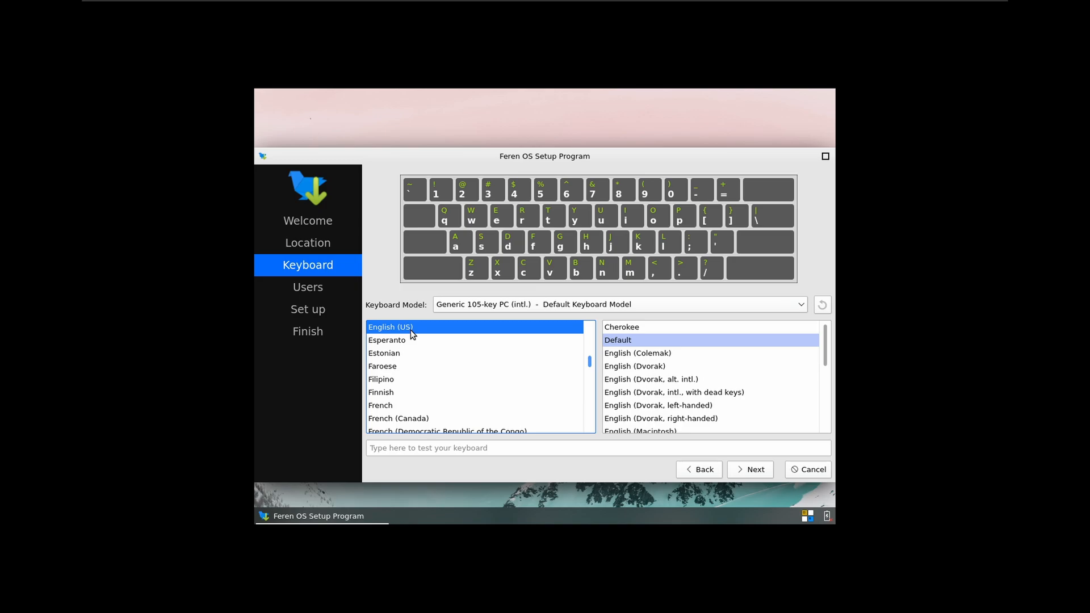
pyautogui.click(755, 469)
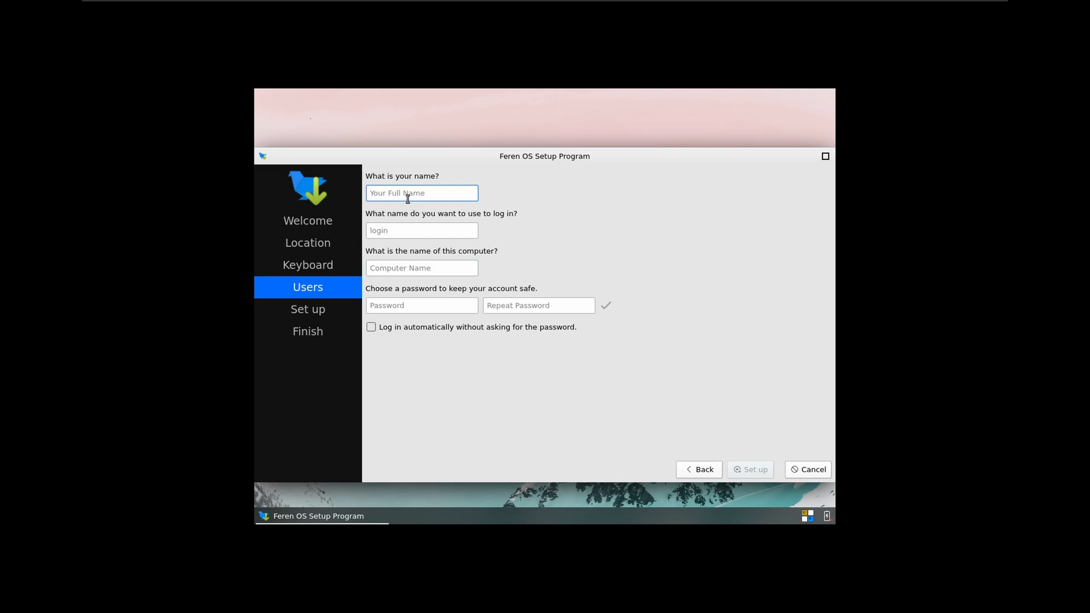
# Create user 'matt' with a password, enable automatic login and run the setup.
pyautogui.write('matt')
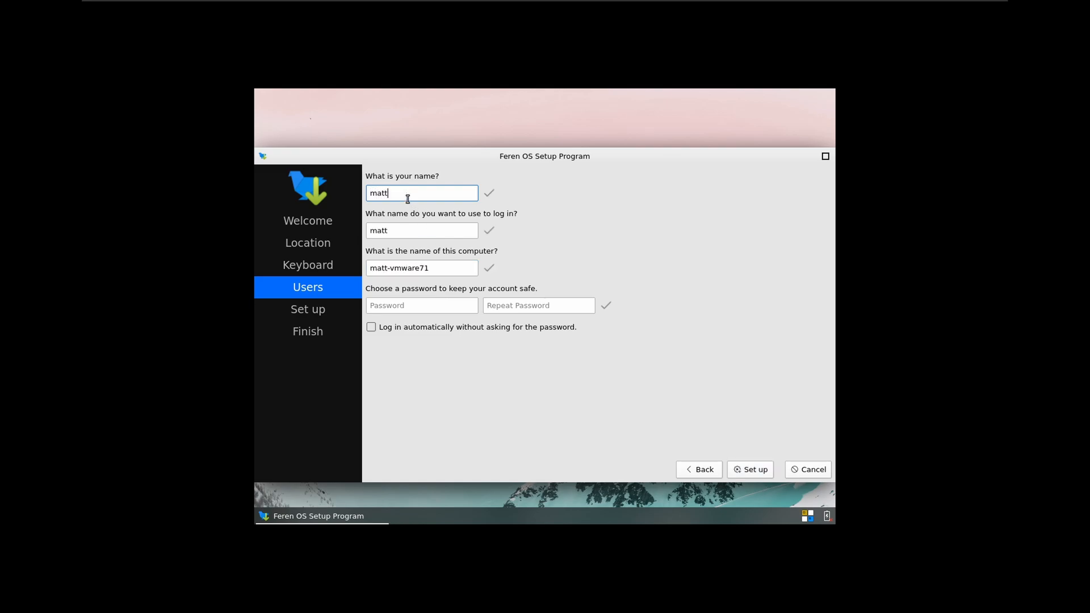
pyautogui.write('•')
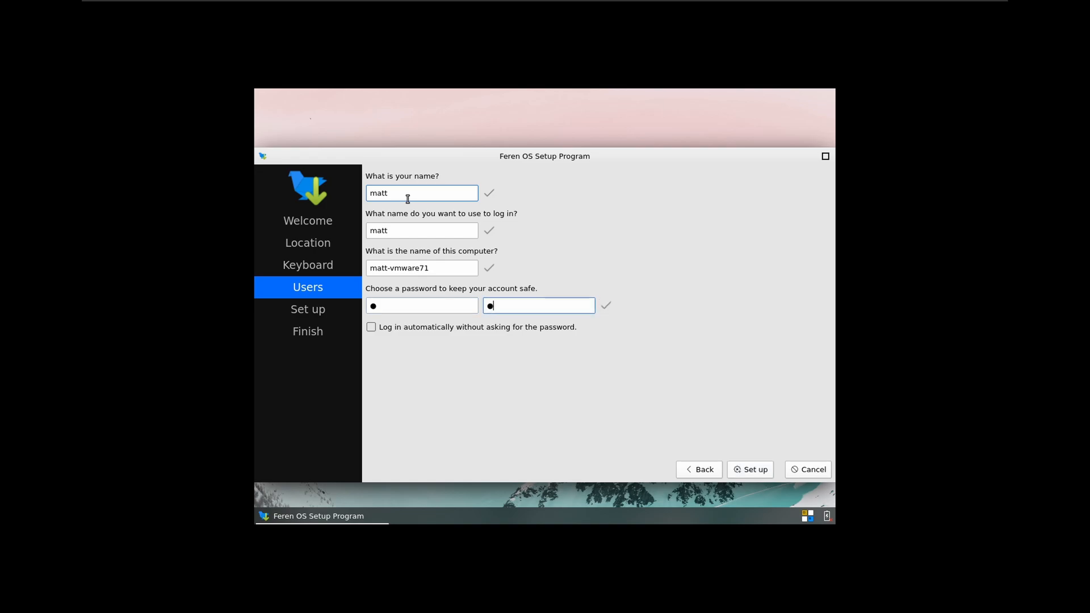
pyautogui.click(371, 327)
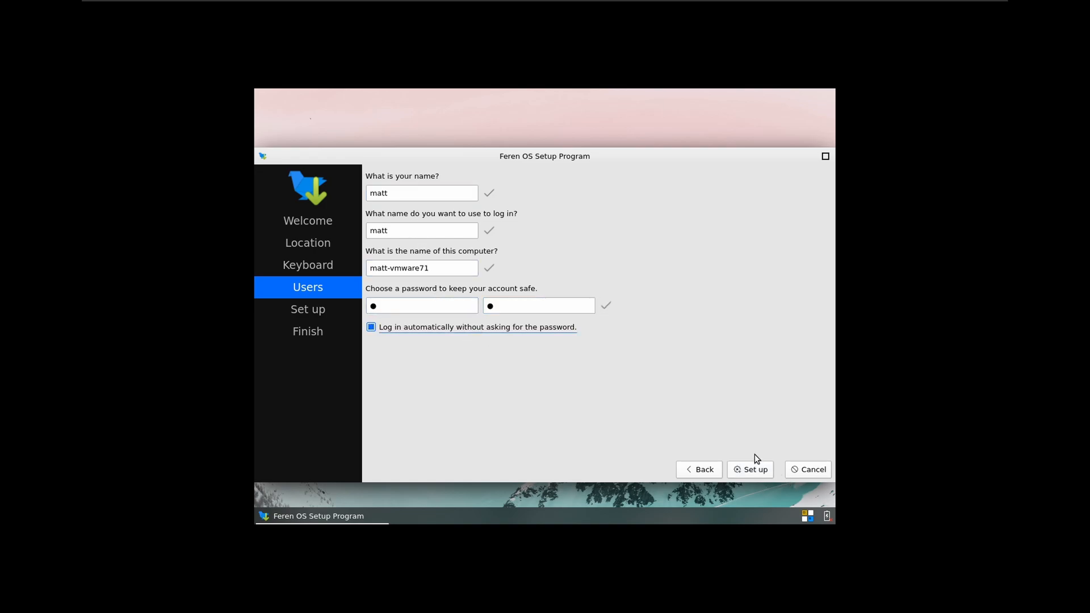
pyautogui.click(751, 469)
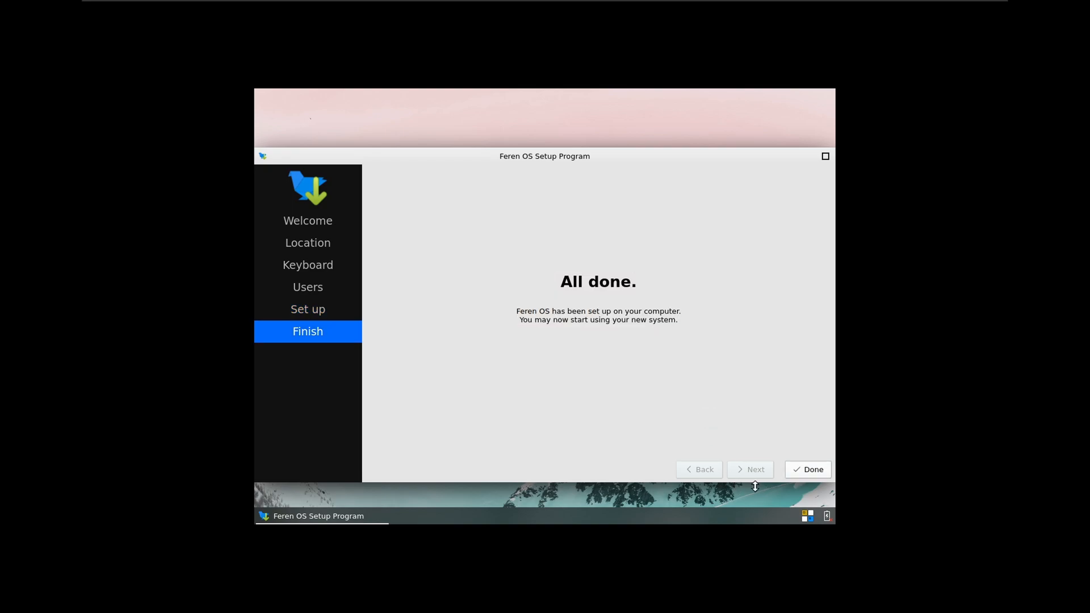
# Close setup, launch the Welcome Screen, start the walkthrough, authenticate and centre the window.
pyautogui.click(807, 468)
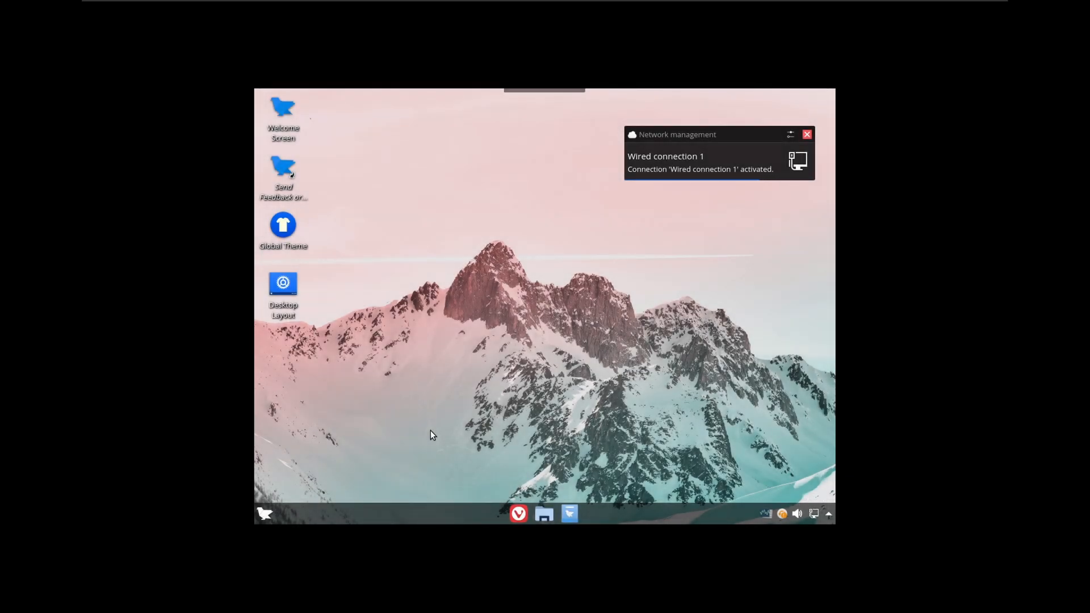
pyautogui.doubleClick(282, 112)
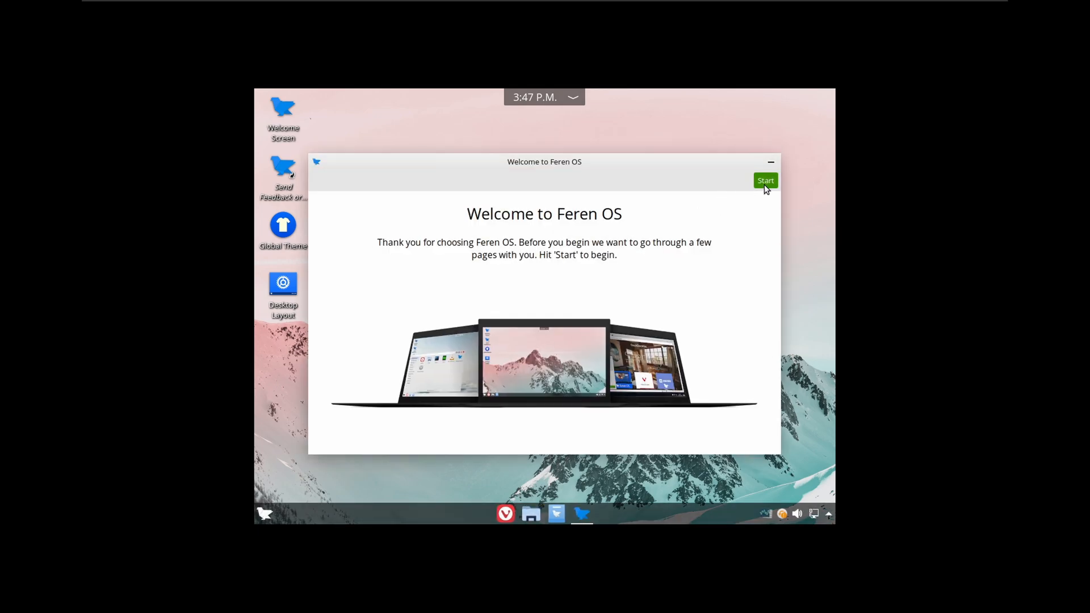
pyautogui.click(764, 181)
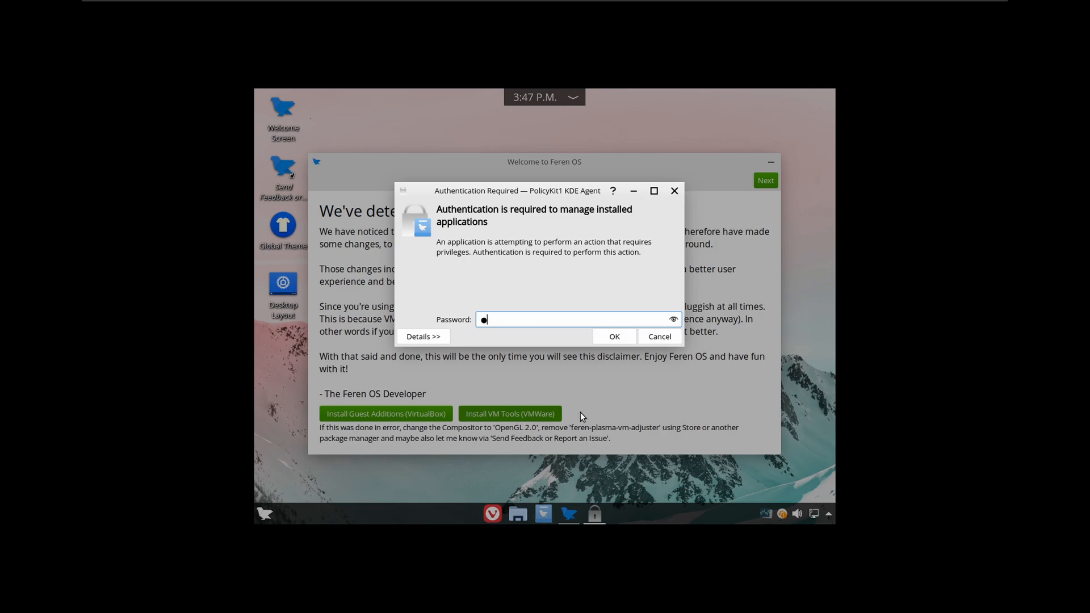
pyautogui.click(612, 336)
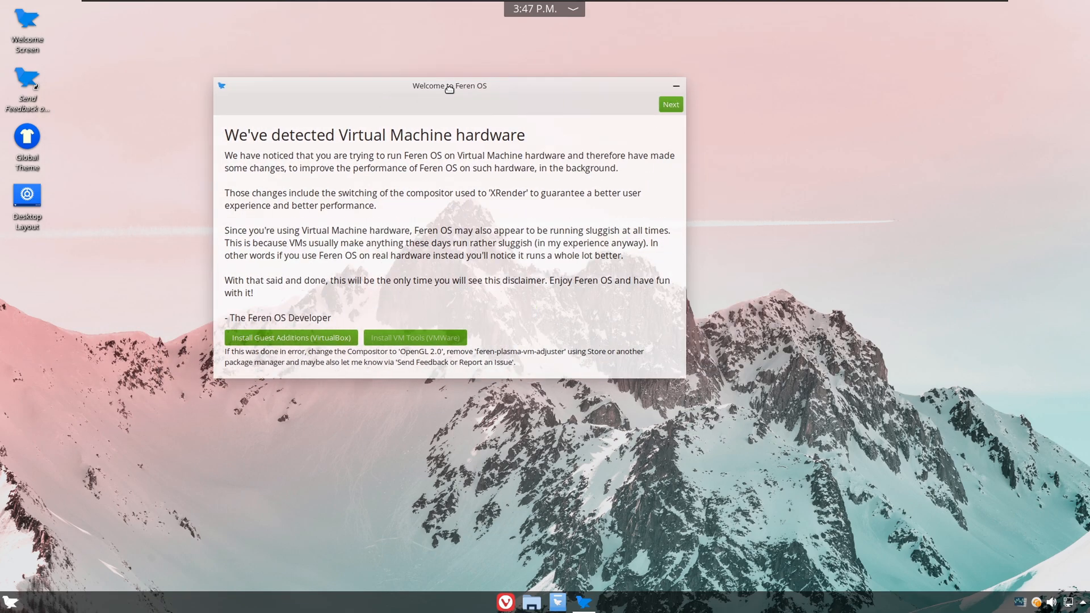
pyautogui.moveTo(450, 85); pyautogui.dragTo(526, 134)
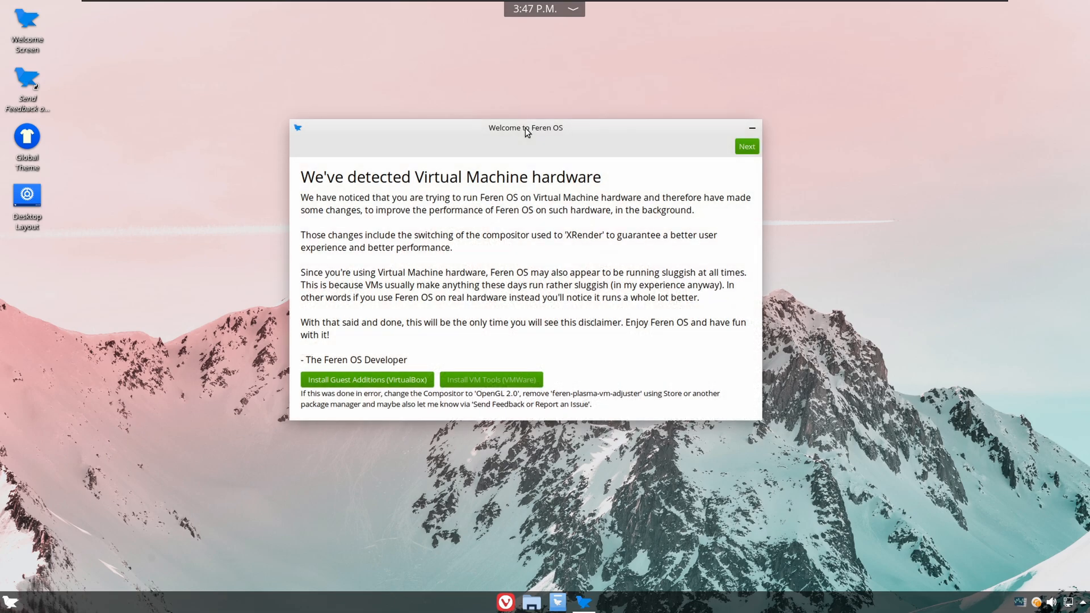
pyautogui.moveTo(691, 146)
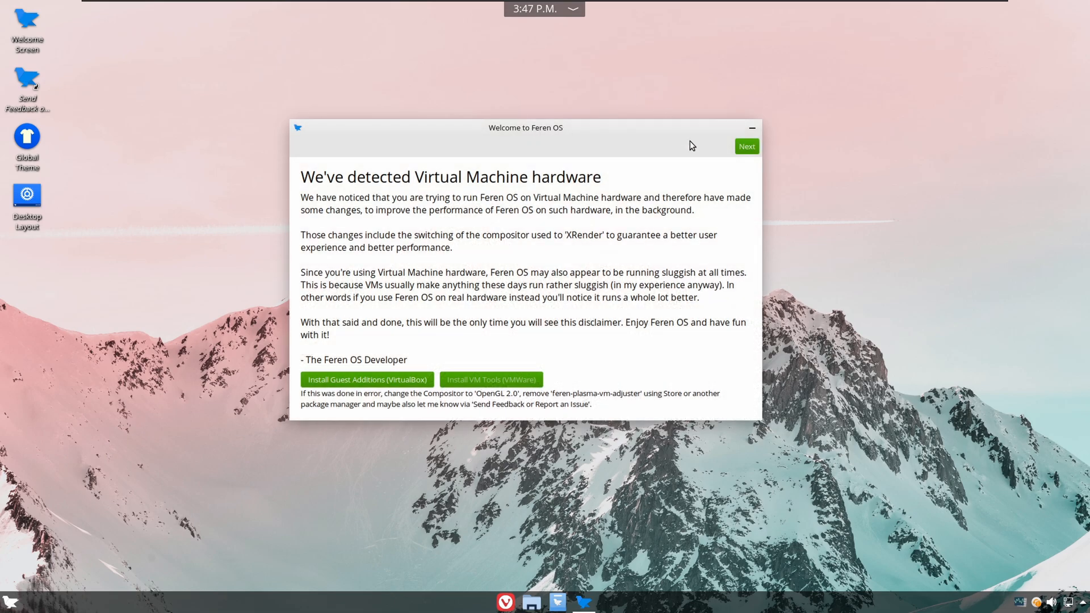
# Move to the 3rd-party codecs page and start the restricted codecs installation with password authentication.
pyautogui.click(746, 147)
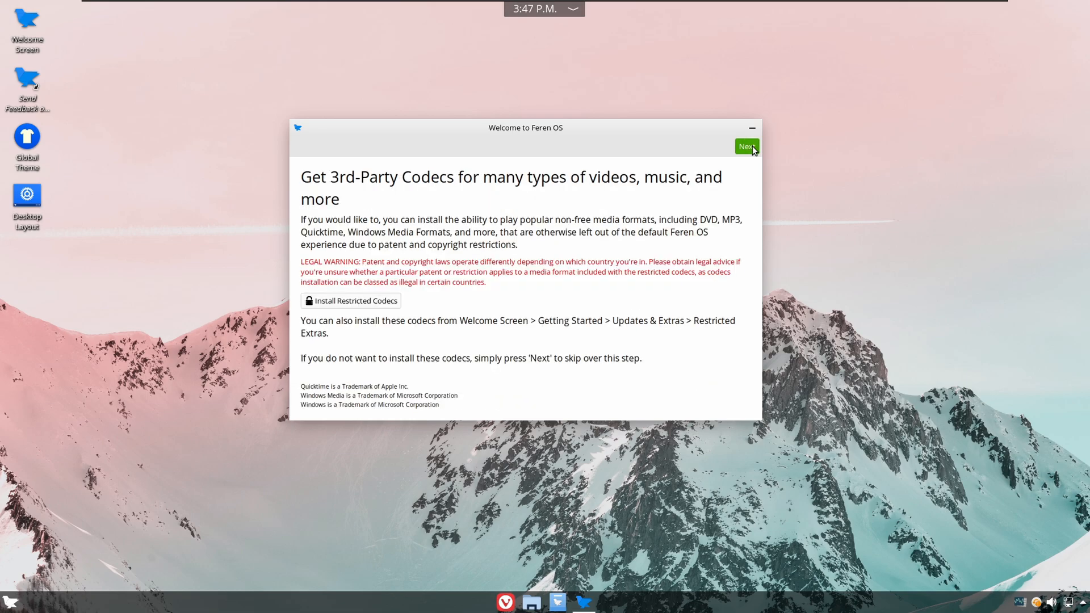
pyautogui.moveTo(360, 277)
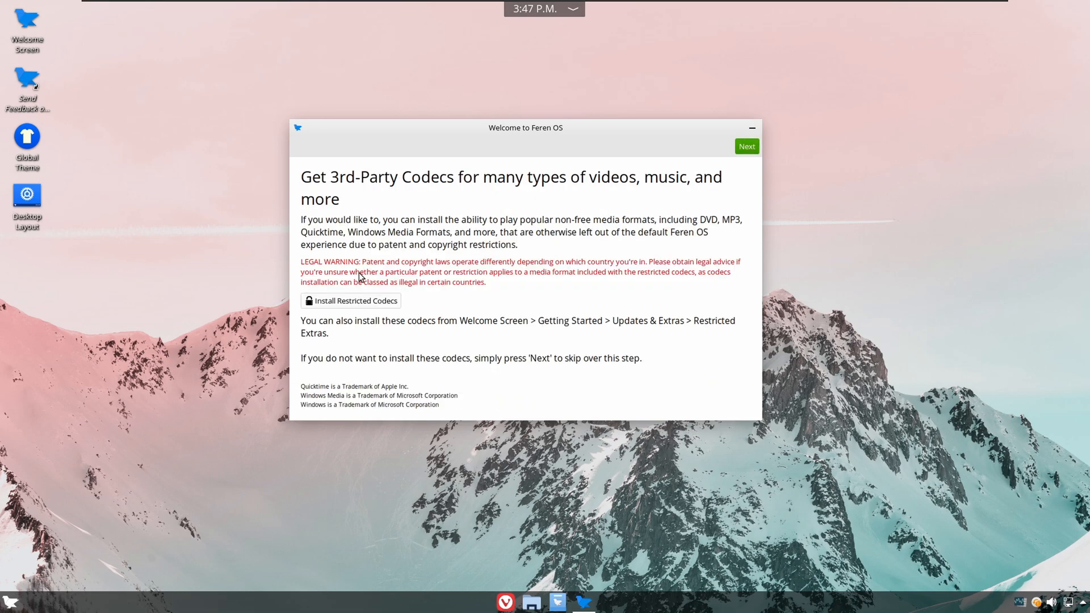
pyautogui.click(351, 300)
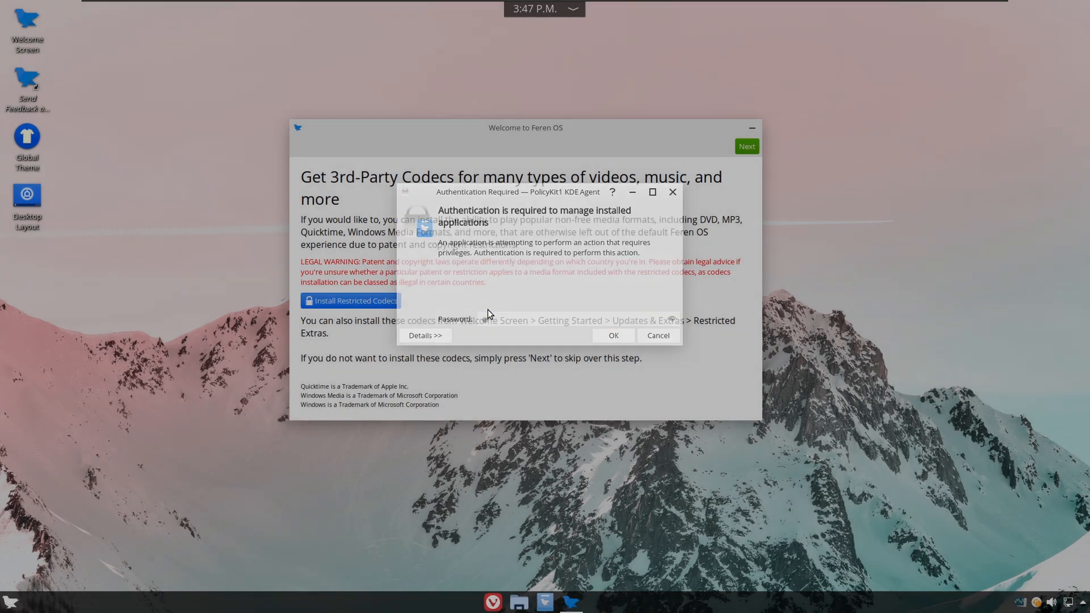
pyautogui.click(612, 335)
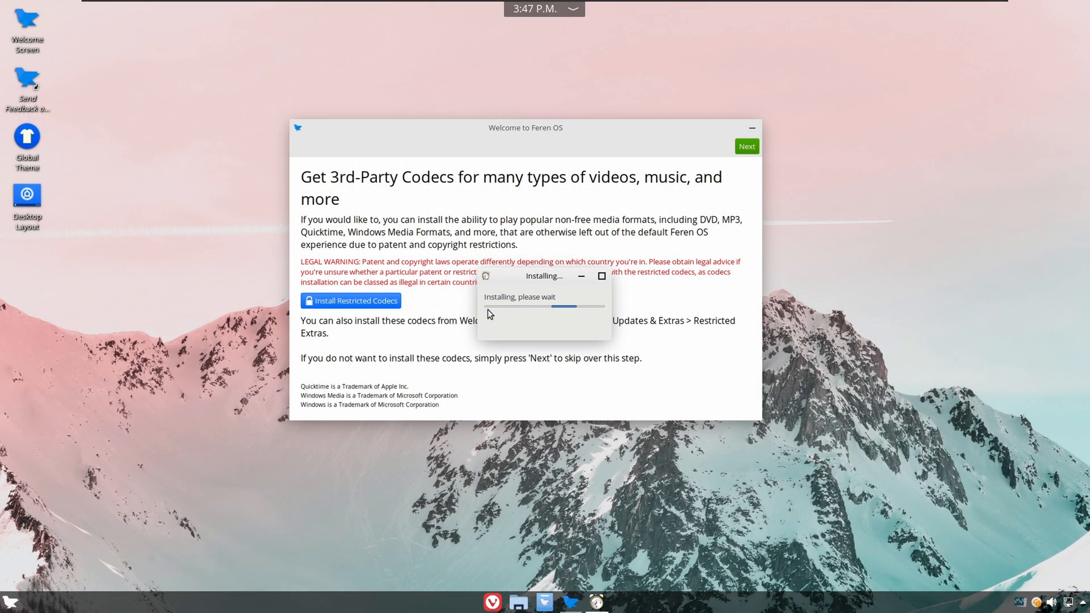
pyautogui.moveTo(704, 470)
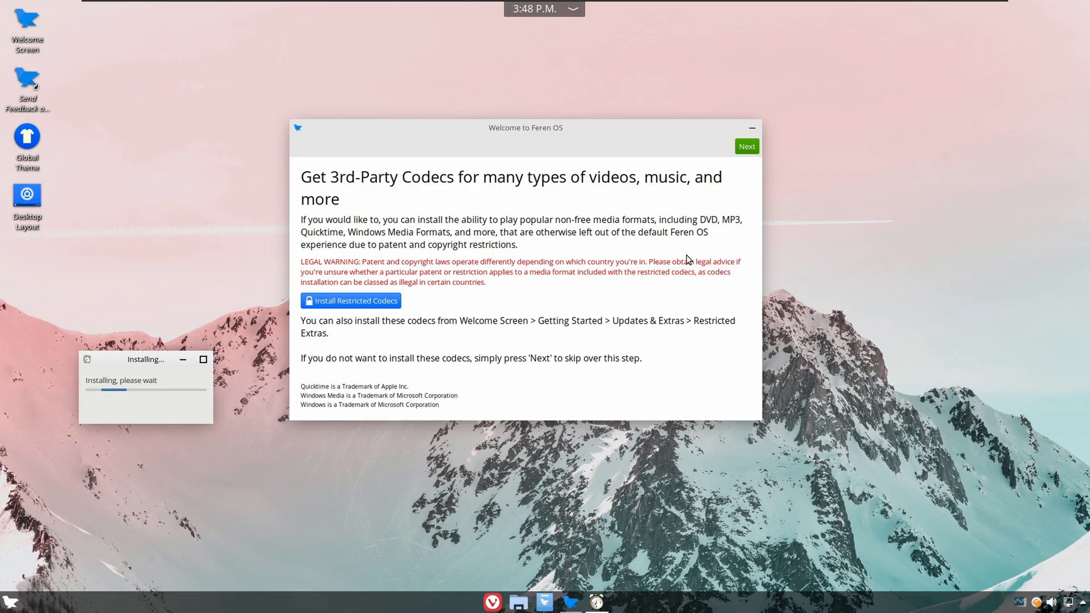
pyautogui.moveTo(518, 163)
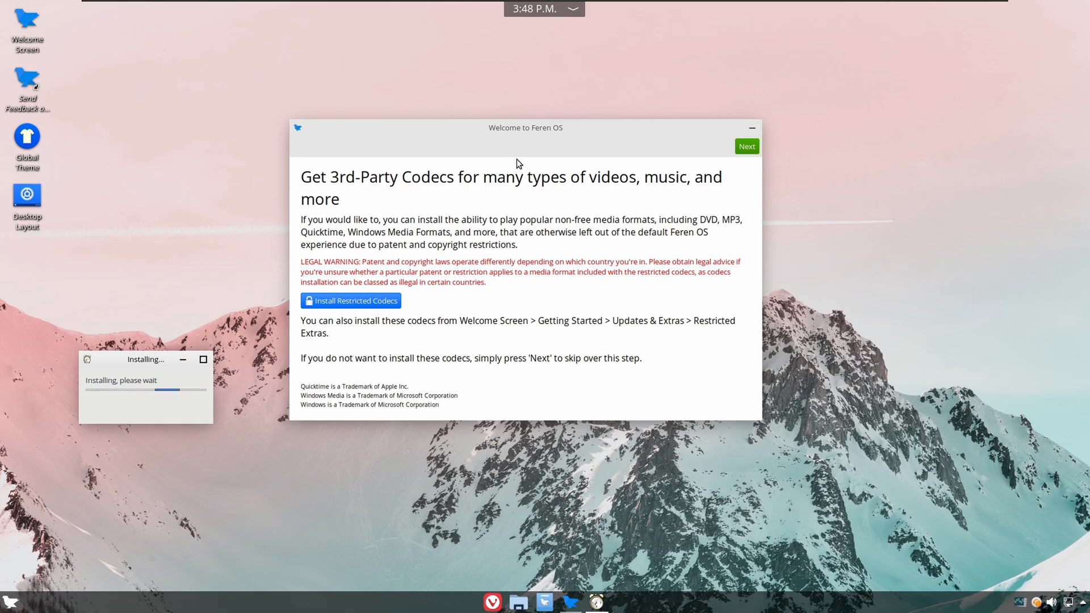
pyautogui.moveTo(590, 518)
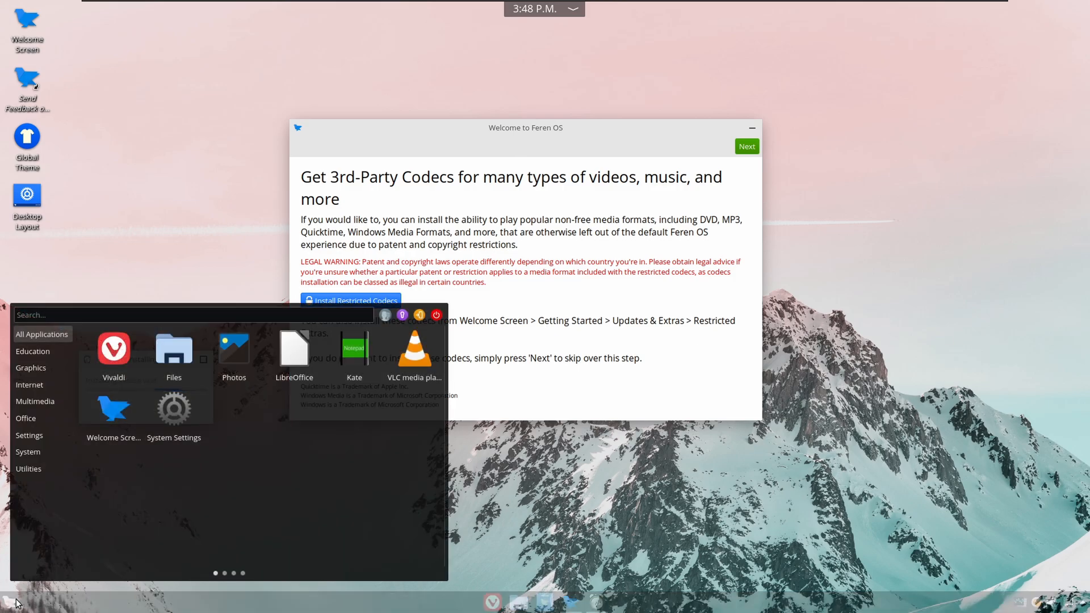
# Bring up the applications menu from the taskbar while the codecs install.
pyautogui.write('dis')
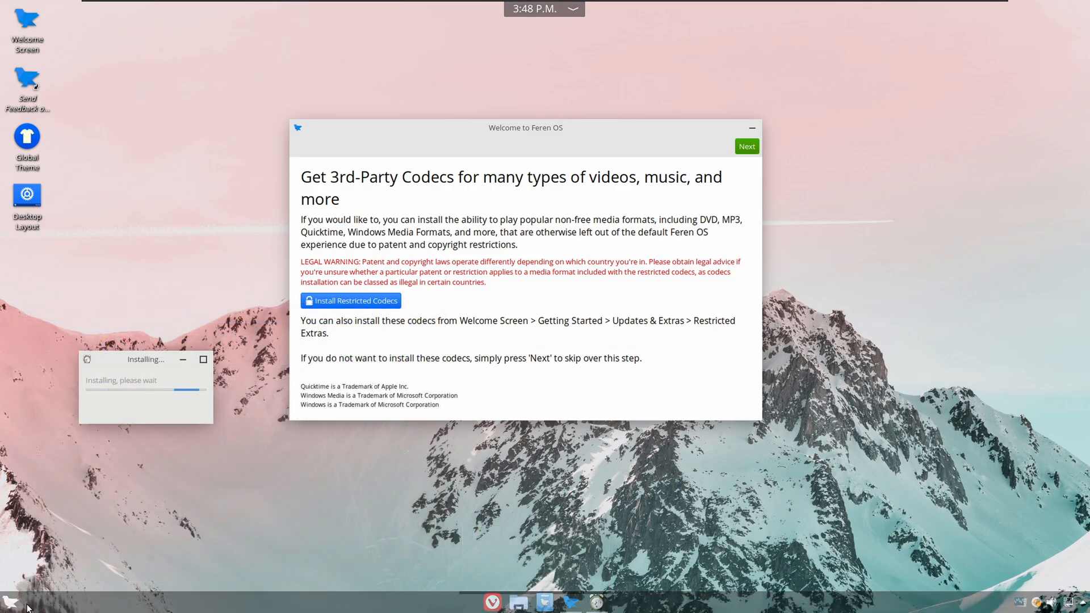
pyautogui.click(9, 602)
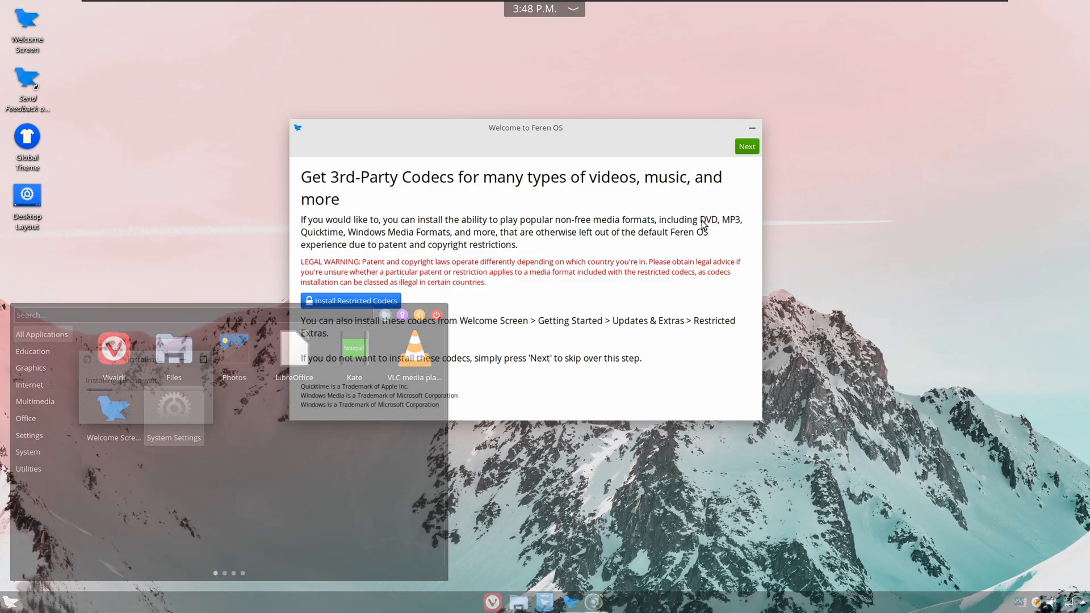
# Launch System Settings and browse through the Desktop Effects list.
pyautogui.click(173, 406)
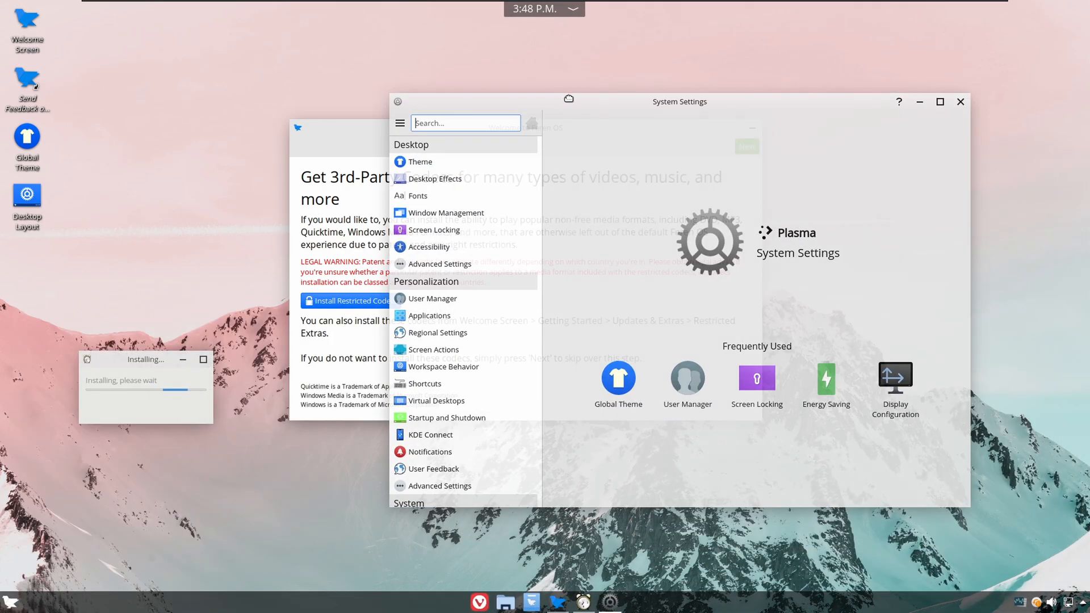
pyautogui.click(434, 178)
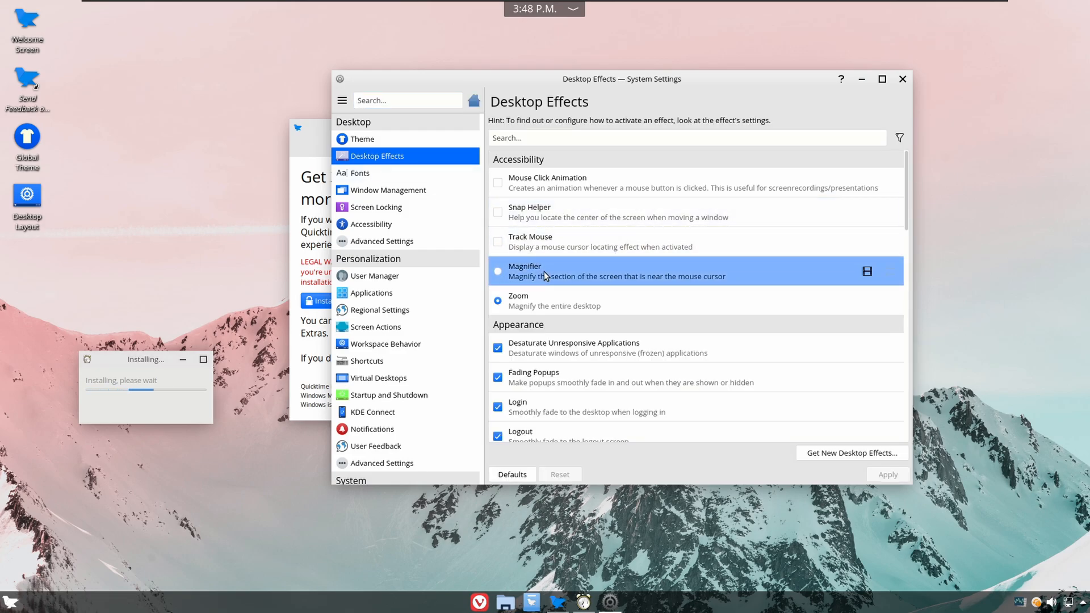
pyautogui.scroll(-3)
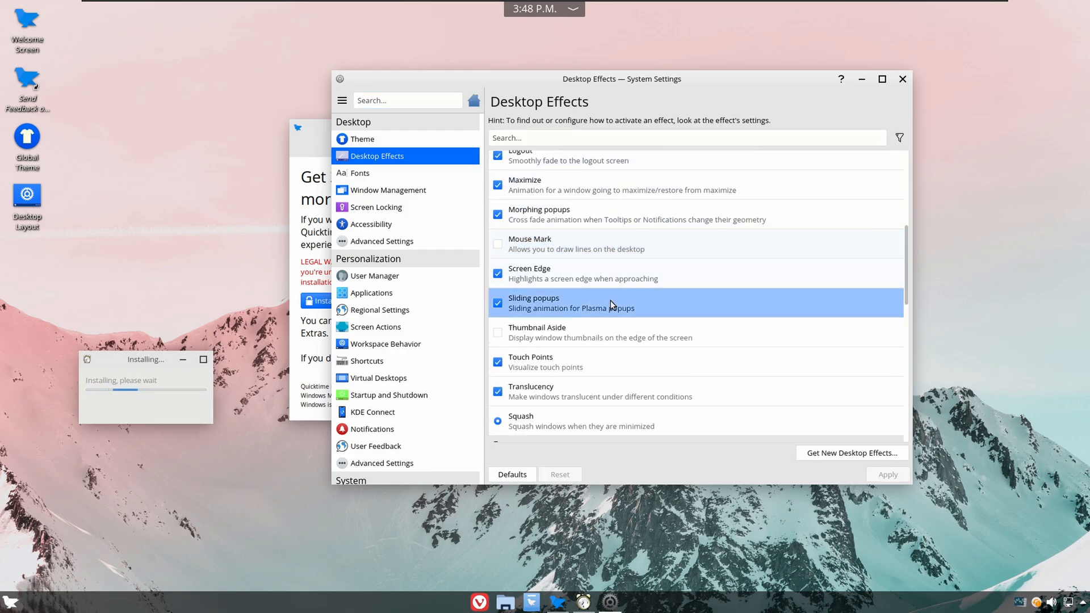
pyautogui.scroll(-3)
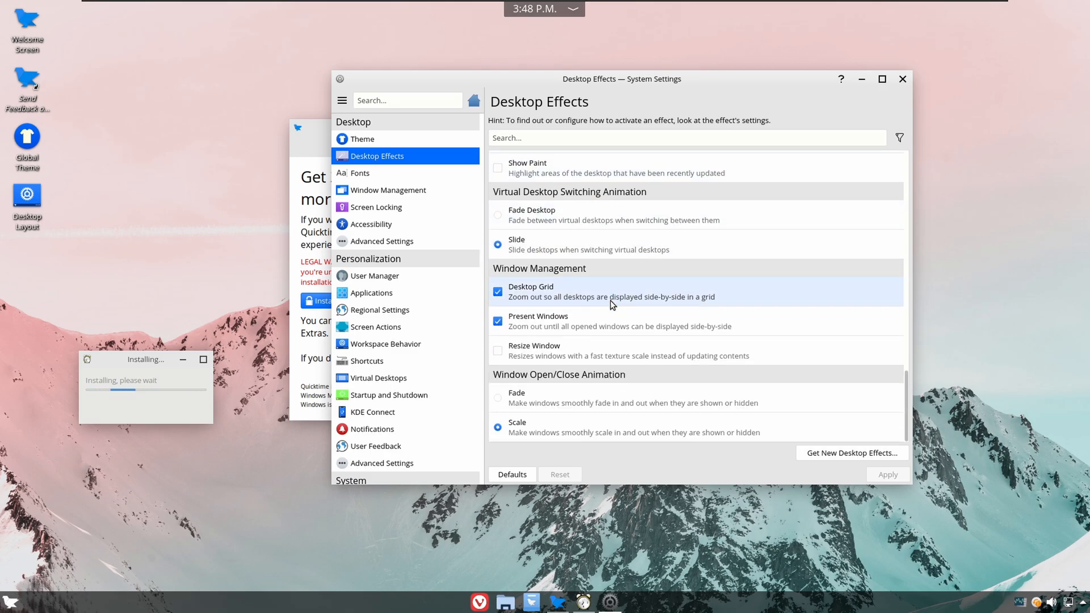
# Filter the desktop effects for 'blur' using the search field.
pyautogui.click(687, 138)
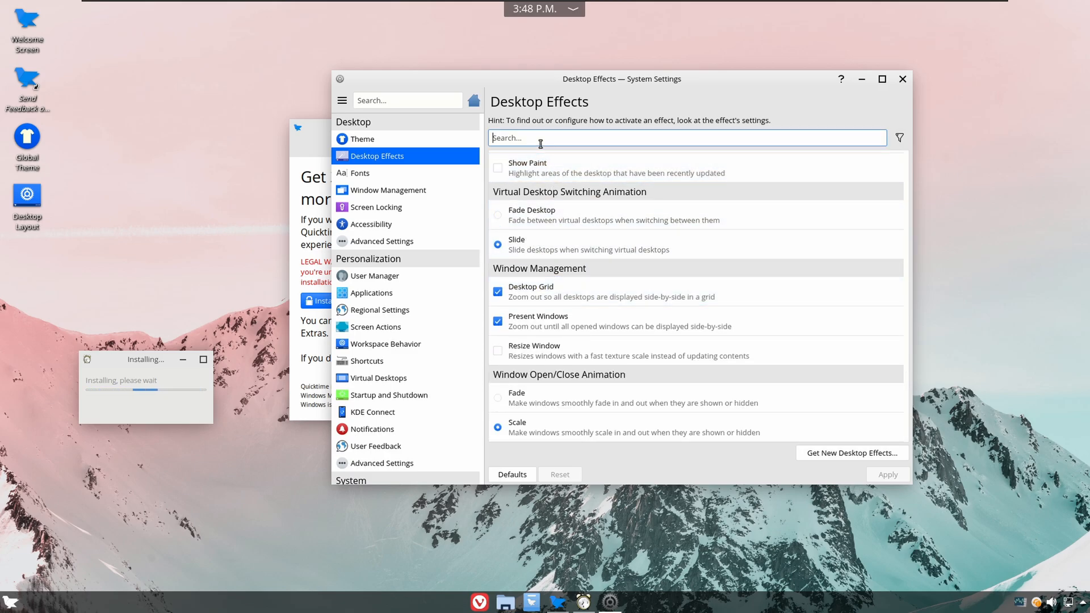
pyautogui.write('blur')
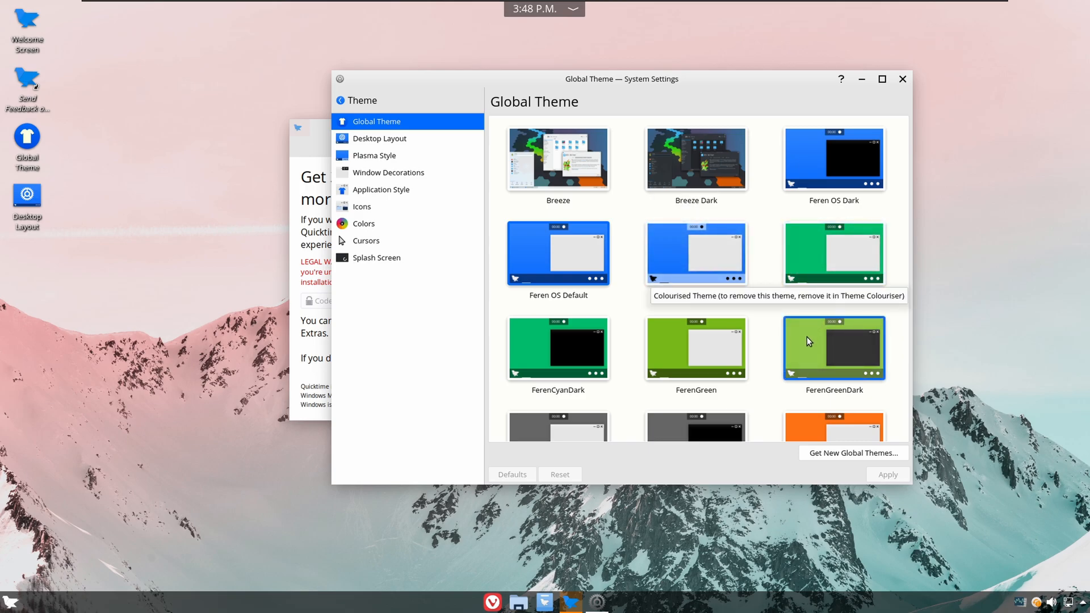
# Select the Feren OS Dark global theme from the grid and apply it.
pyautogui.scroll(-3)
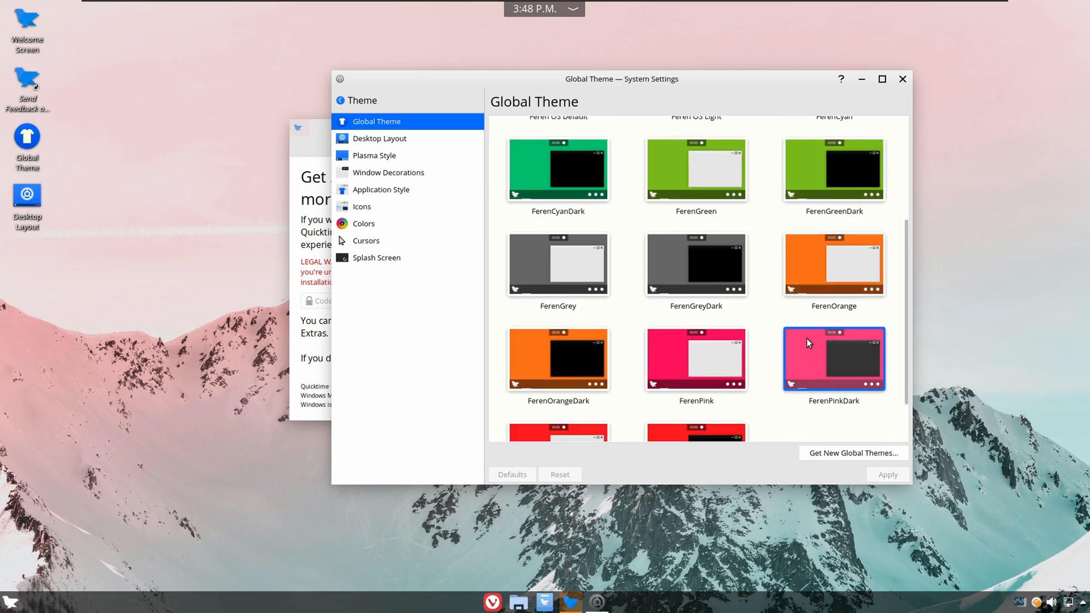
pyautogui.scroll(-3)
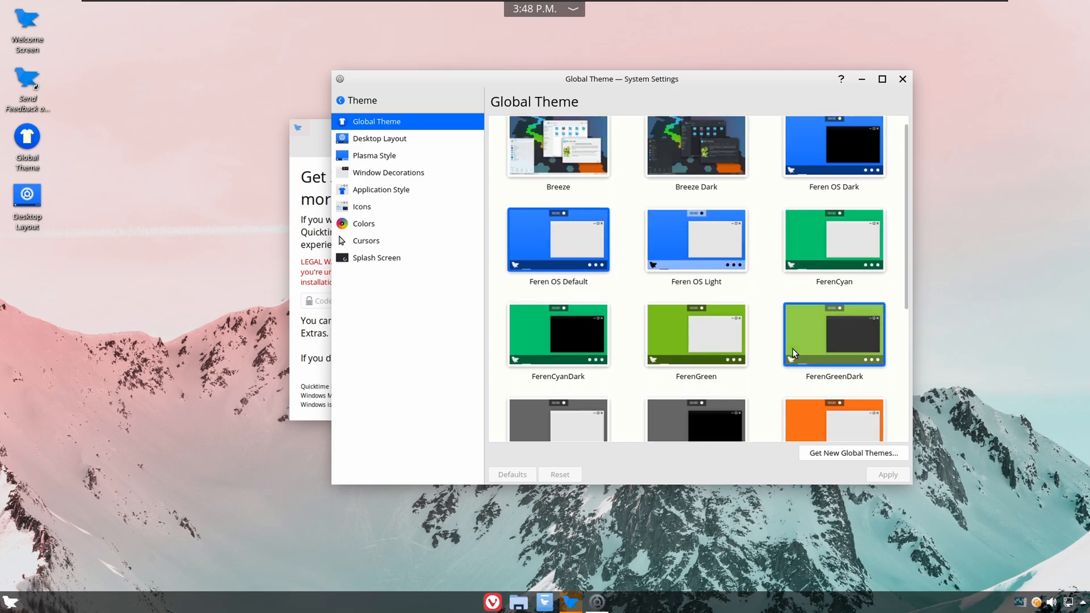
pyautogui.click(695, 335)
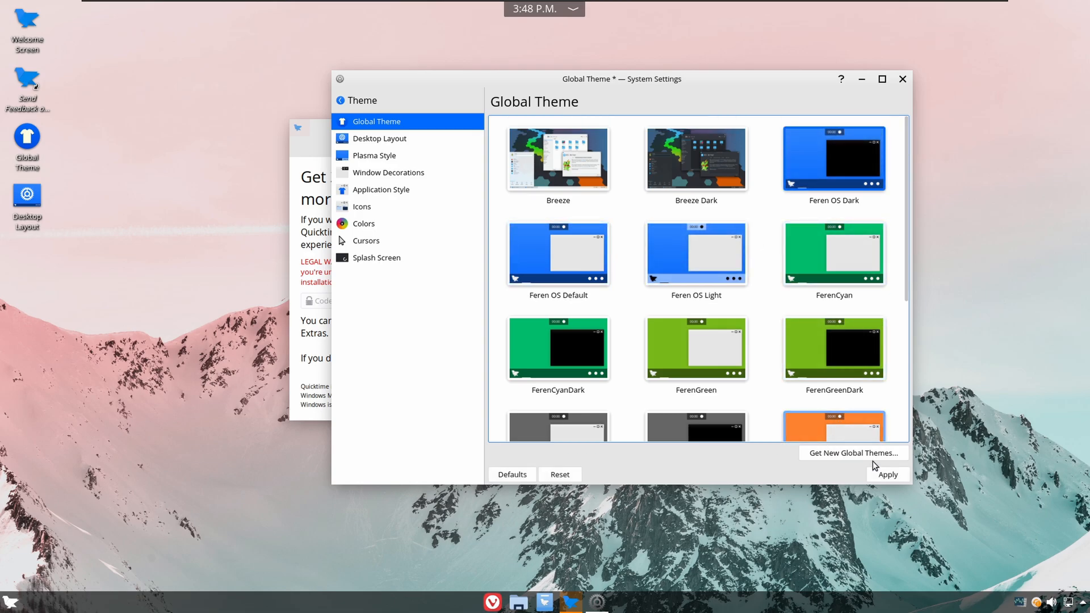
pyautogui.click(887, 475)
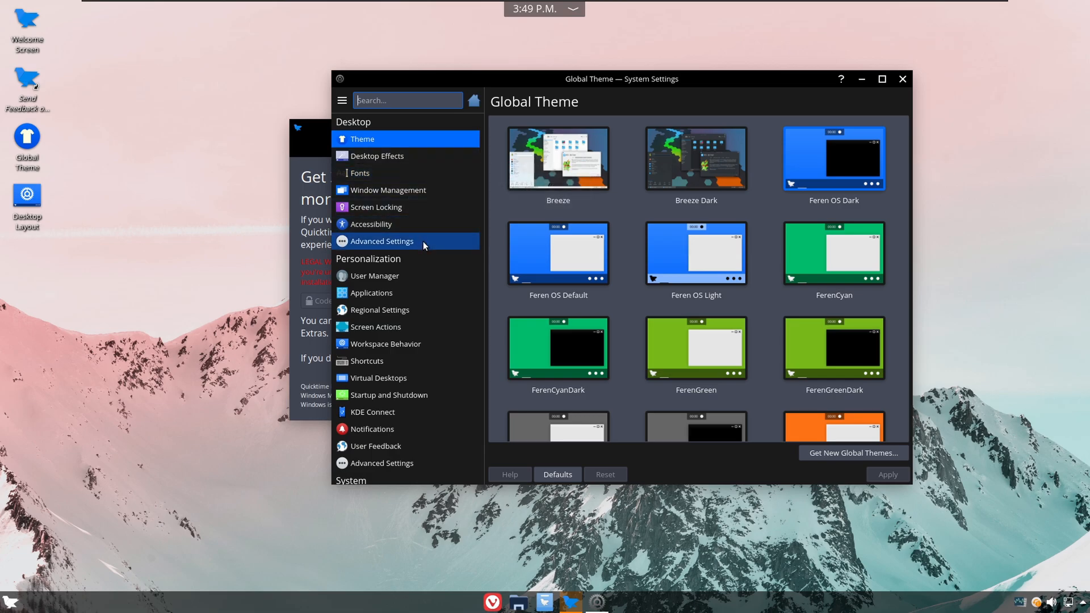
# Review the Display and Monitor settings, then return to the category list.
pyautogui.scroll(-3)
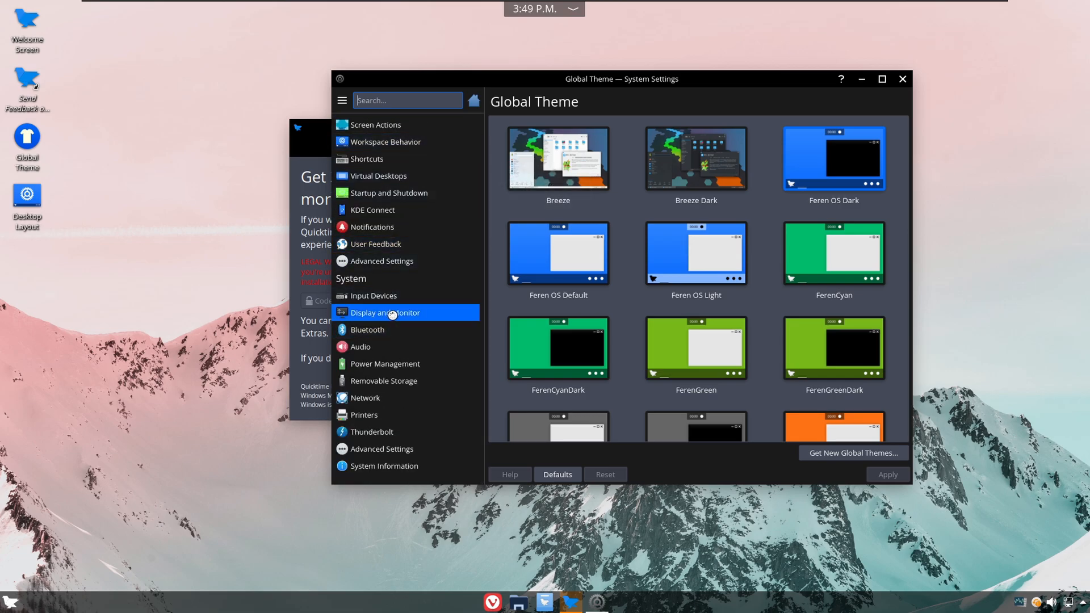
pyautogui.click(386, 312)
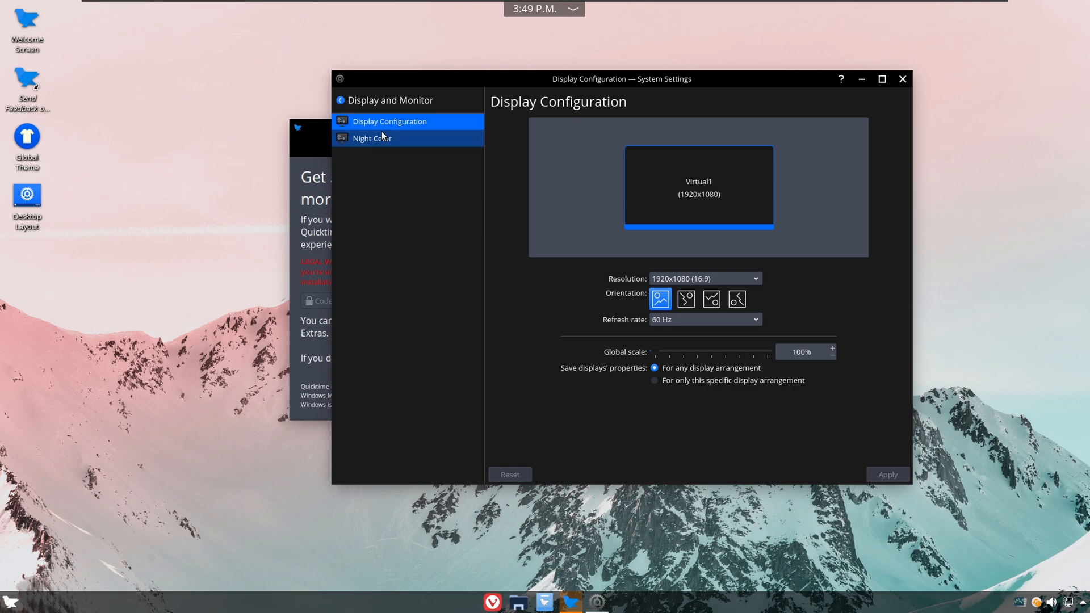
pyautogui.click(342, 101)
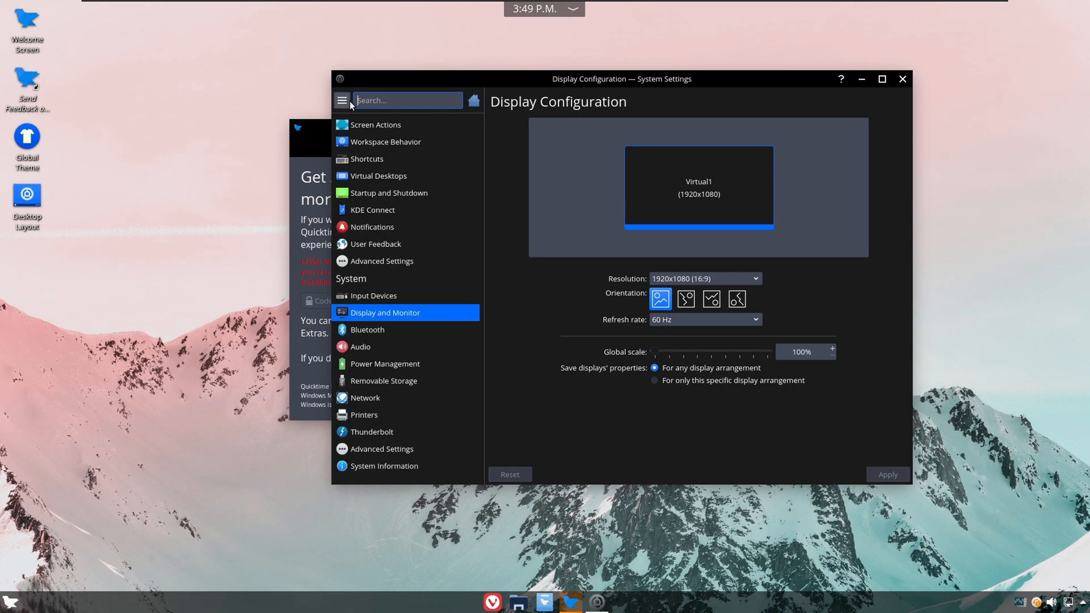
pyautogui.moveTo(407, 100)
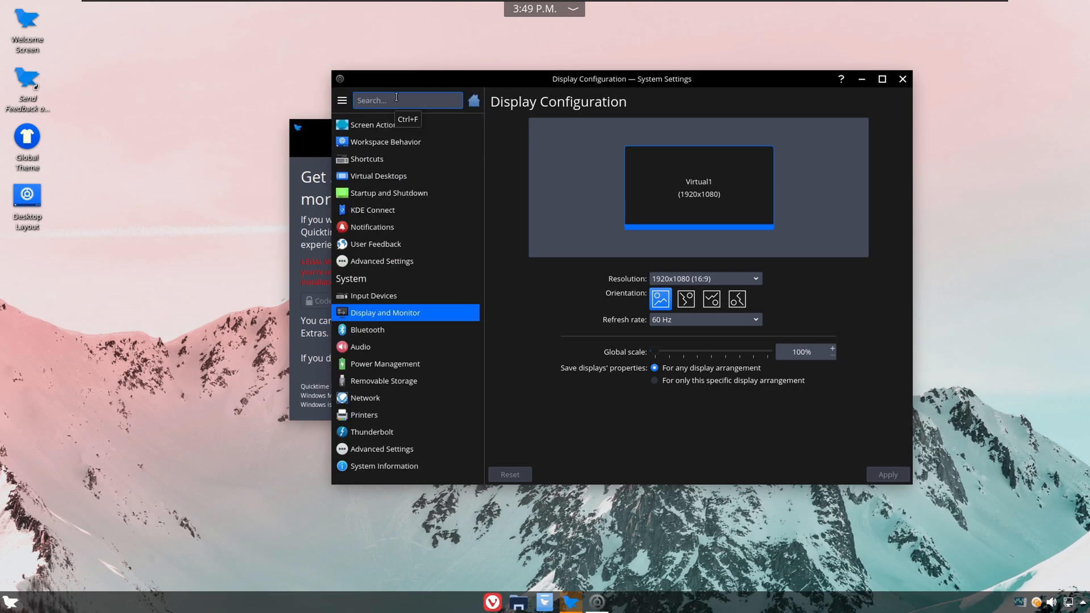
# Find the Compositor settings via 'compo', apply them, and close System Settings.
pyautogui.write('compo')
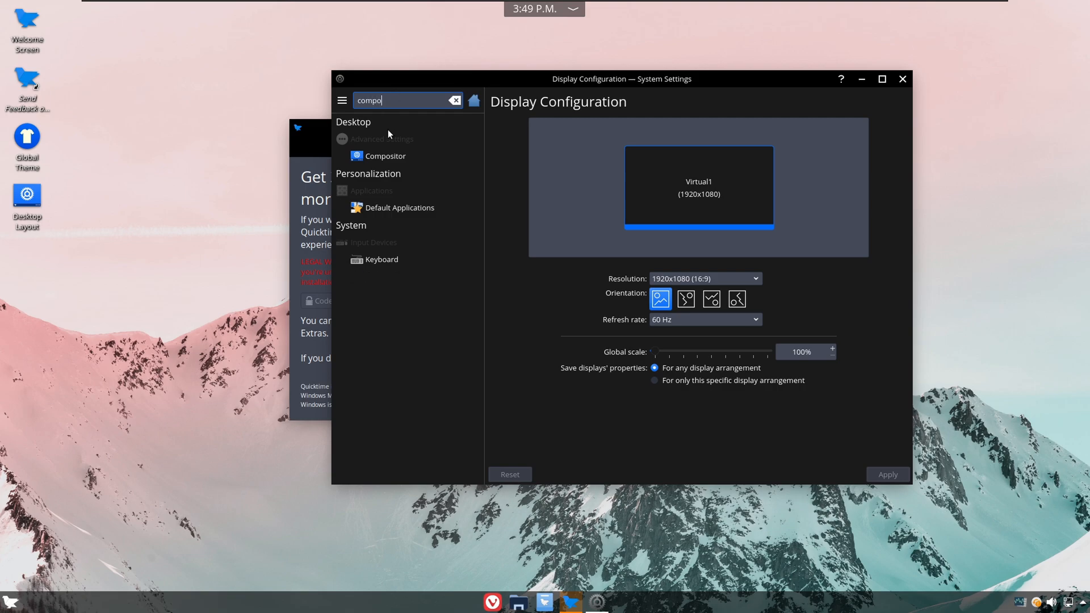
pyautogui.click(383, 156)
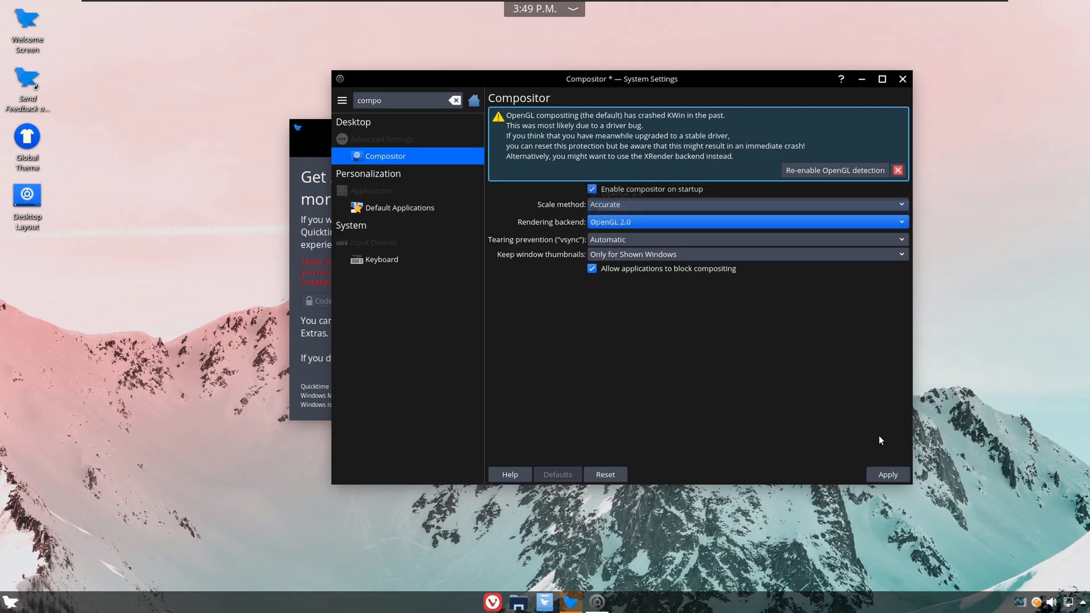
pyautogui.click(887, 475)
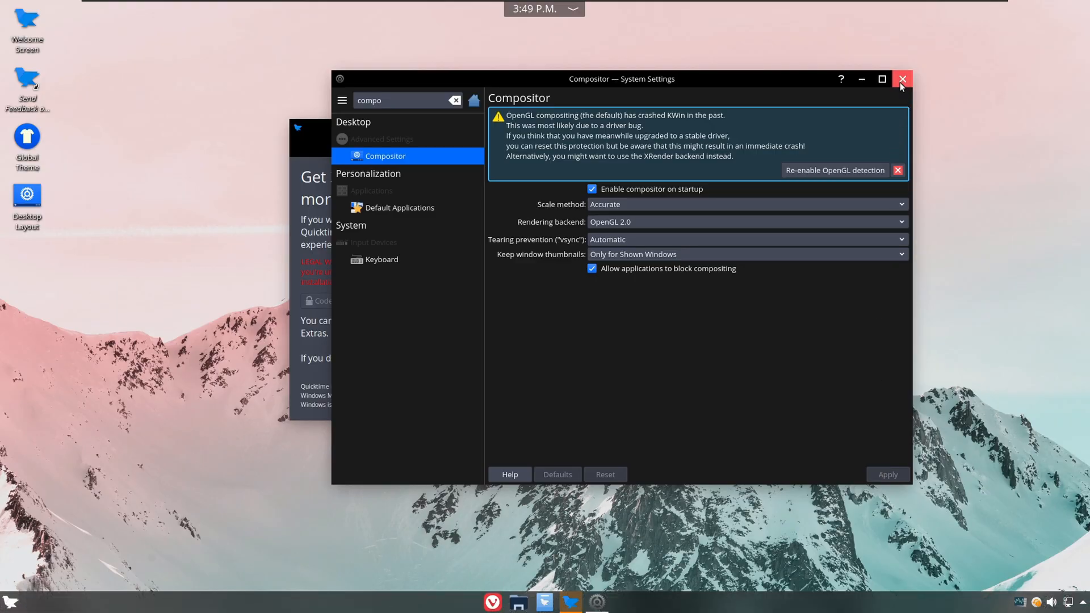
pyautogui.moveTo(902, 78)
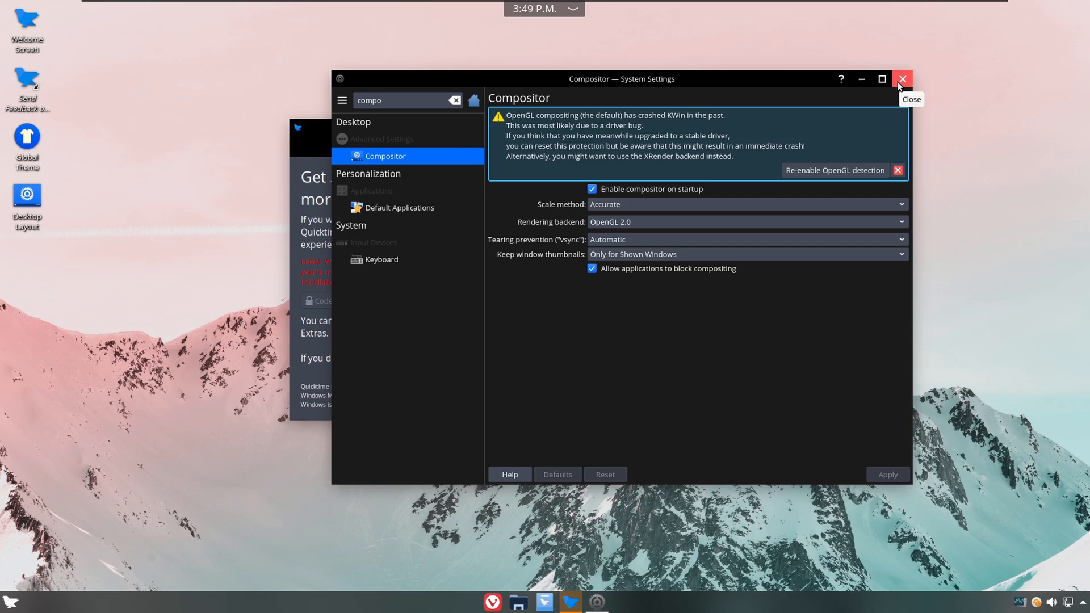
pyautogui.click(903, 78)
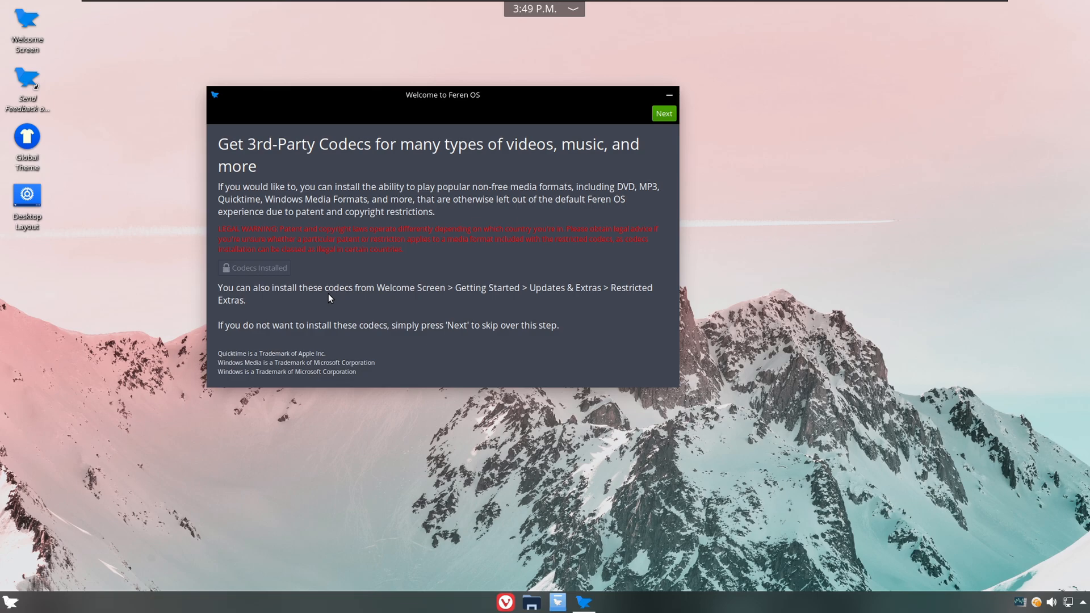
# Skip the codecs page and apply the Cupertino layout with top bar and dock.
pyautogui.click(662, 114)
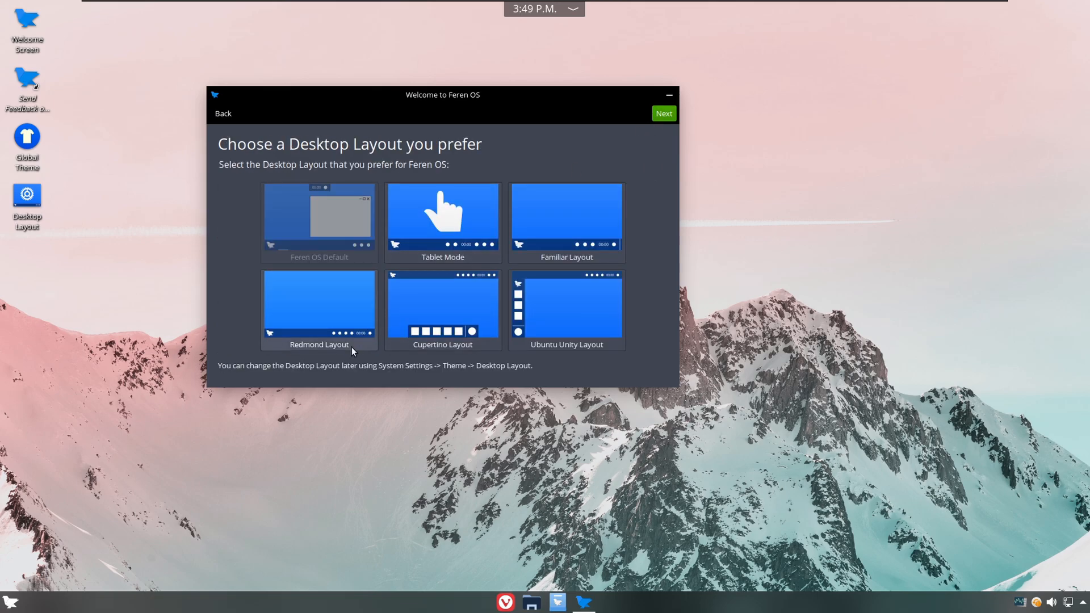
pyautogui.moveTo(652, 317)
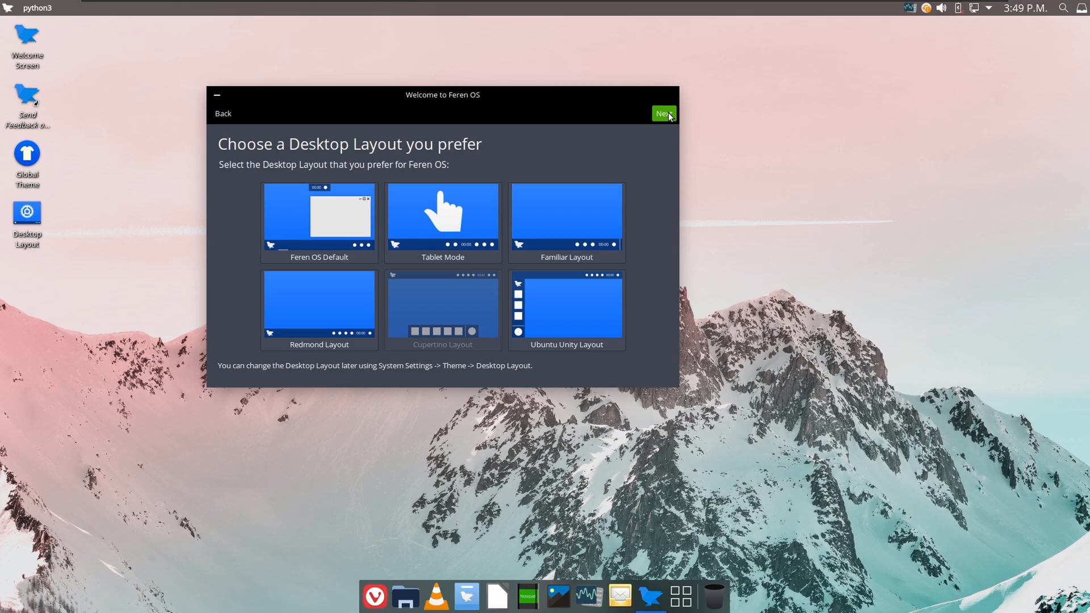
pyautogui.click(662, 113)
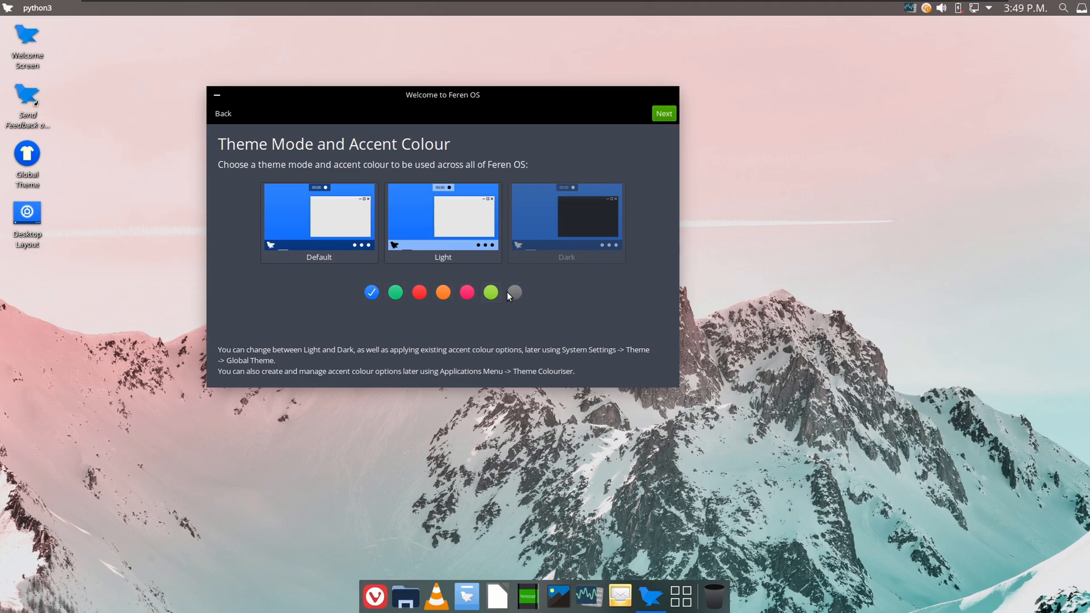
pyautogui.moveTo(436, 596)
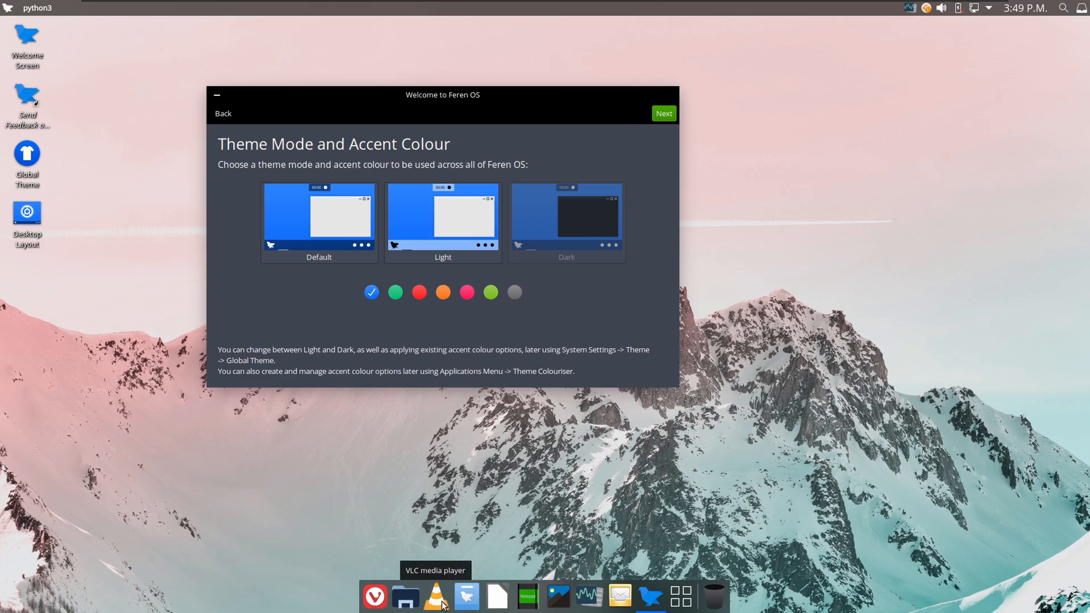
pyautogui.moveTo(537, 294)
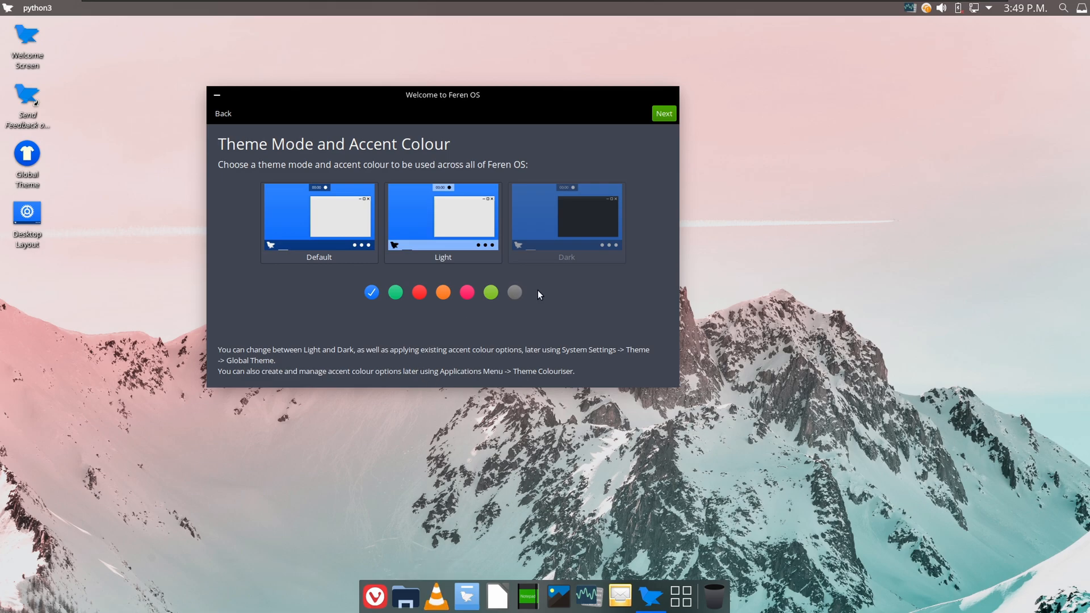
pyautogui.moveTo(596, 187)
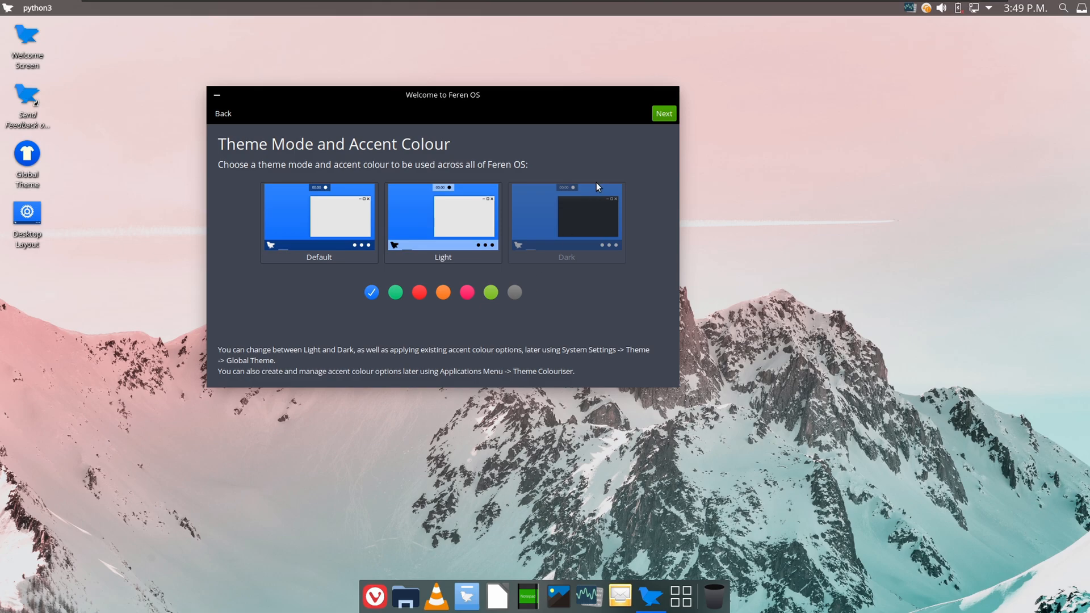
# Advance past the theme and KDE Connect pages to the Night Colour page.
pyautogui.click(662, 114)
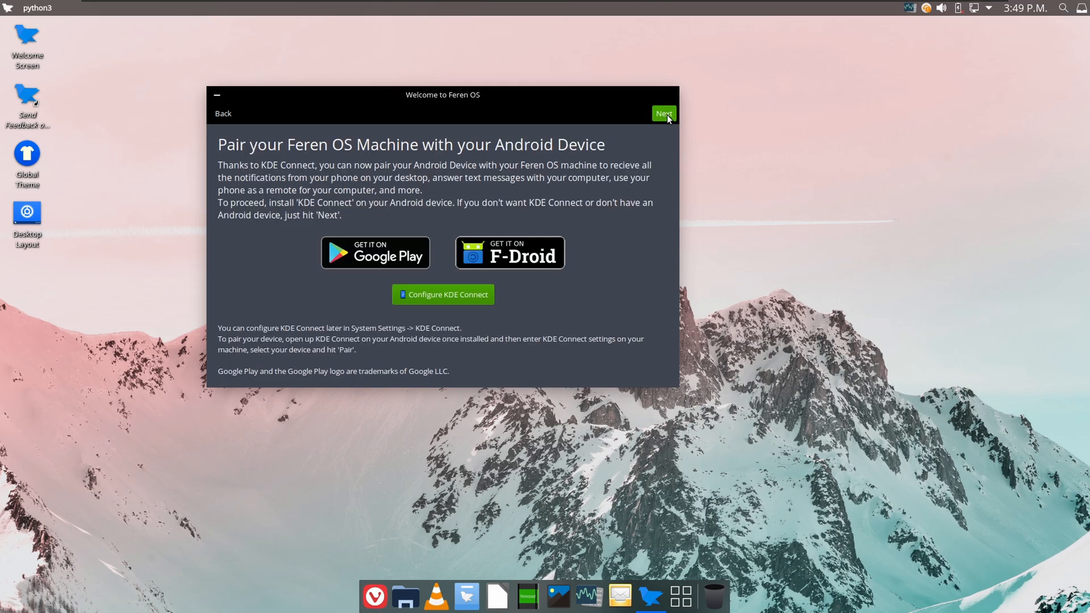
pyautogui.moveTo(580, 320)
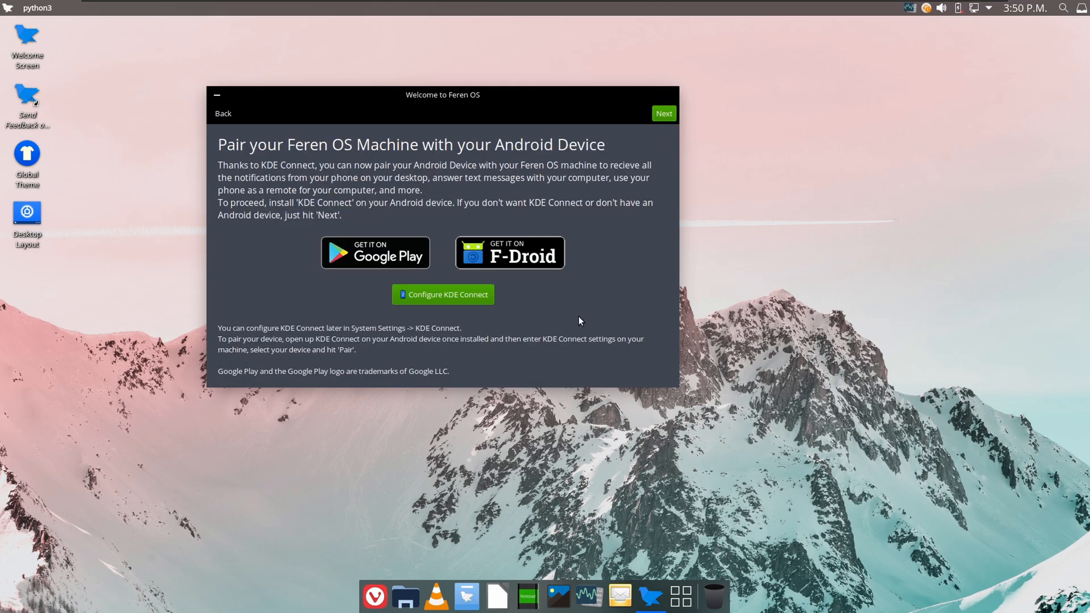
pyautogui.click(662, 113)
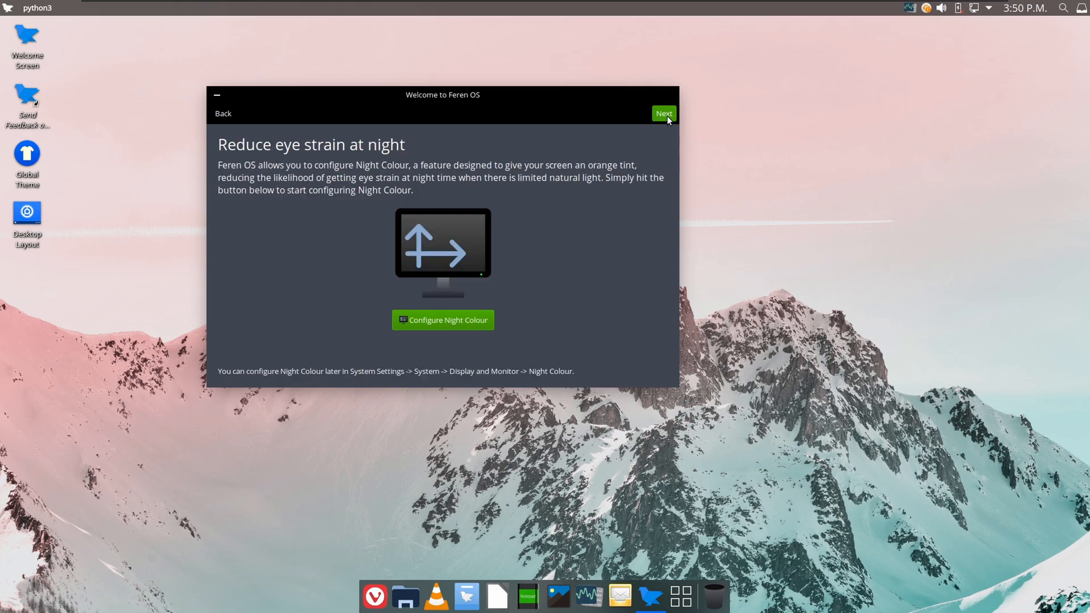
pyautogui.moveTo(623, 197)
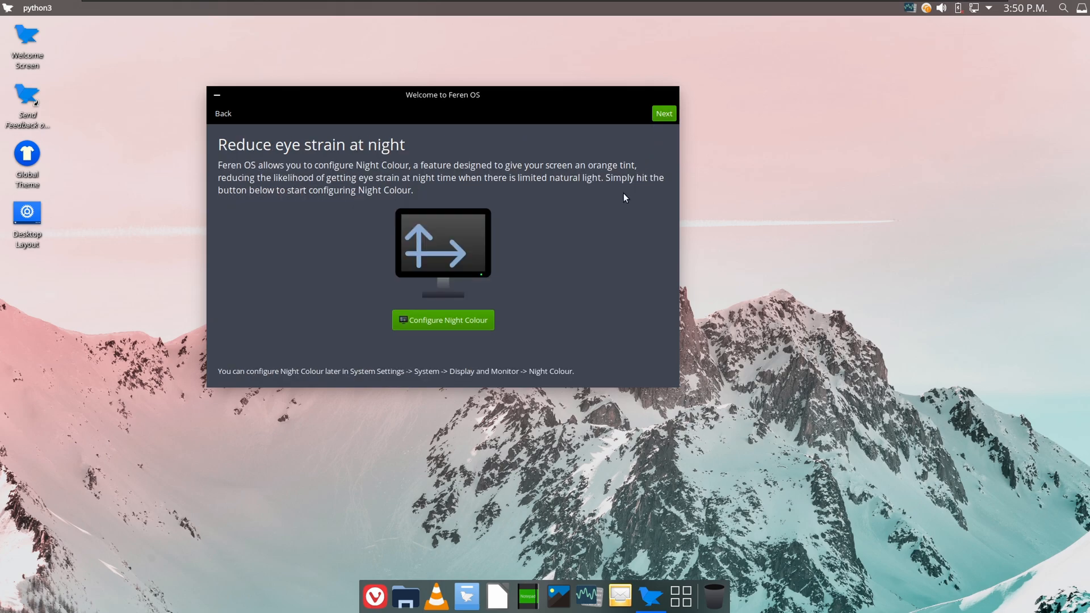
pyautogui.moveTo(578, 282)
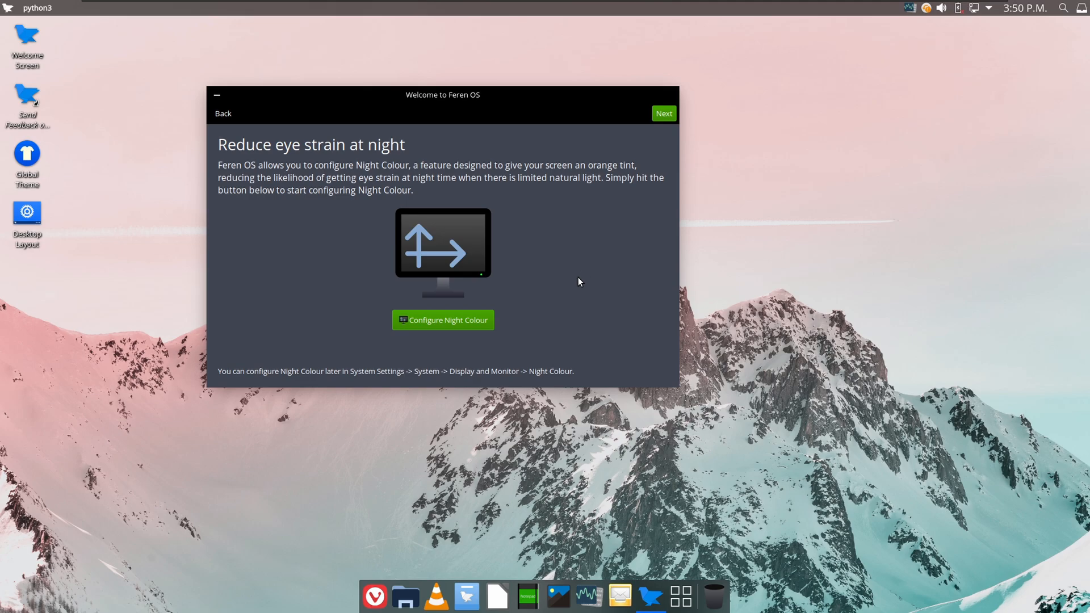
# Move past Night Colour to All Done and close the tour with Enjoy.
pyautogui.click(662, 113)
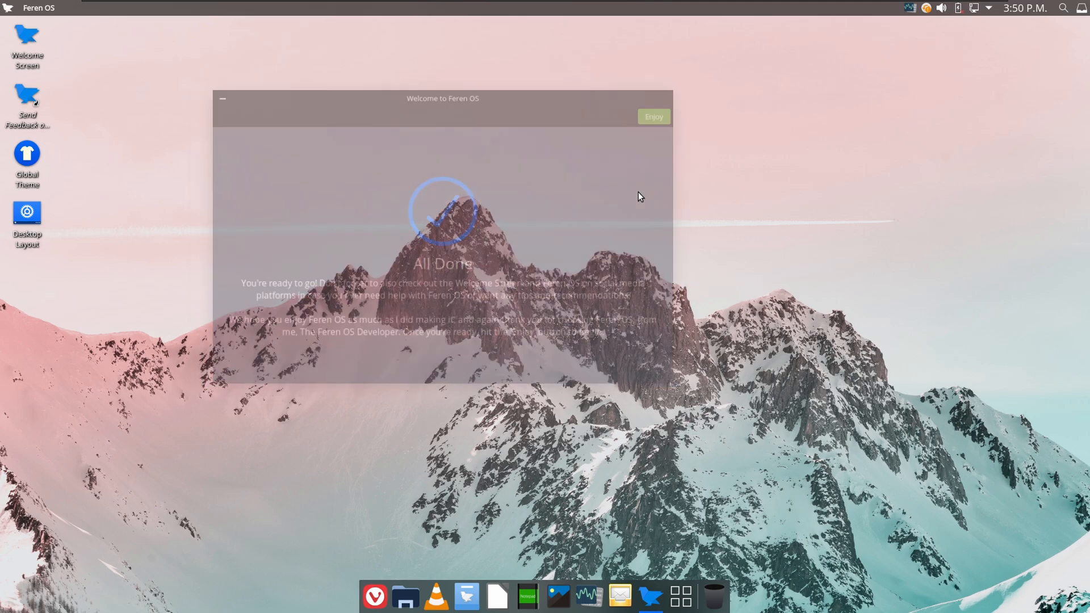
pyautogui.click(653, 116)
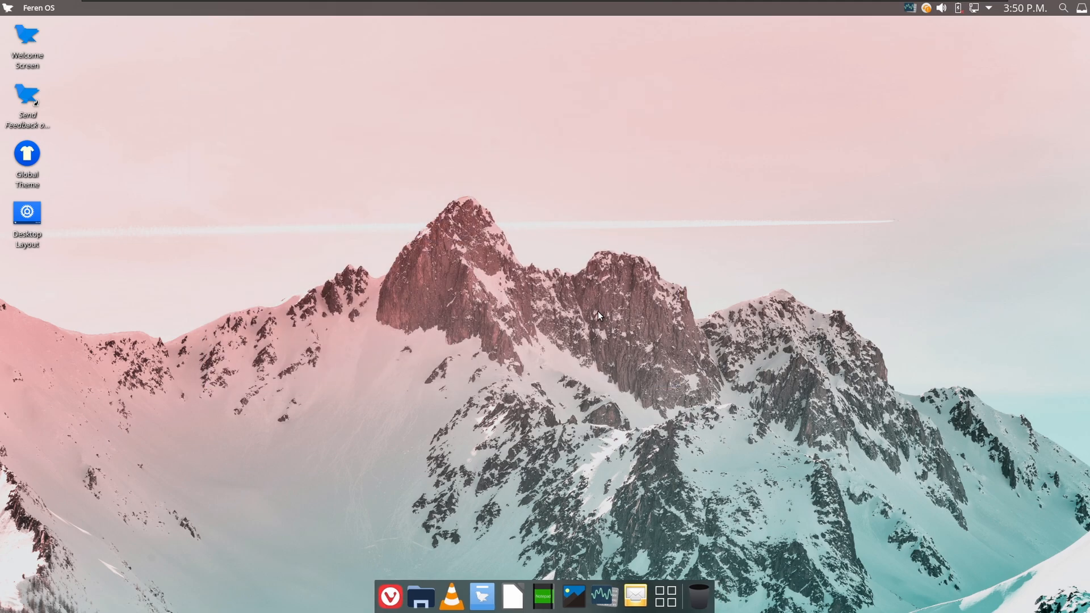
pyautogui.moveTo(603, 312)
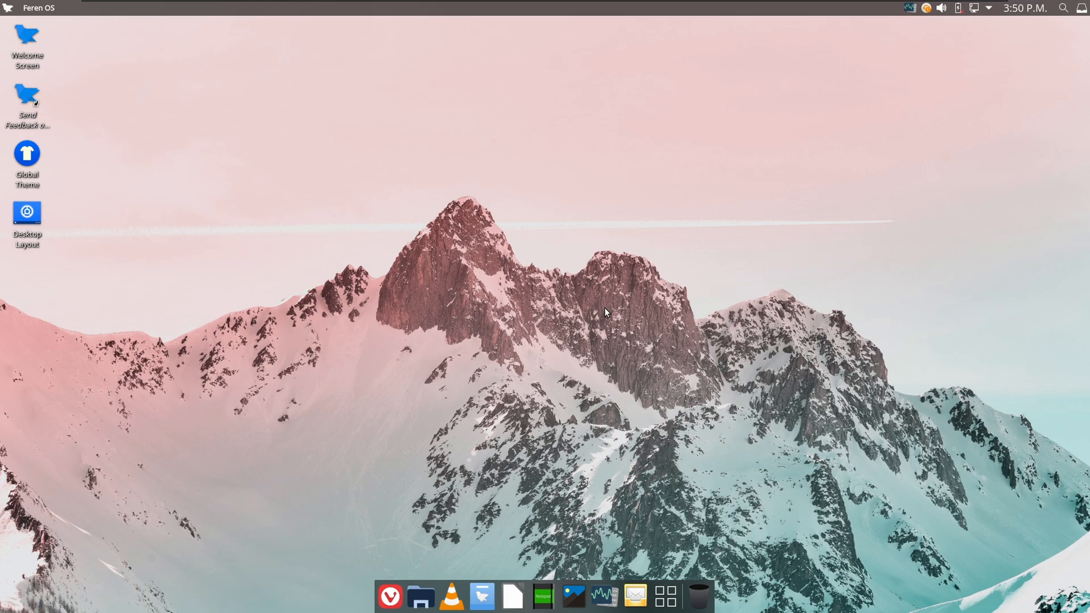
pyautogui.moveTo(713, 417)
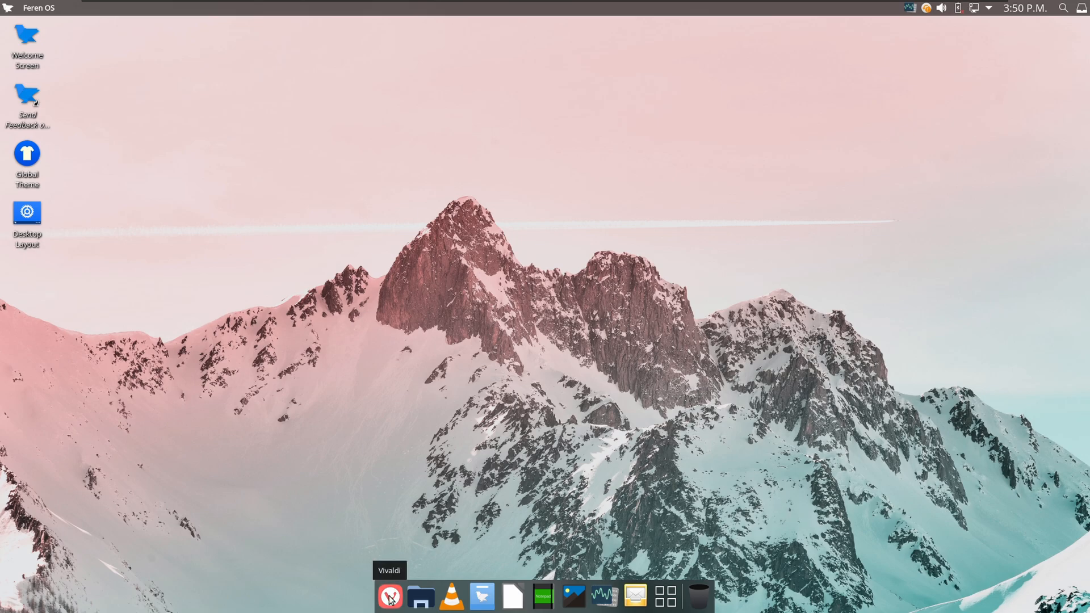
# Launch Vivaldi from the dock and begin its setup with Let's Go.
pyautogui.click(390, 596)
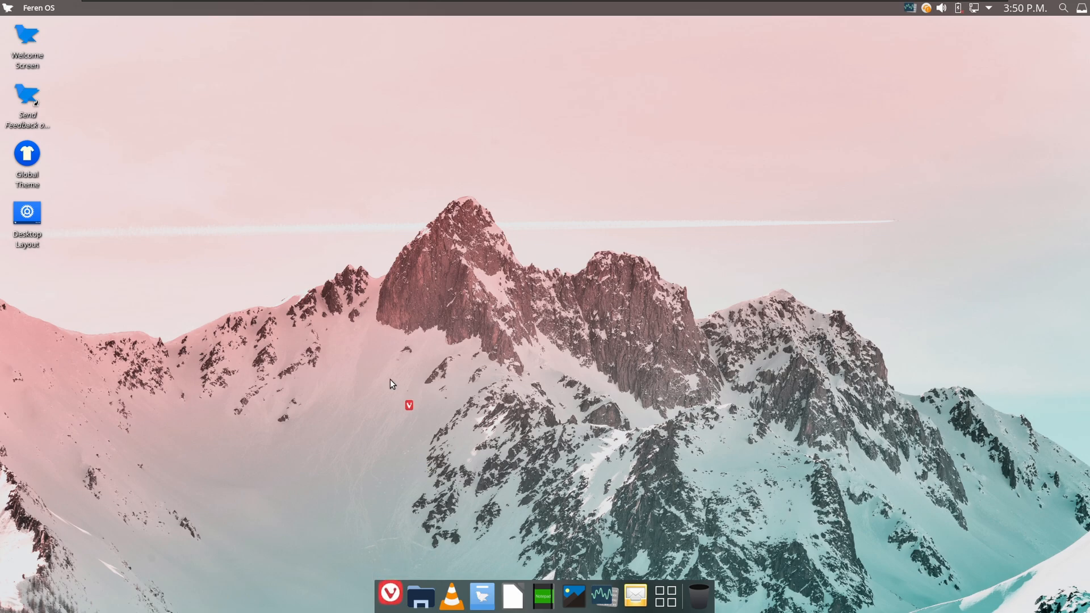
pyautogui.click(389, 596)
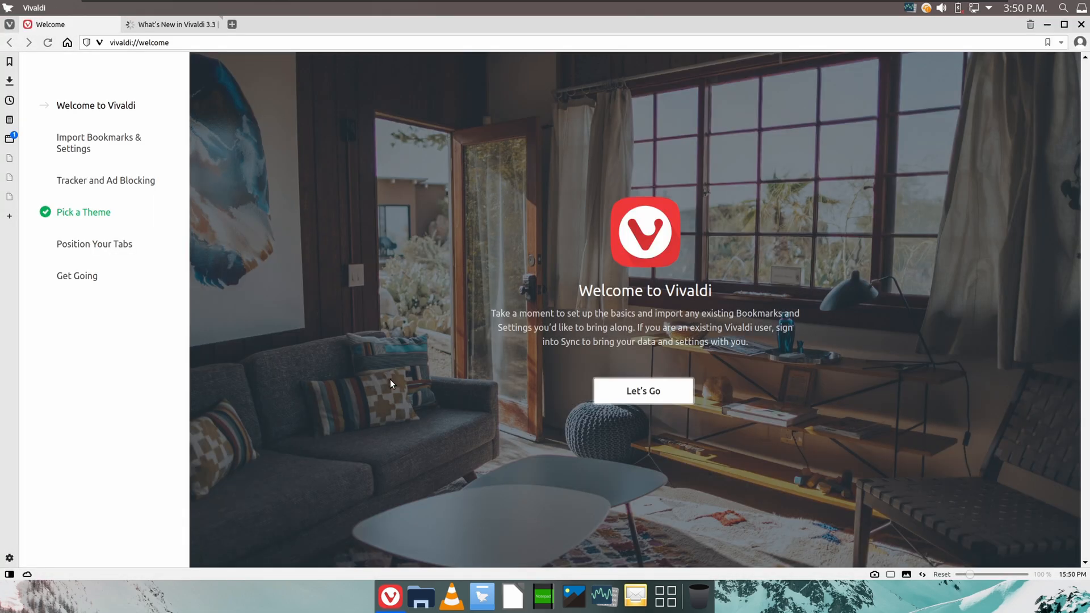
pyautogui.click(643, 389)
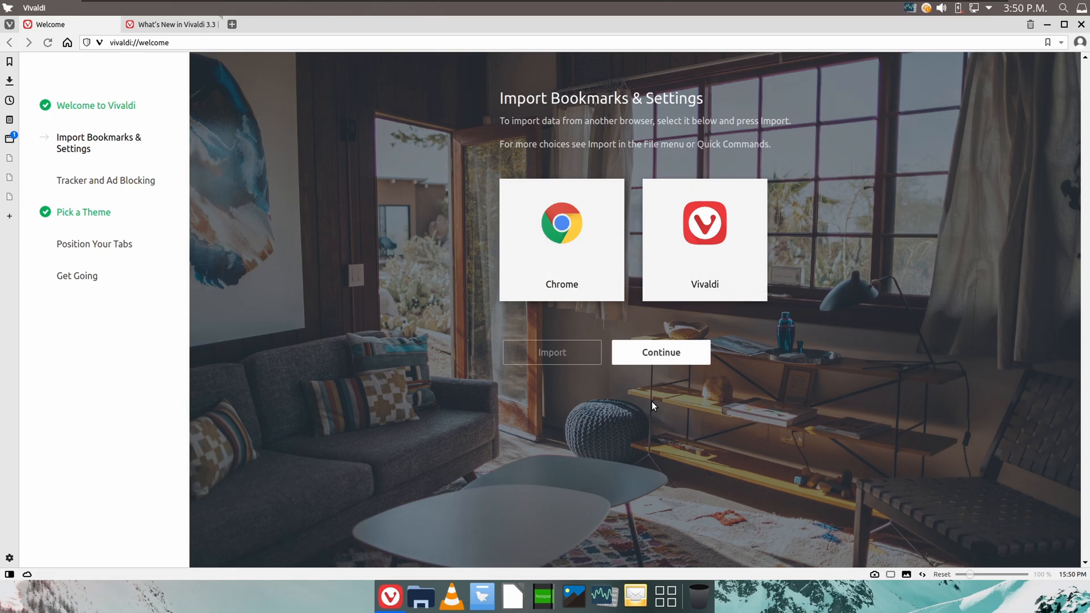
pyautogui.moveTo(704, 240)
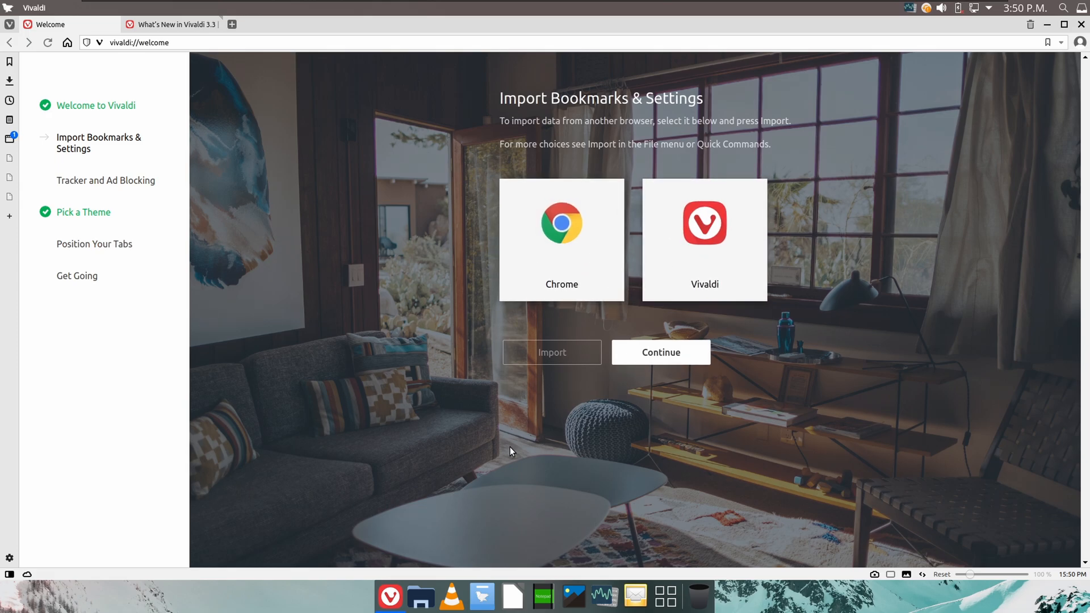
pyautogui.moveTo(500, 416)
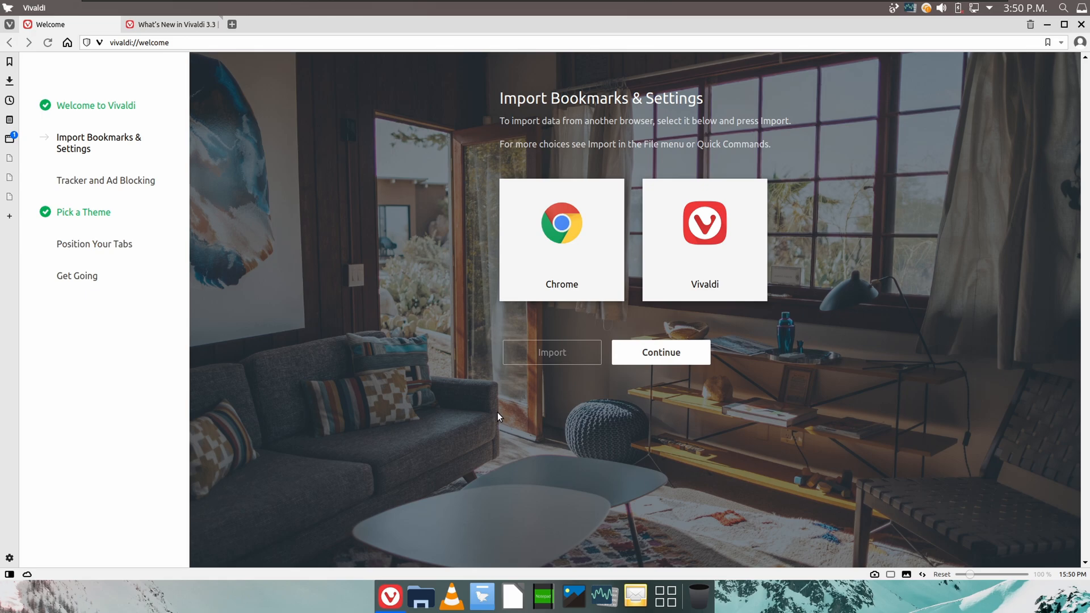
pyautogui.moveTo(413, 251)
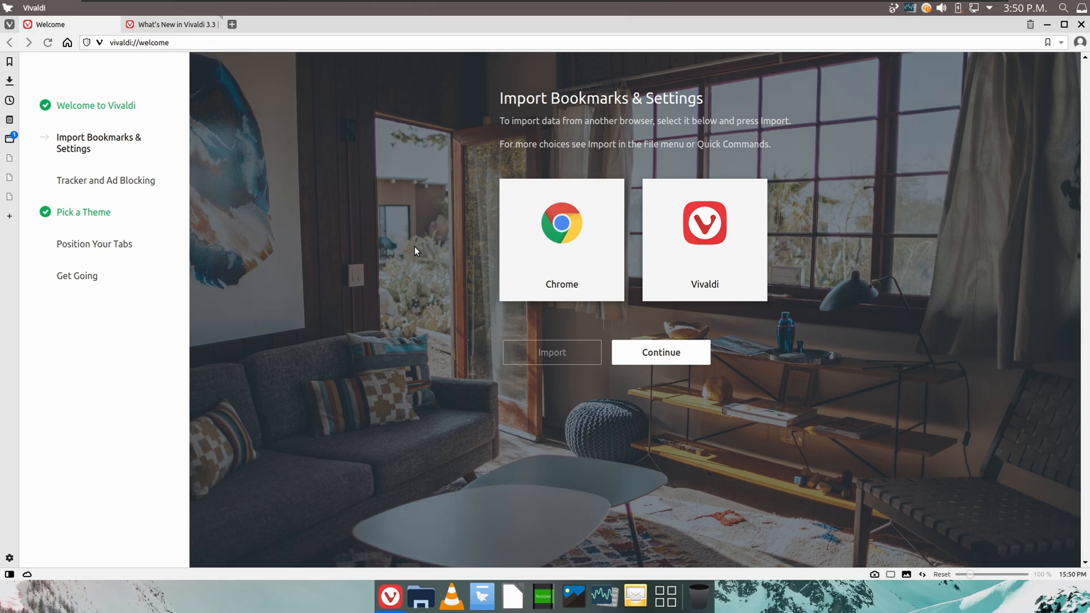
pyautogui.moveTo(634, 596)
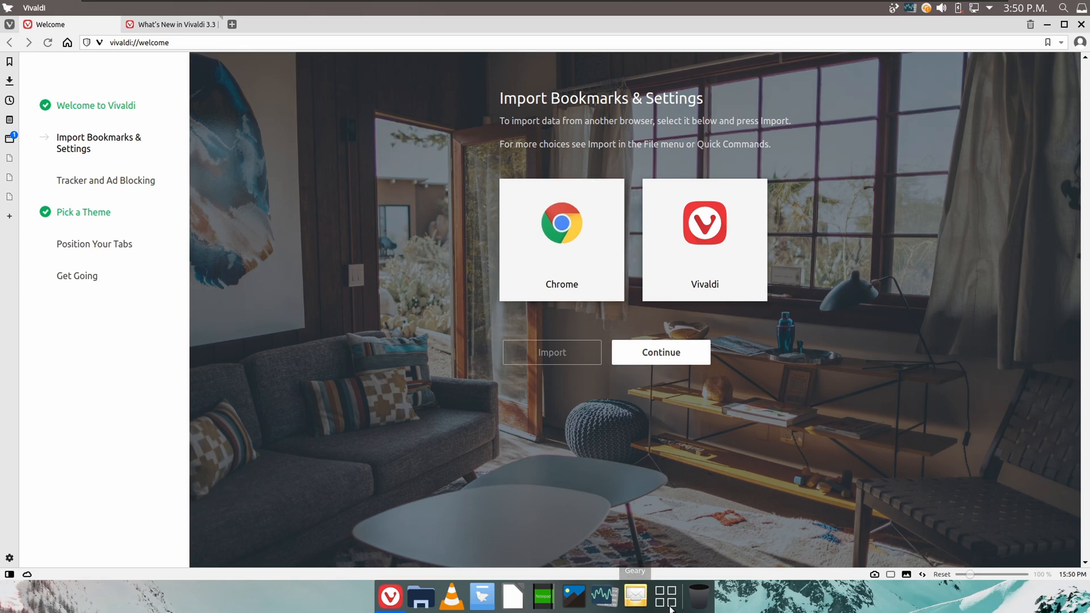
pyautogui.click(664, 596)
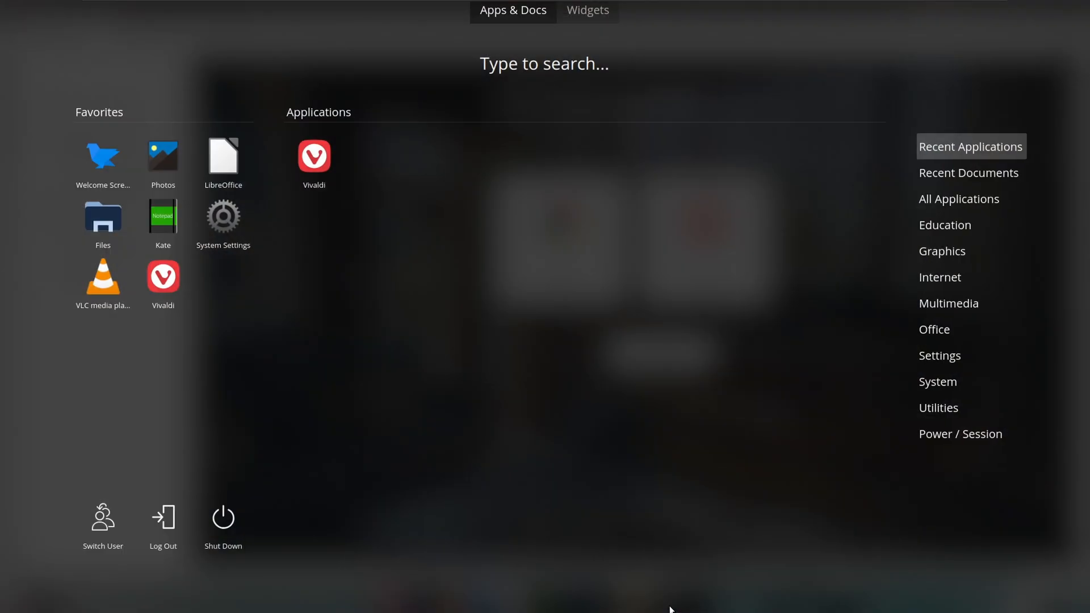
pyautogui.moveTo(678, 562)
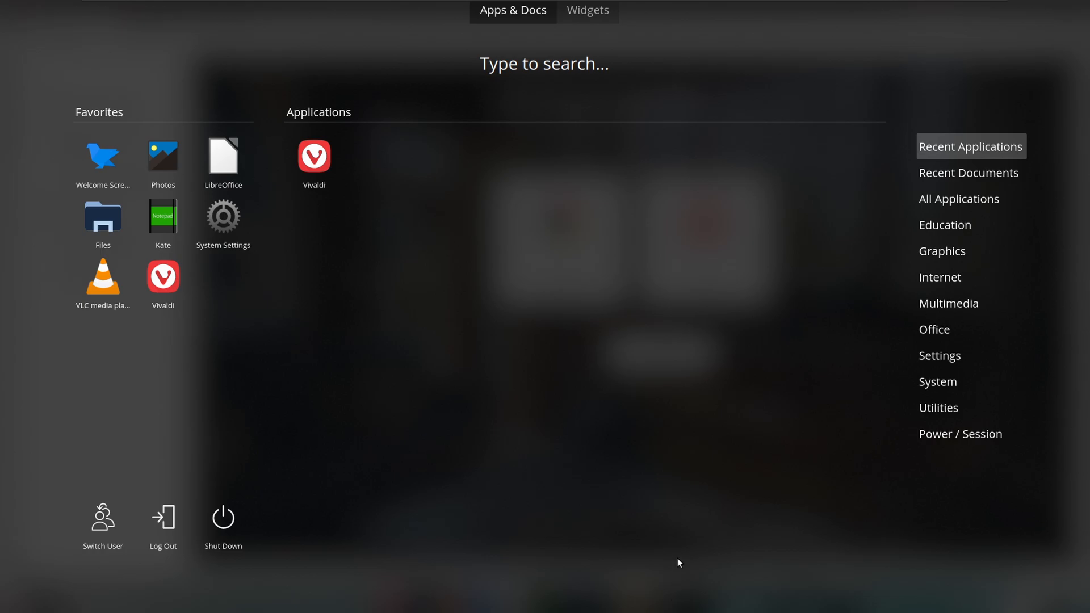
pyautogui.click(313, 155)
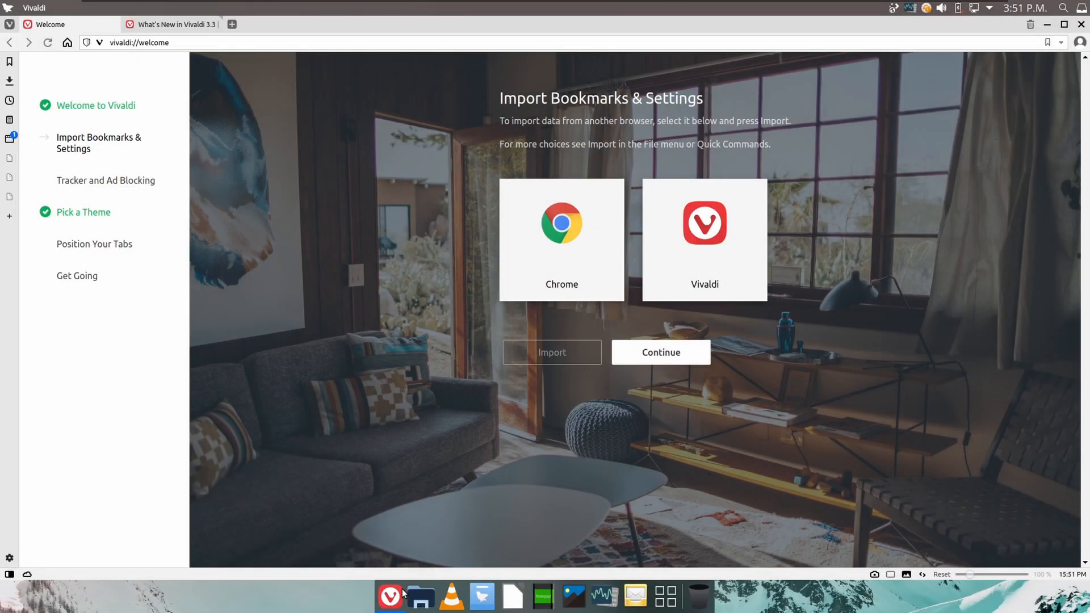
pyautogui.moveTo(878, 373)
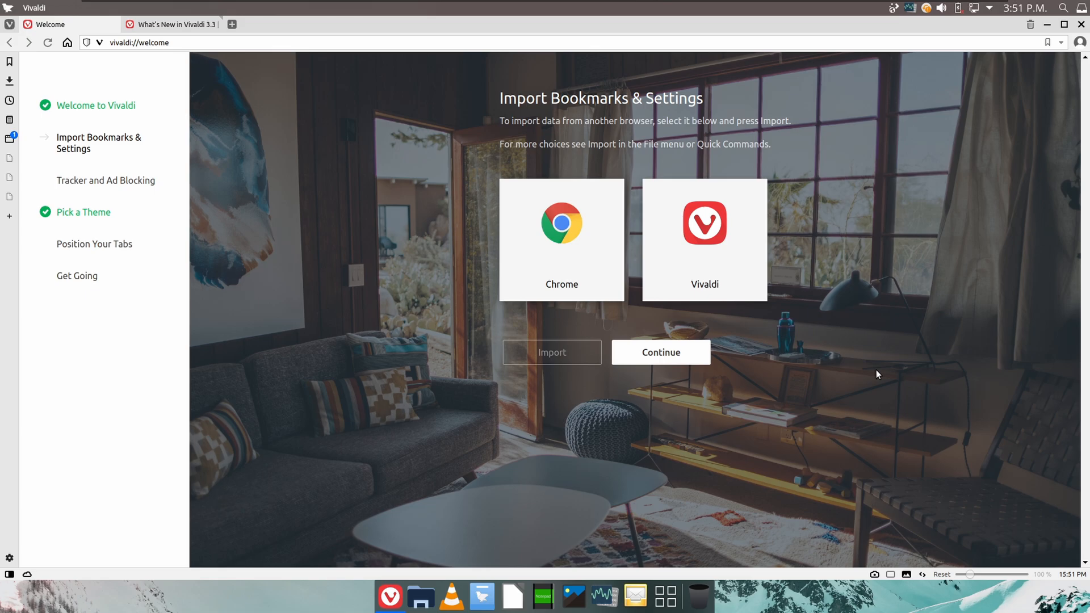
# View About This Computer from the Feren OS menu, then close Info Center.
pyautogui.click(11, 8)
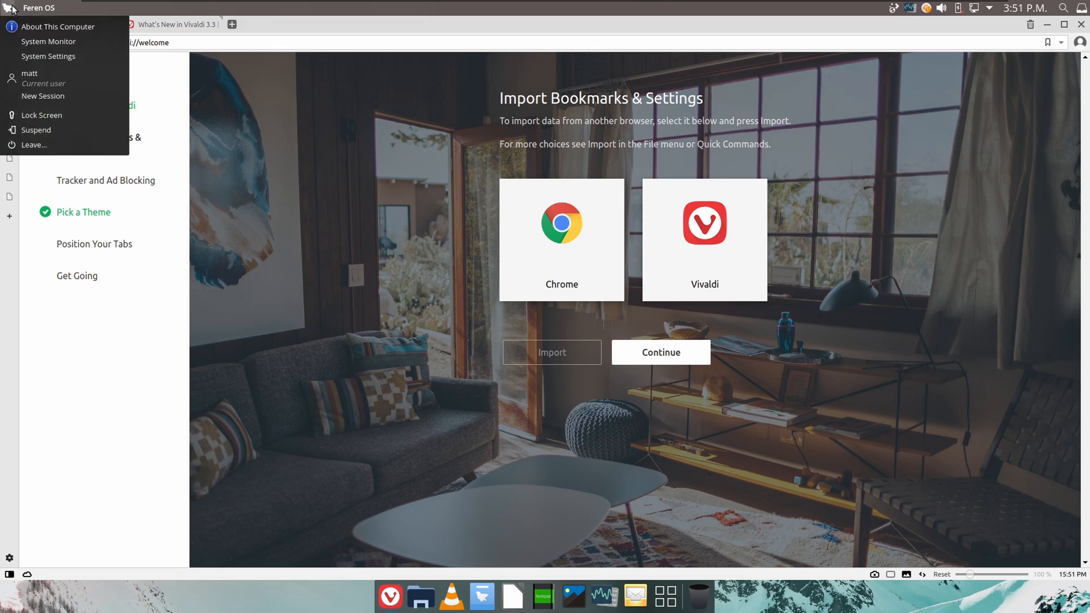
pyautogui.click(59, 26)
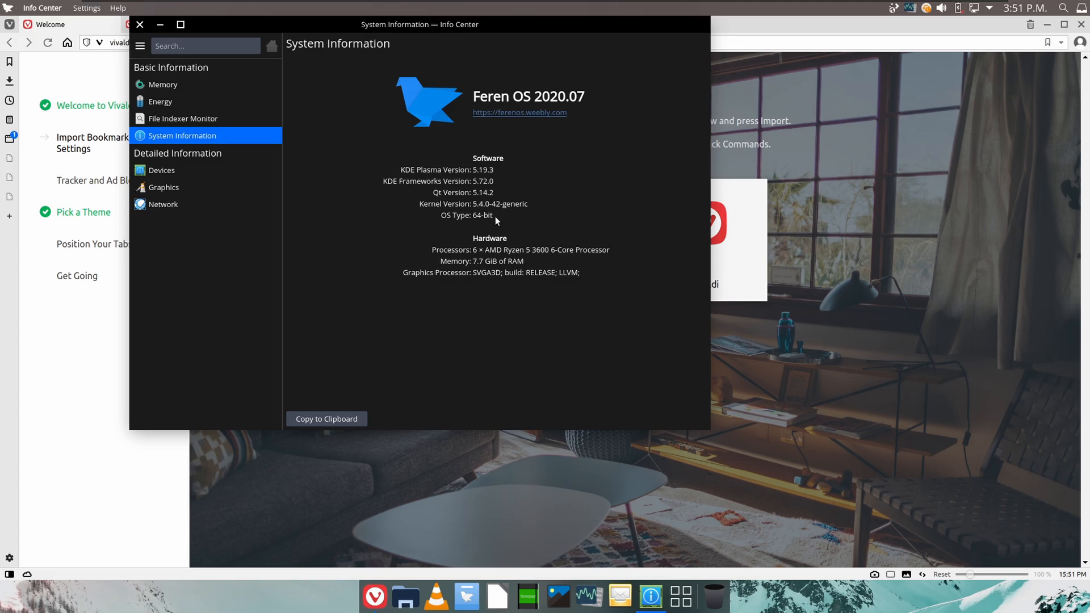
pyautogui.moveTo(430, 290)
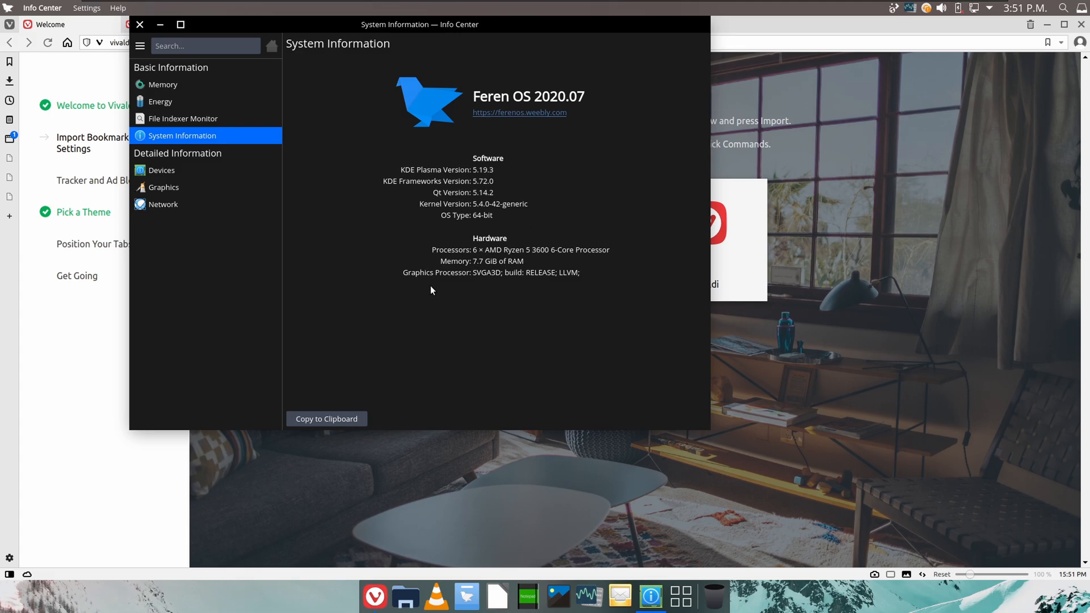
pyautogui.click(140, 24)
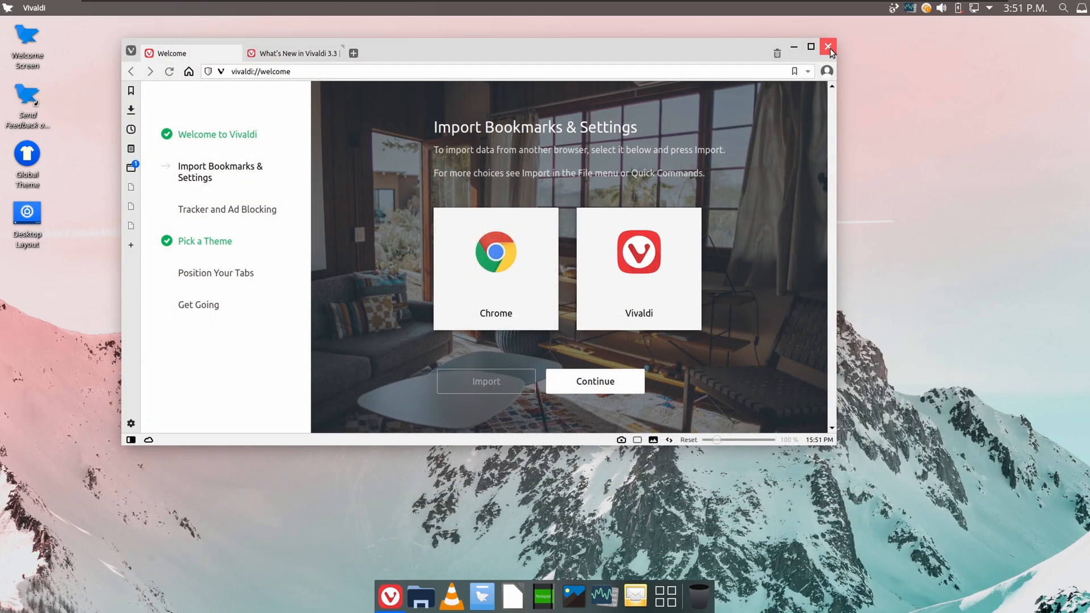
pyautogui.moveTo(739, 302)
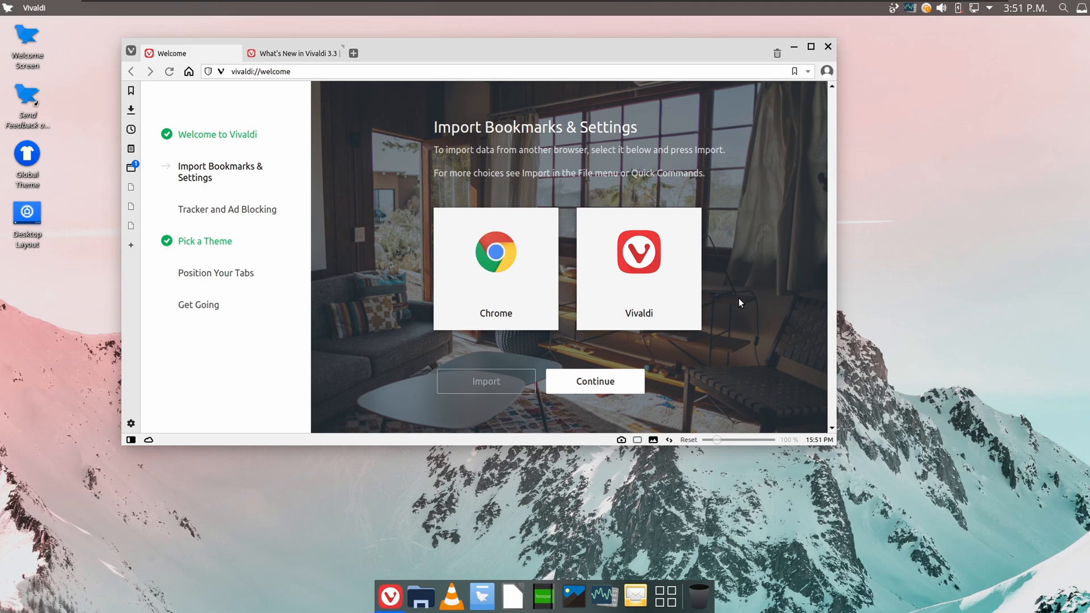
# Skip browser import and choose blocking both trackers and ads.
pyautogui.click(594, 382)
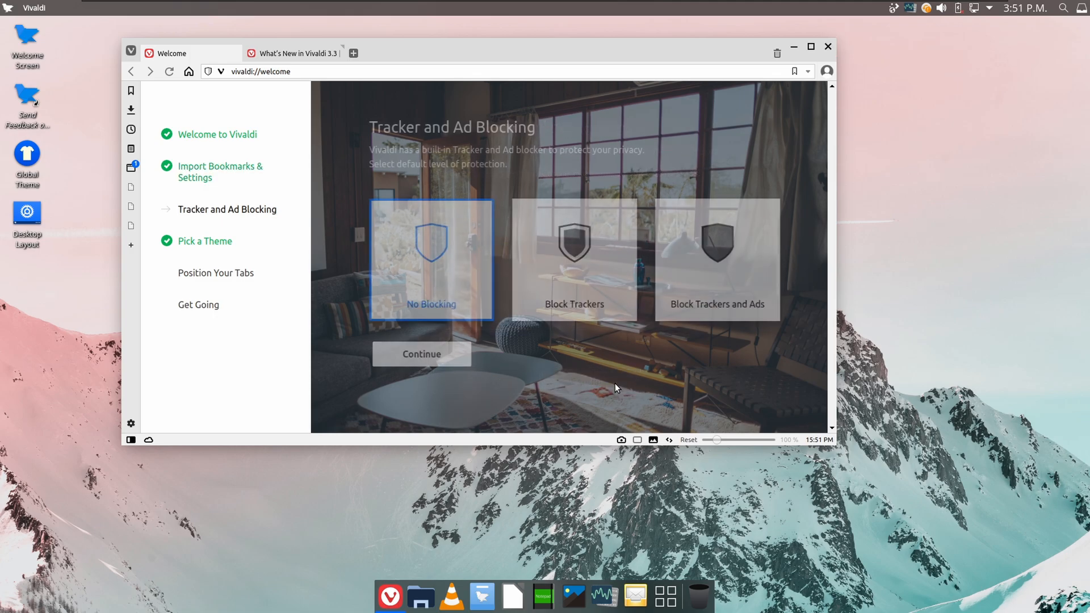
pyautogui.click(713, 260)
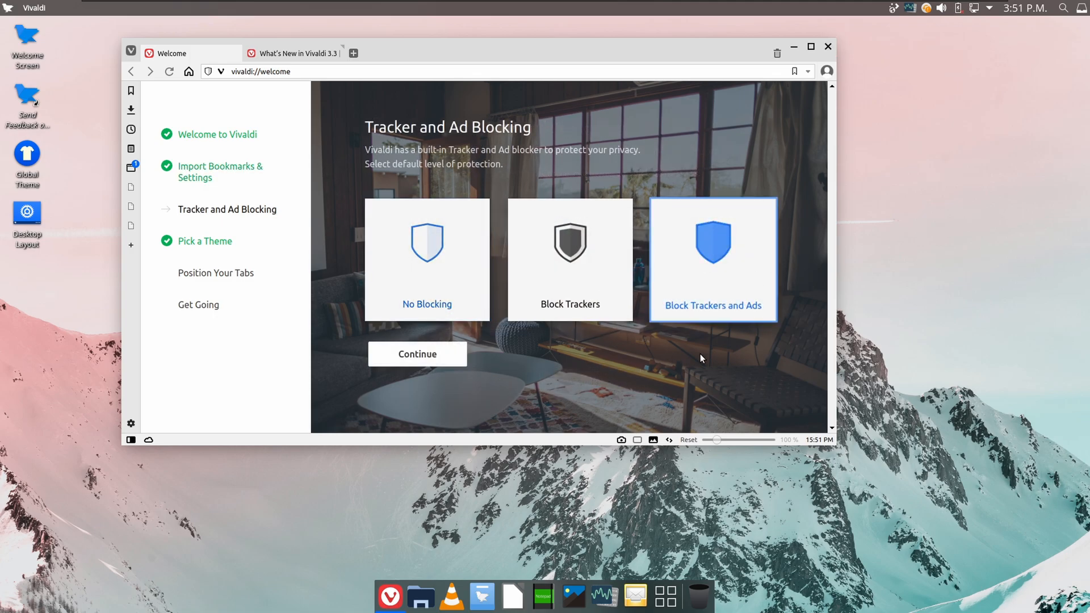
pyautogui.click(417, 354)
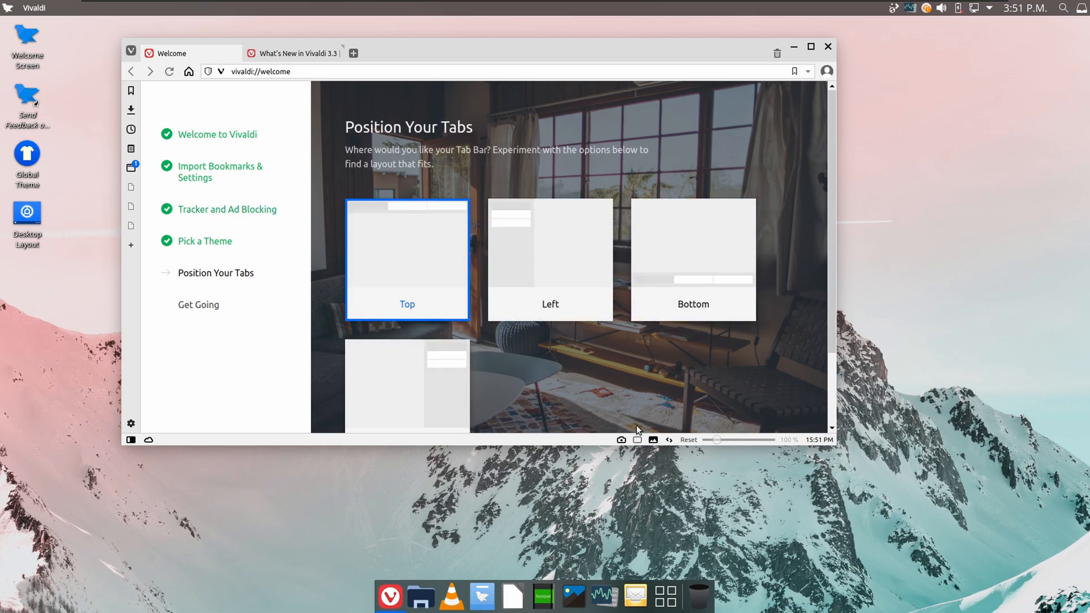
# Place the tab bar at the bottom and finish the Vivaldi welcome tour.
pyautogui.scroll(-3)
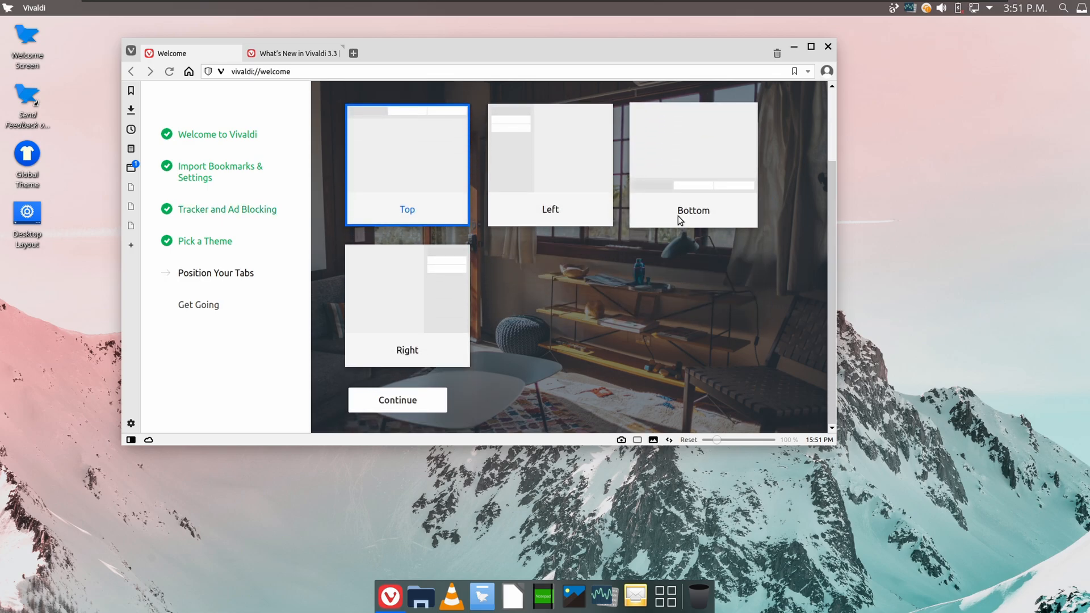
pyautogui.click(693, 163)
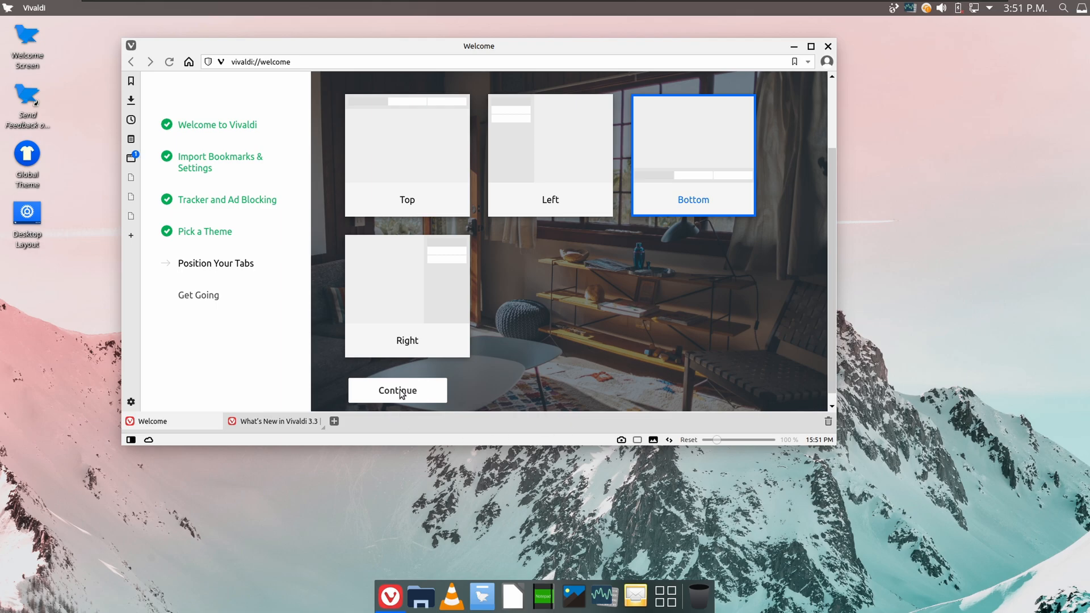
pyautogui.click(398, 389)
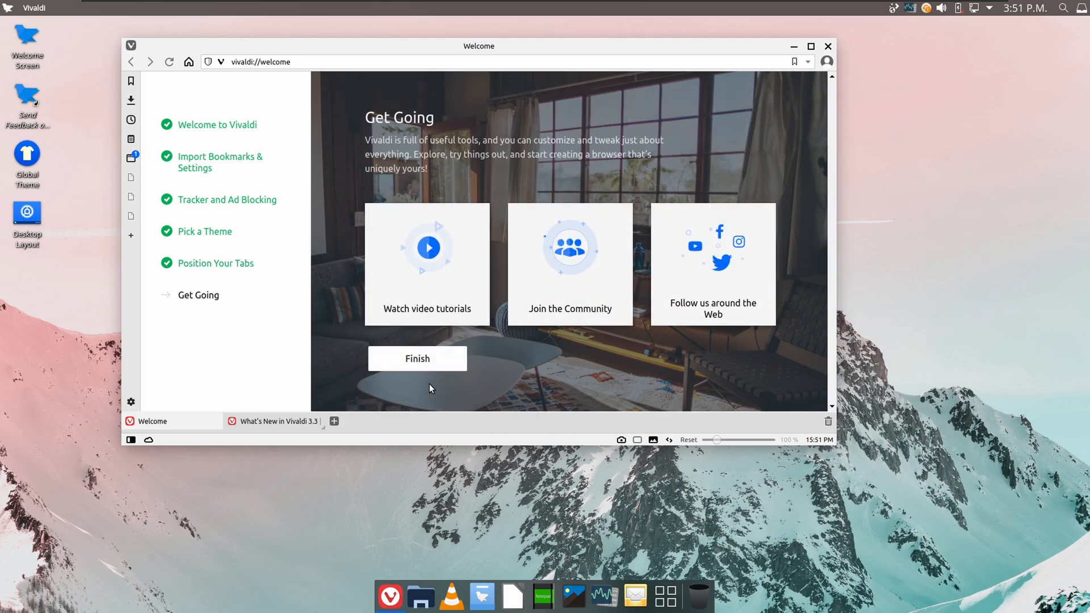
pyautogui.click(417, 359)
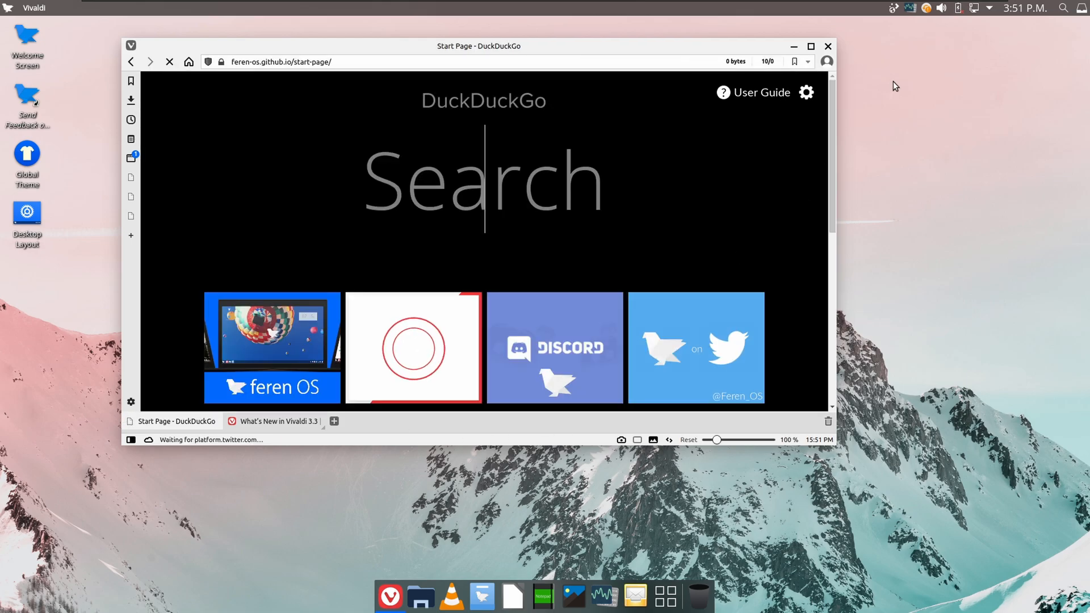
# Maximize the Vivaldi window showing the Feren OS start page.
pyautogui.click(810, 47)
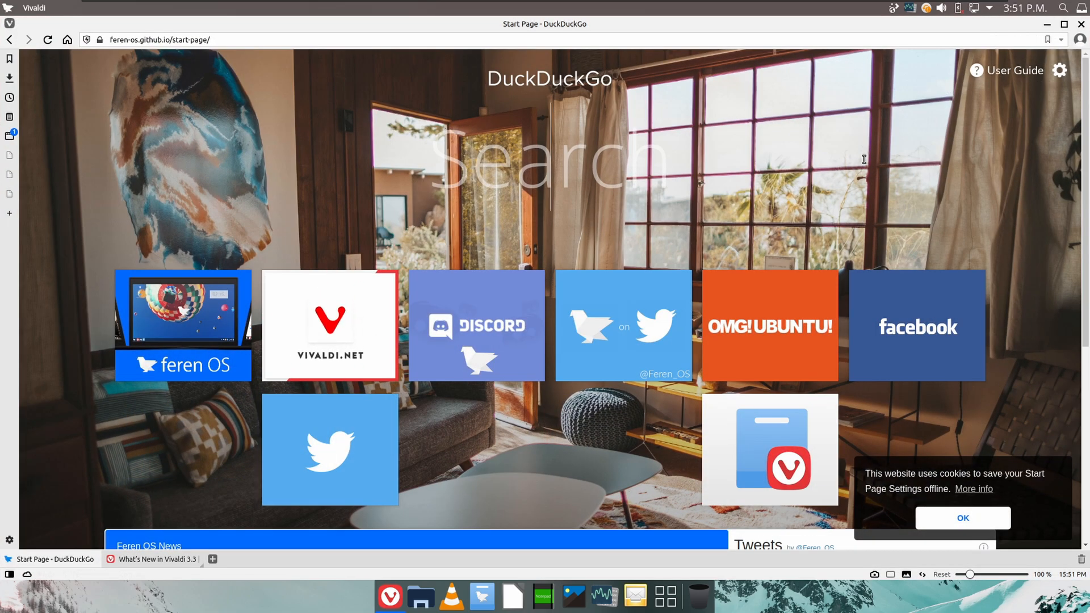
pyautogui.moveTo(932, 250)
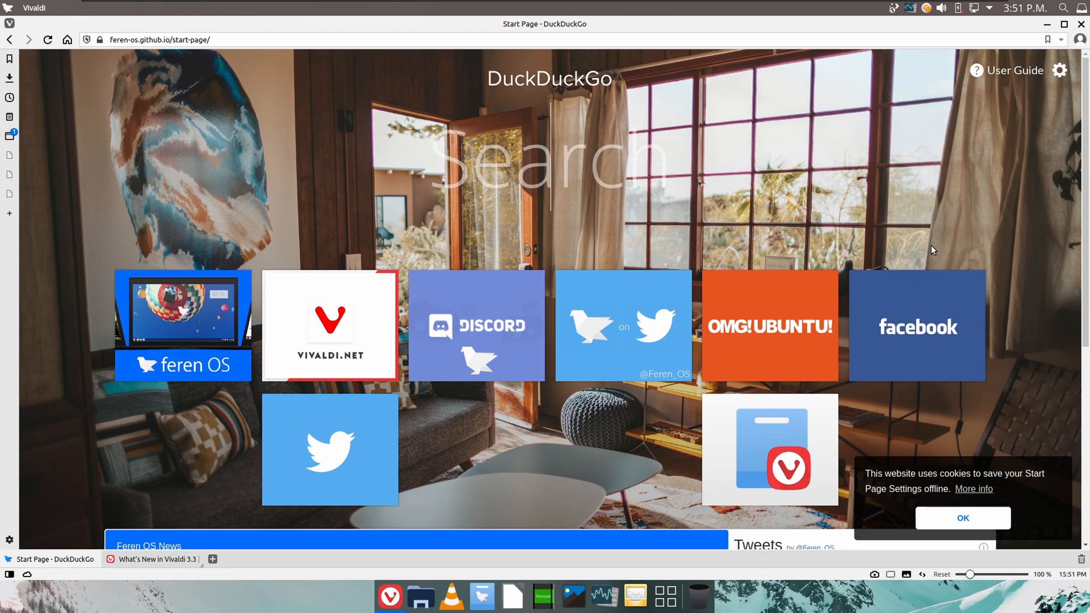
pyautogui.moveTo(788, 327)
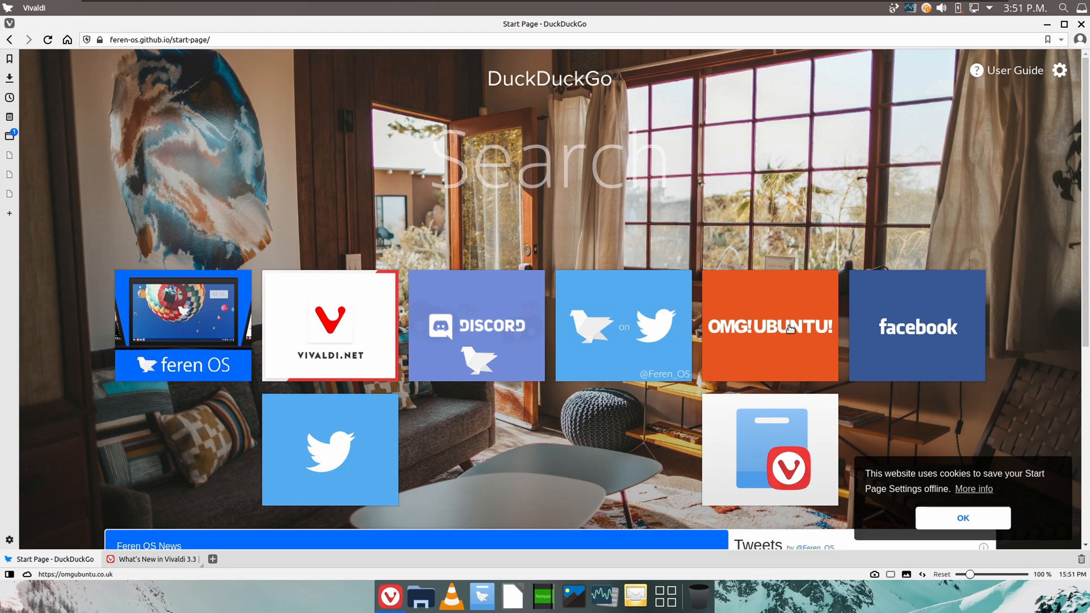
pyautogui.moveTo(782, 351)
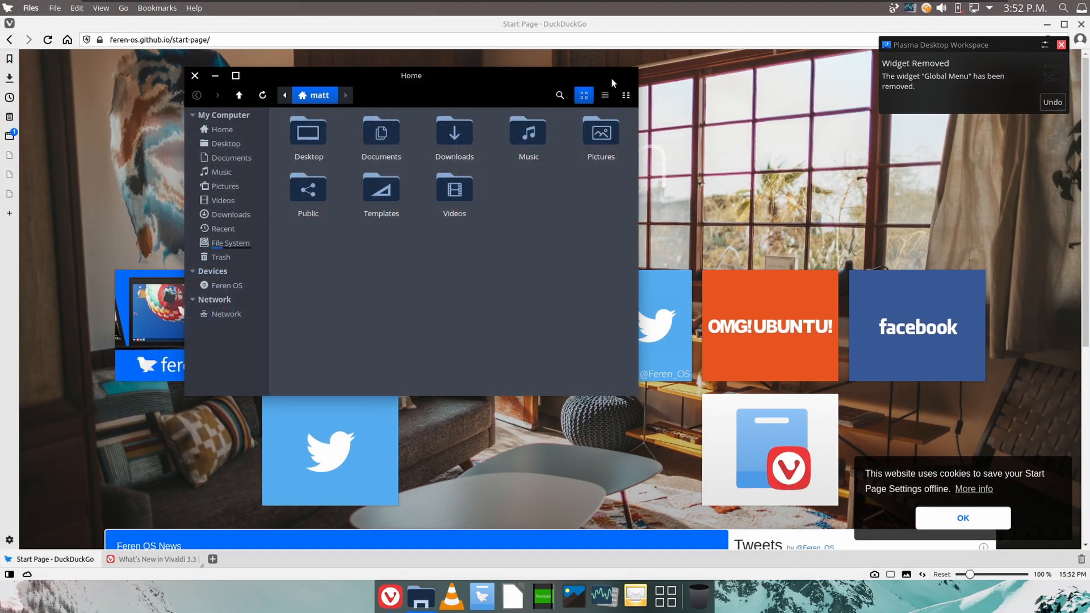
# Hide and restore the Files window, reposition it, then close it to leave the bare desktop.
pyautogui.click(194, 76)
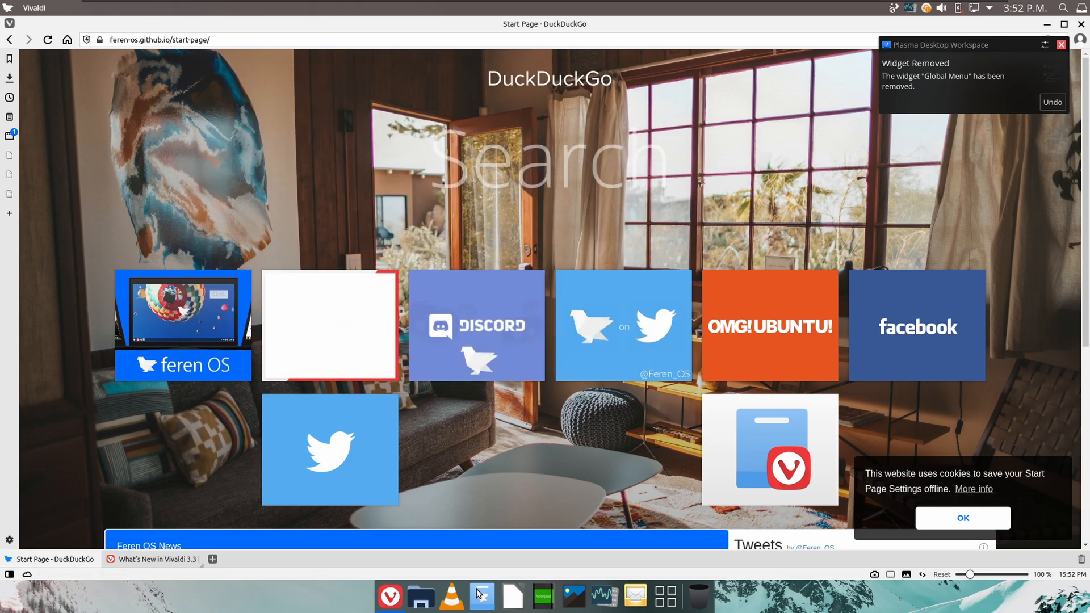
pyautogui.click(482, 596)
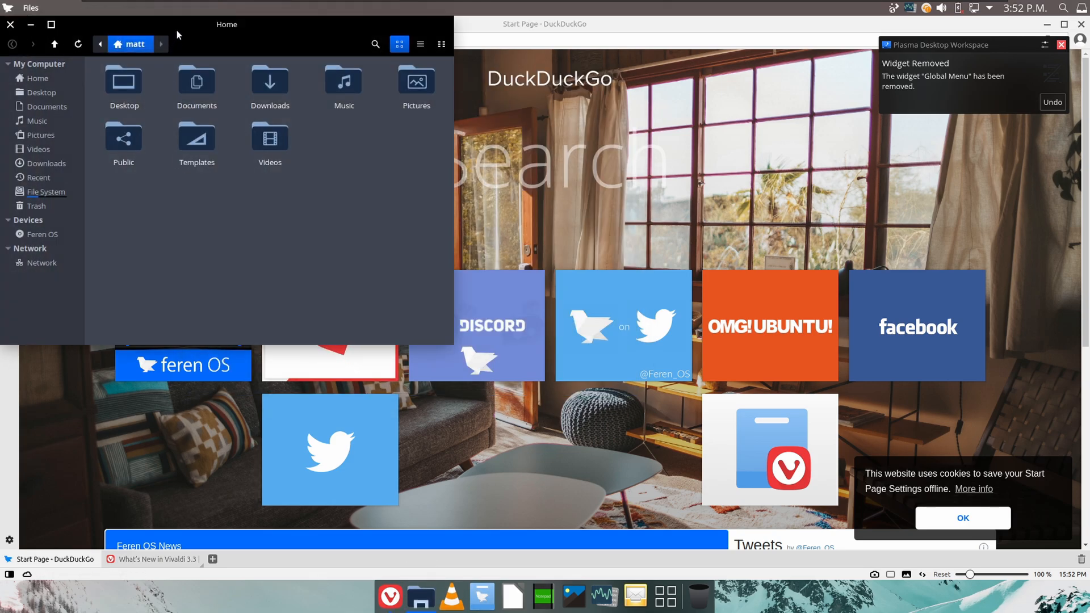
pyautogui.click(51, 24)
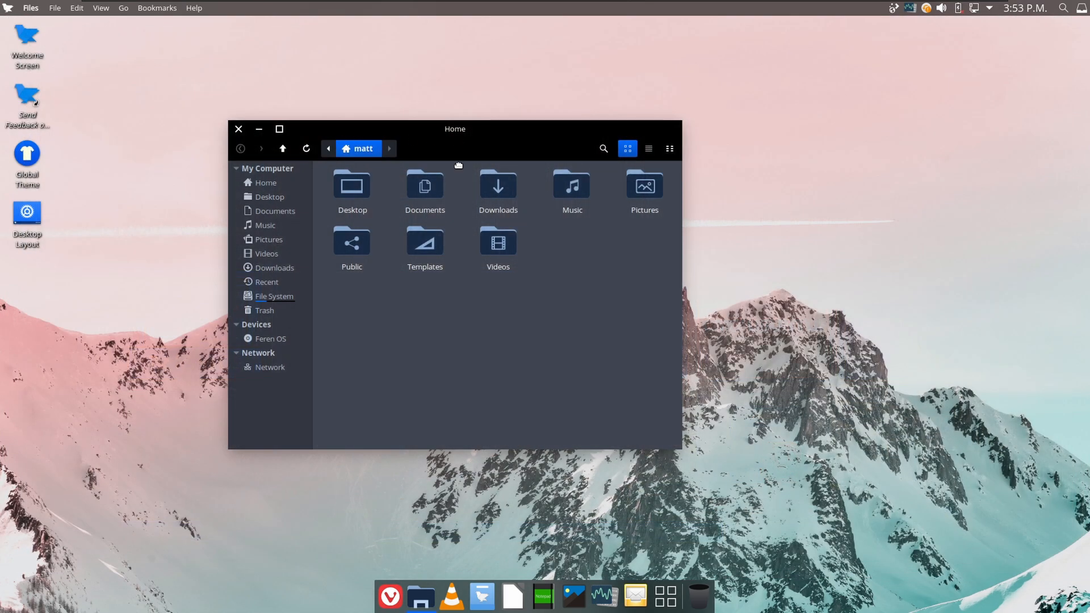
pyautogui.moveTo(454, 128); pyautogui.dragTo(405, 110)
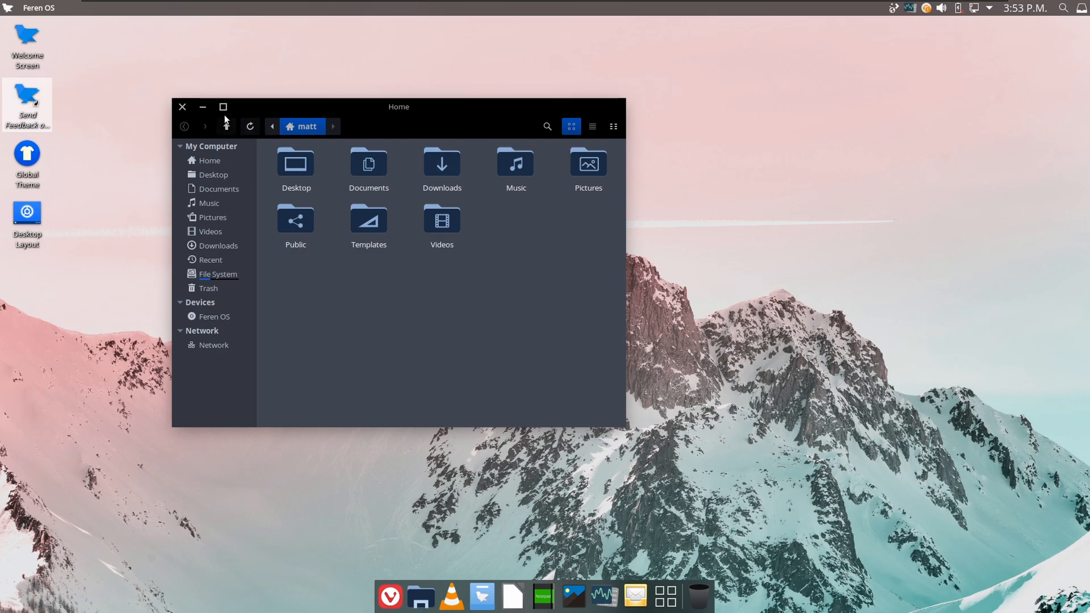
pyautogui.click(182, 107)
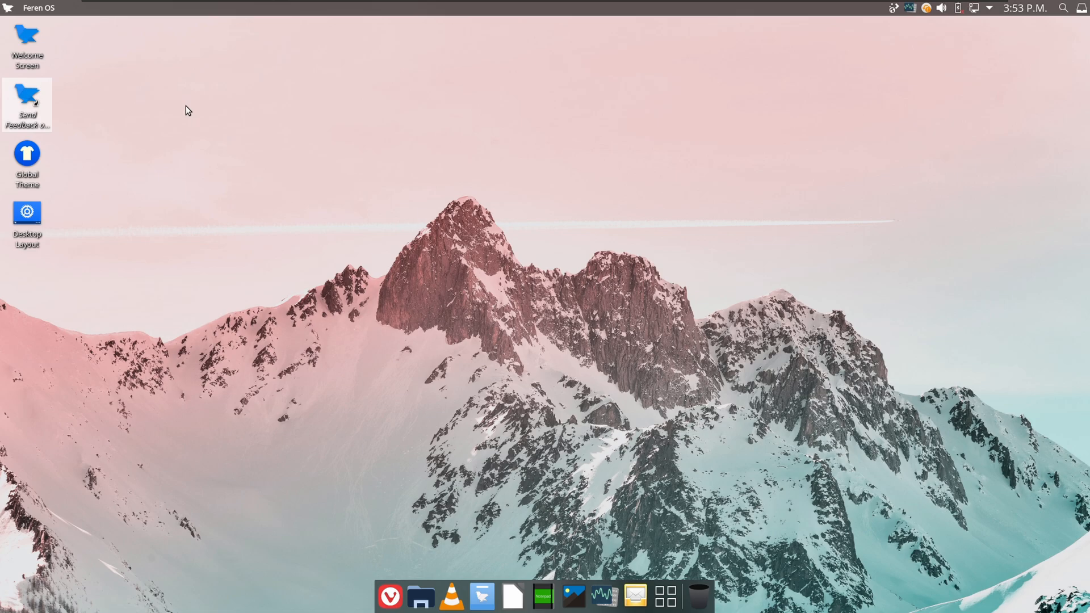
pyautogui.moveTo(887, 69)
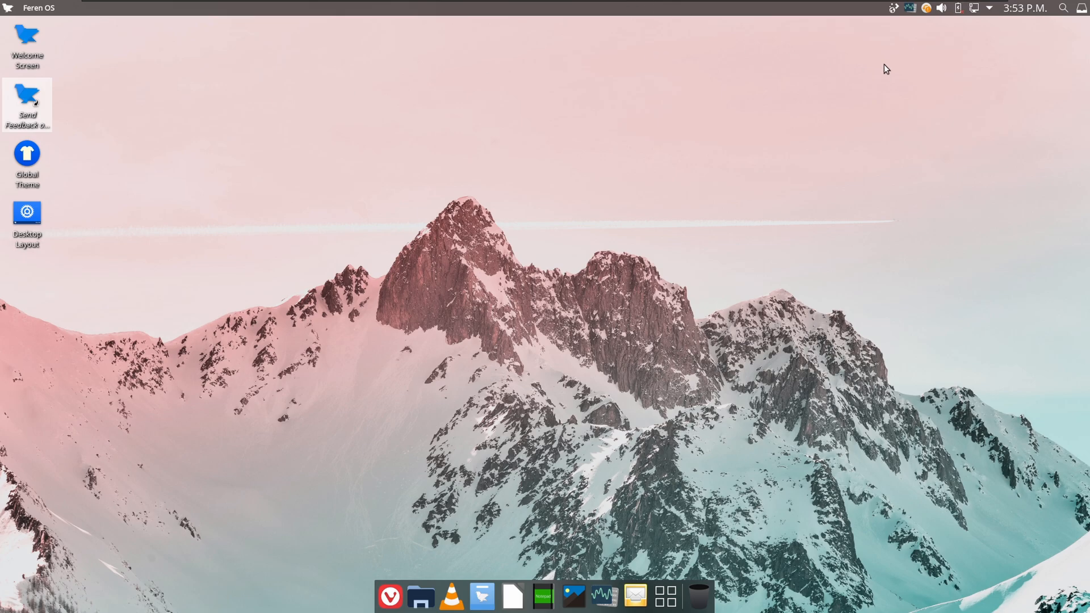
pyautogui.moveTo(910, 8)
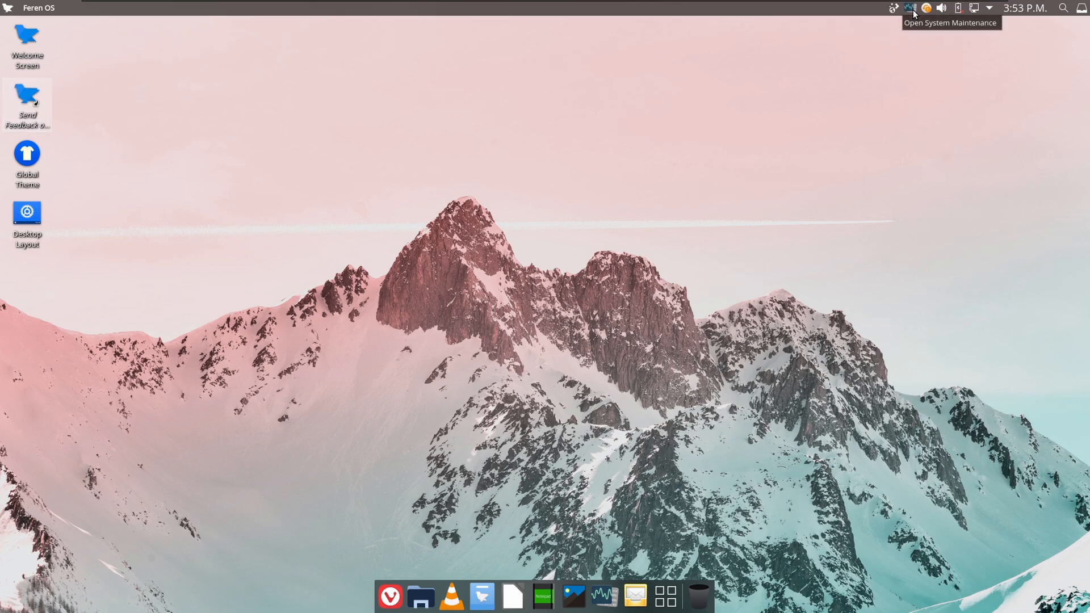
pyautogui.click(909, 8)
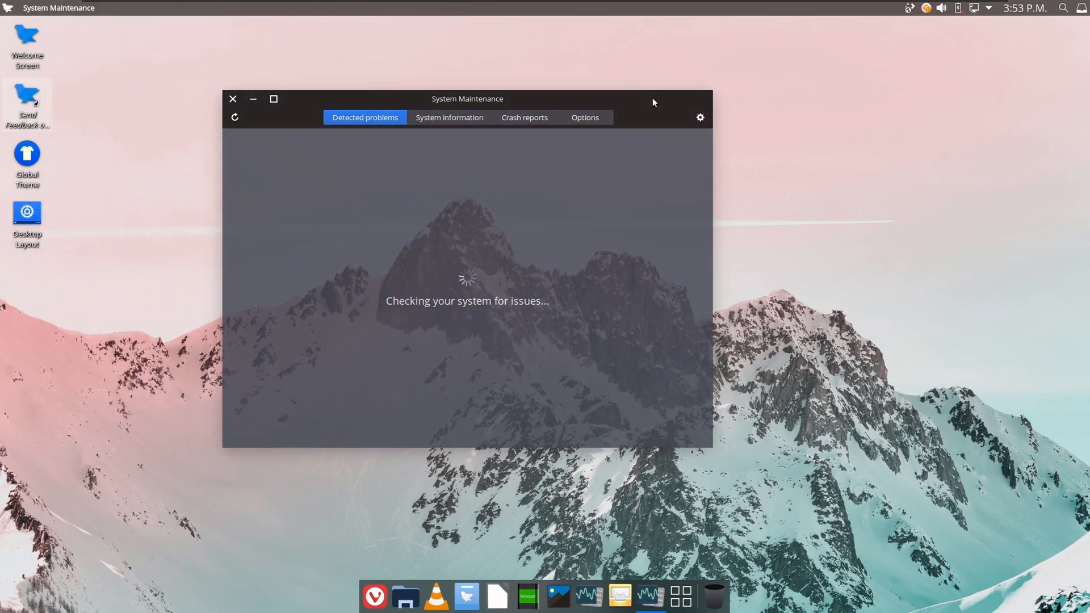
pyautogui.click(232, 98)
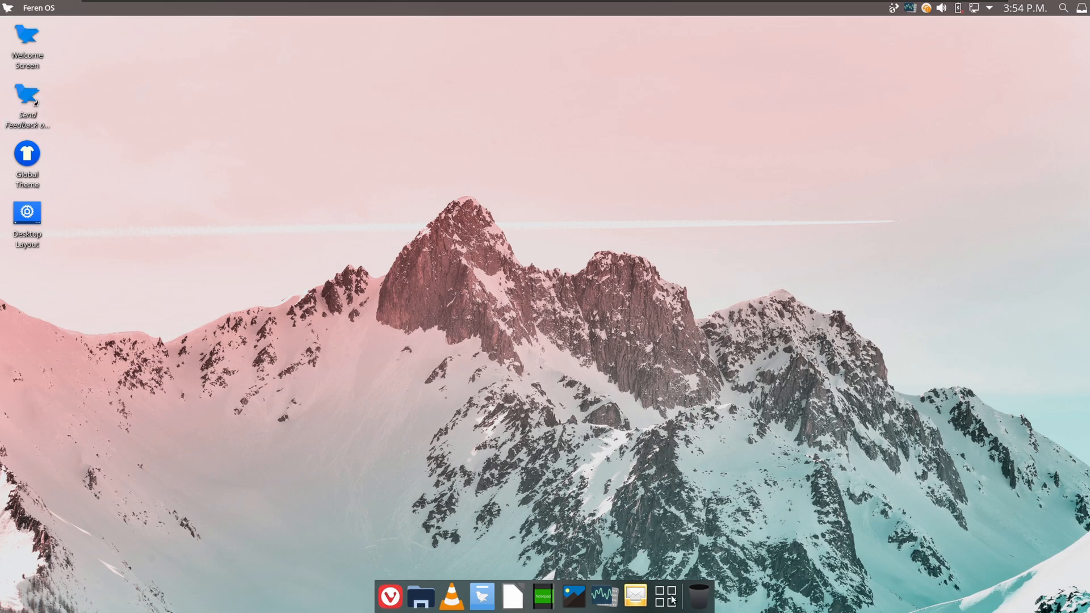
pyautogui.click(665, 596)
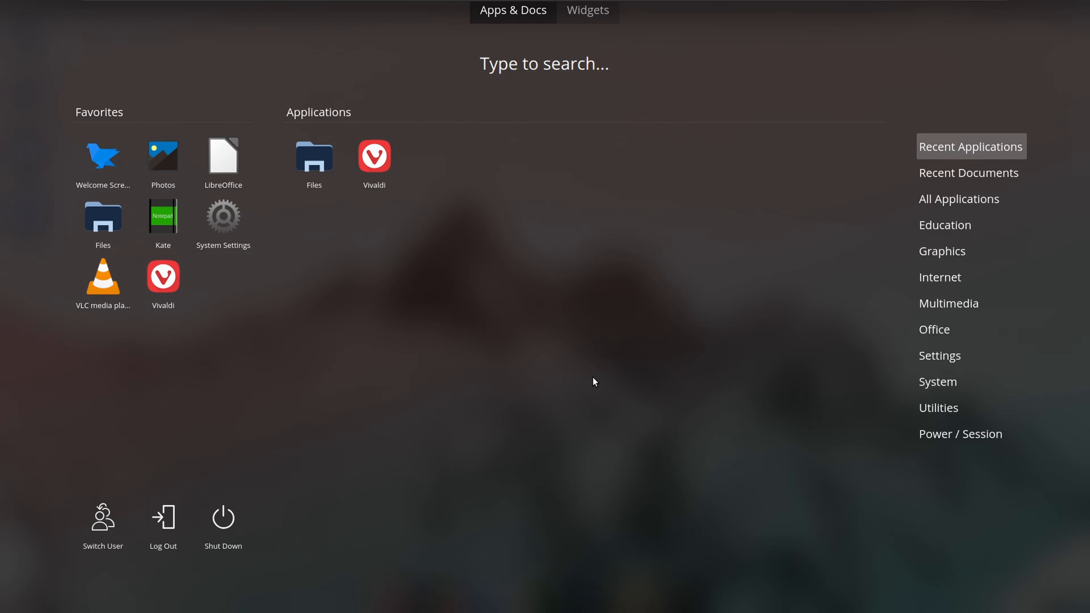
# Search the dashboard for 'sys' and launch KSysGuard's System Monitor.
pyautogui.write("sys'")
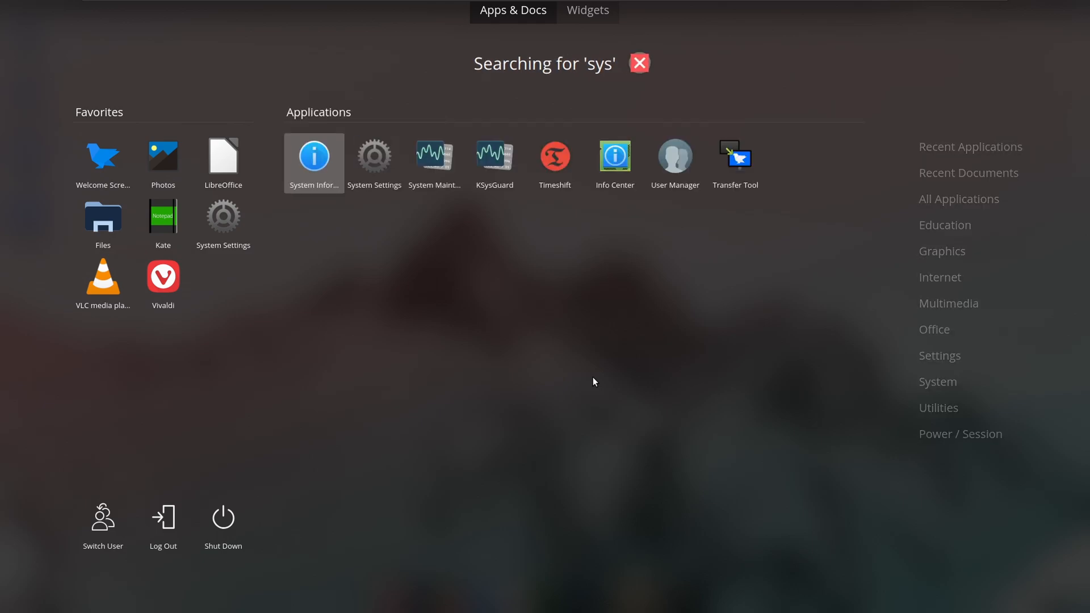
pyautogui.click(494, 156)
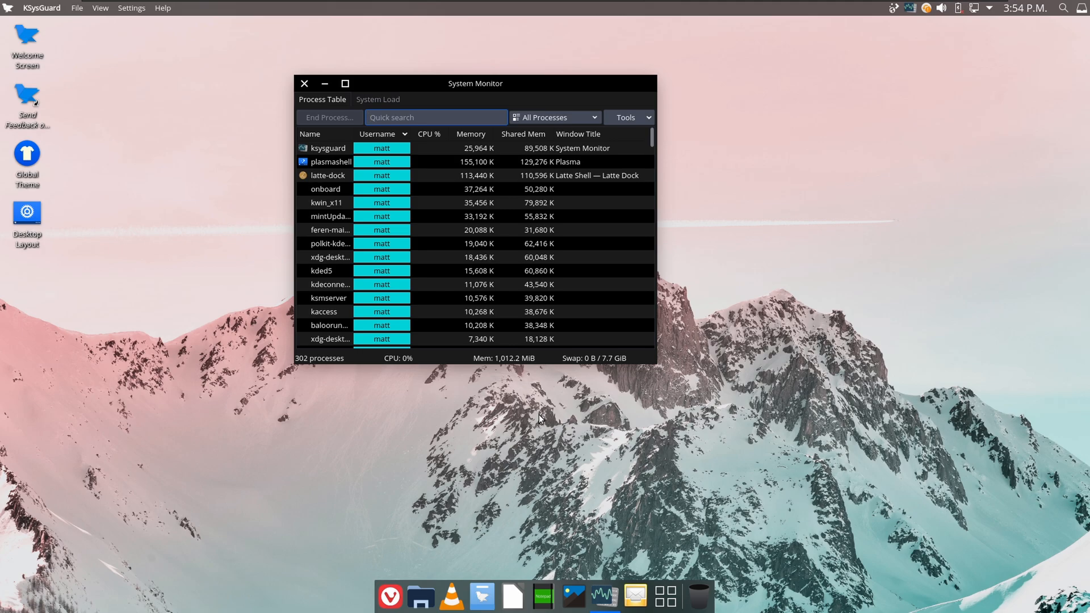
# Close System Monitor, then browse the launcher's All Applications, Education and Internet categories.
pyautogui.click(305, 83)
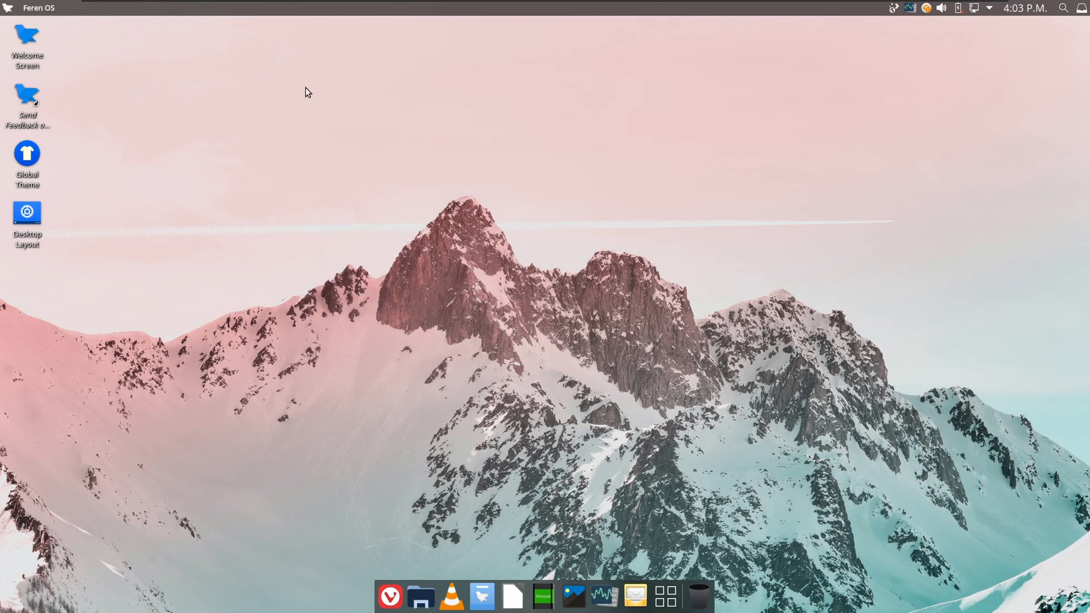
pyautogui.moveTo(7, 10)
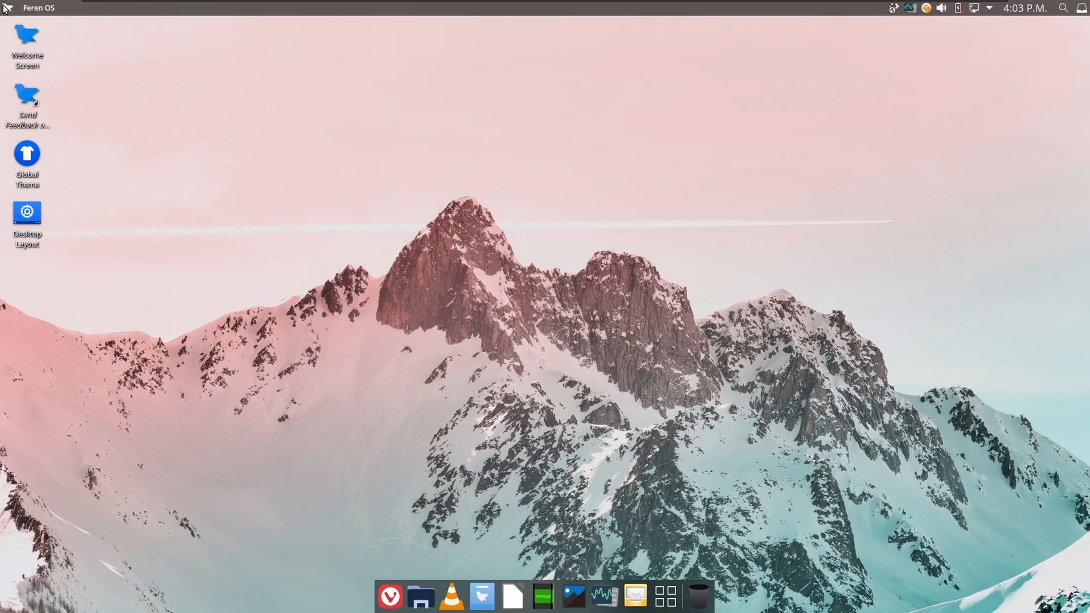
pyautogui.moveTo(685, 599)
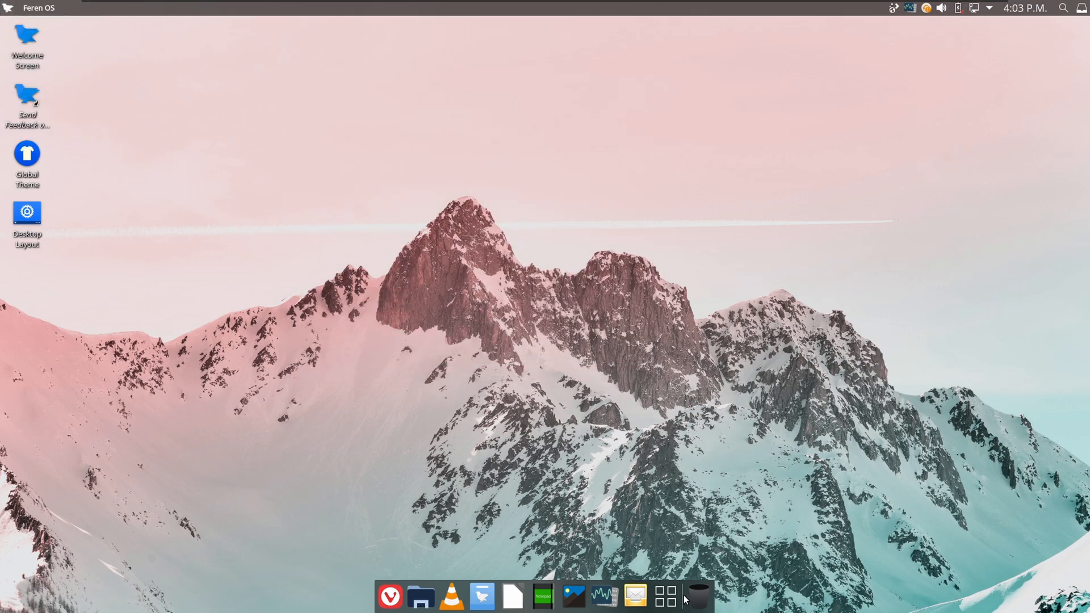
pyautogui.click(664, 596)
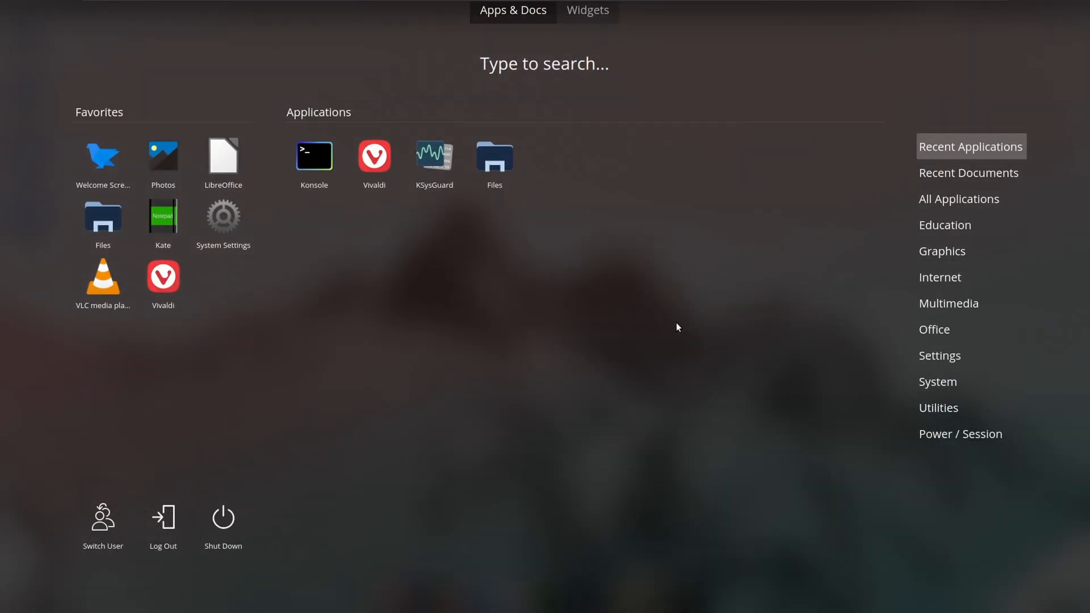
pyautogui.moveTo(424, 343)
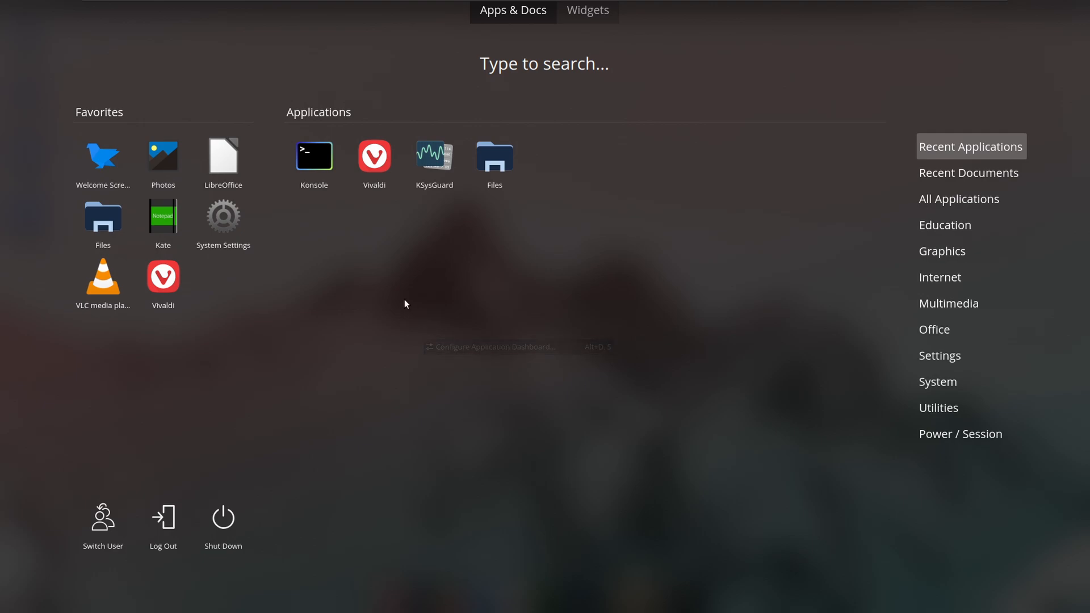
pyautogui.click(958, 199)
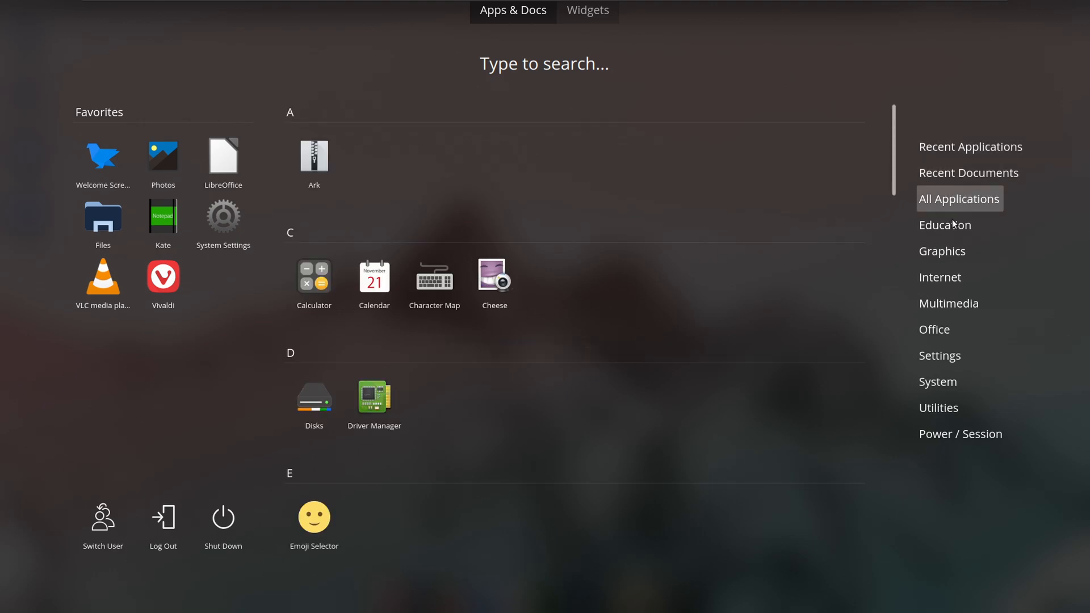
pyautogui.click(945, 225)
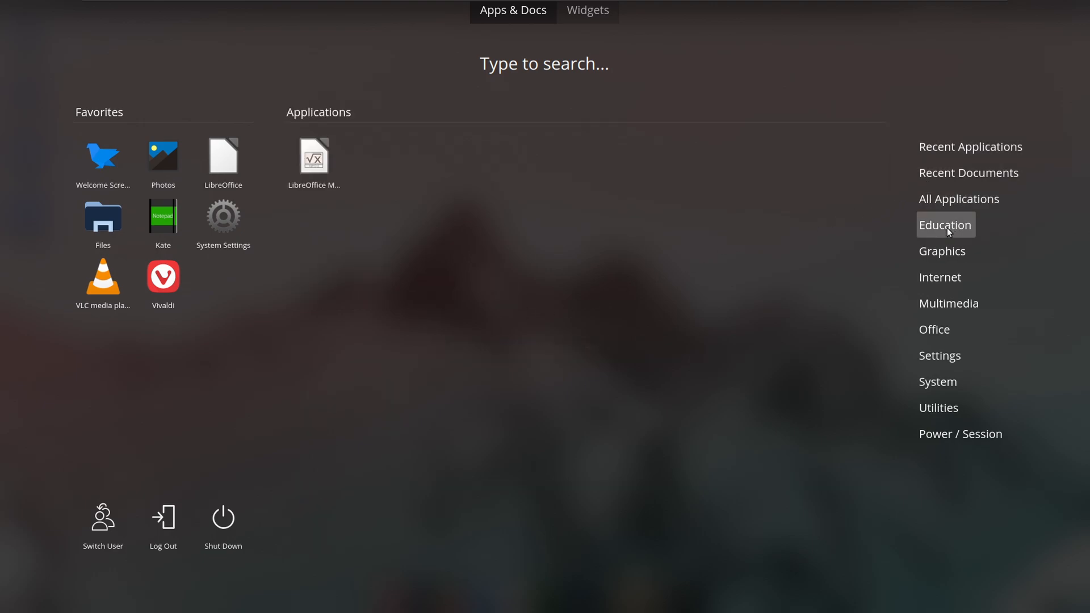
pyautogui.click(943, 251)
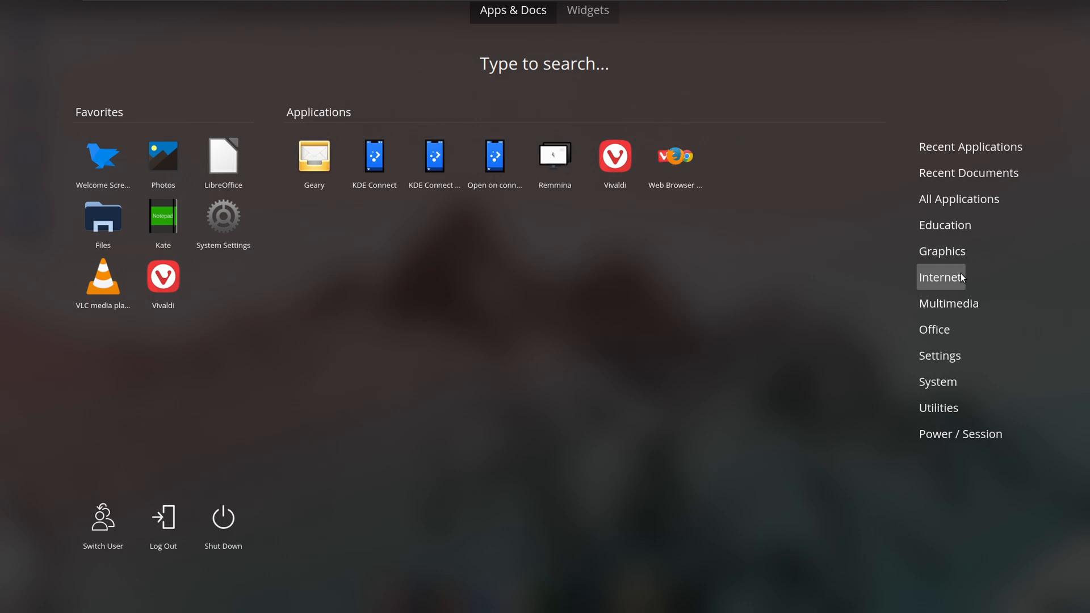
pyautogui.moveTo(686, 174)
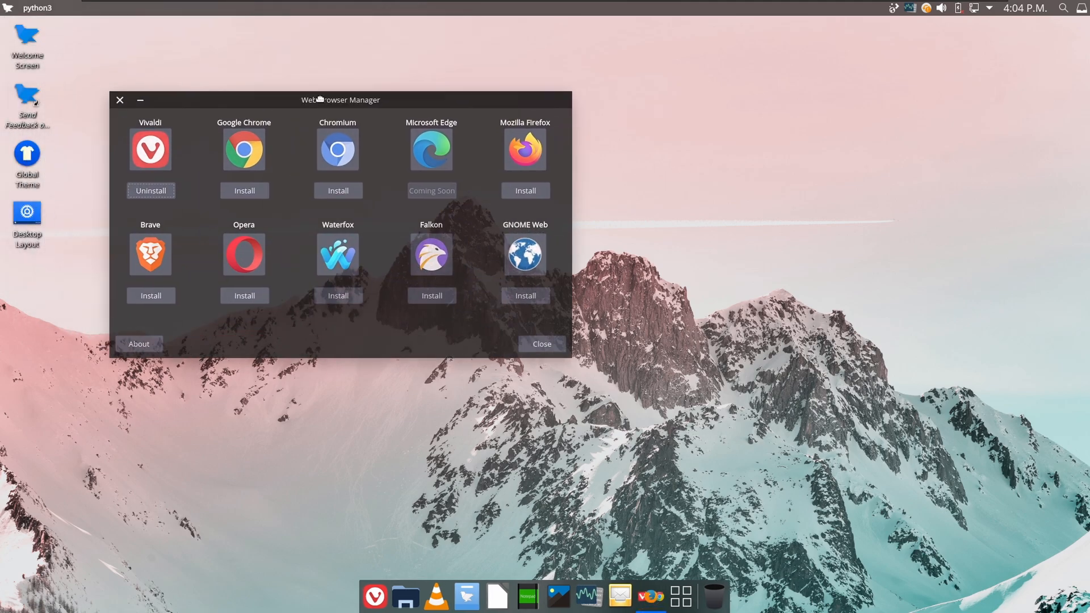
# Install Brave from Web Browser Manager, answering Yes to its terms-of-use prompt.
pyautogui.moveTo(339, 100); pyautogui.dragTo(378, 68)
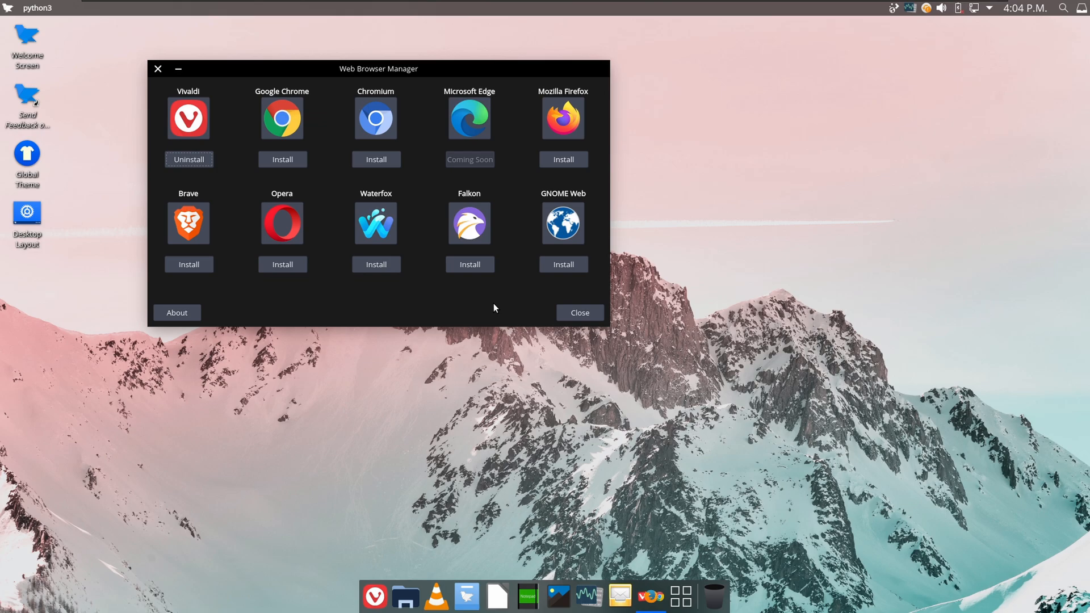
pyautogui.moveTo(189, 264)
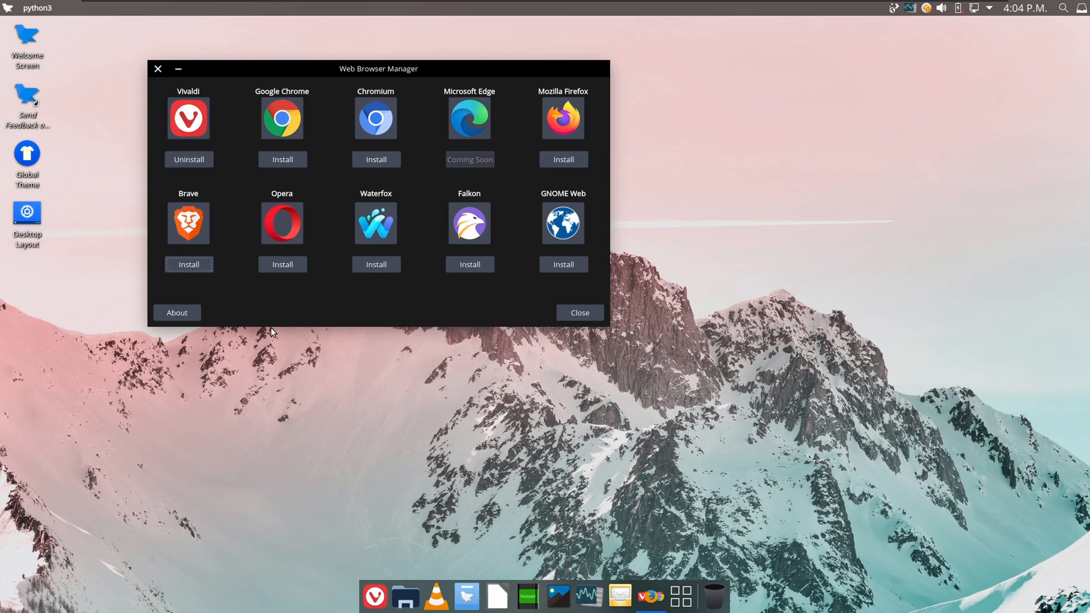
pyautogui.click(188, 264)
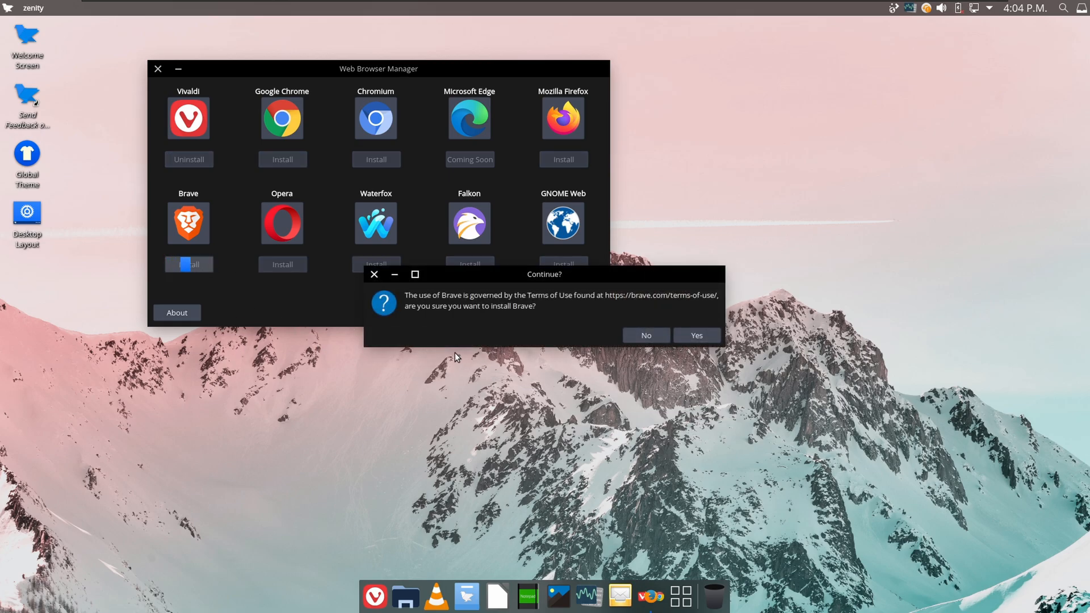
pyautogui.click(696, 336)
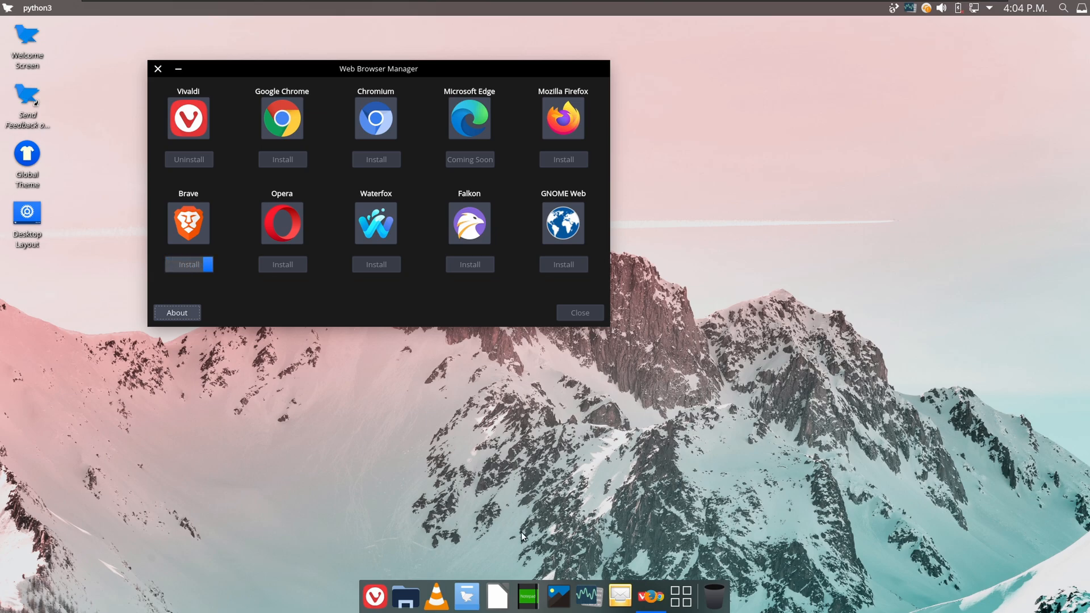
pyautogui.moveTo(531, 505)
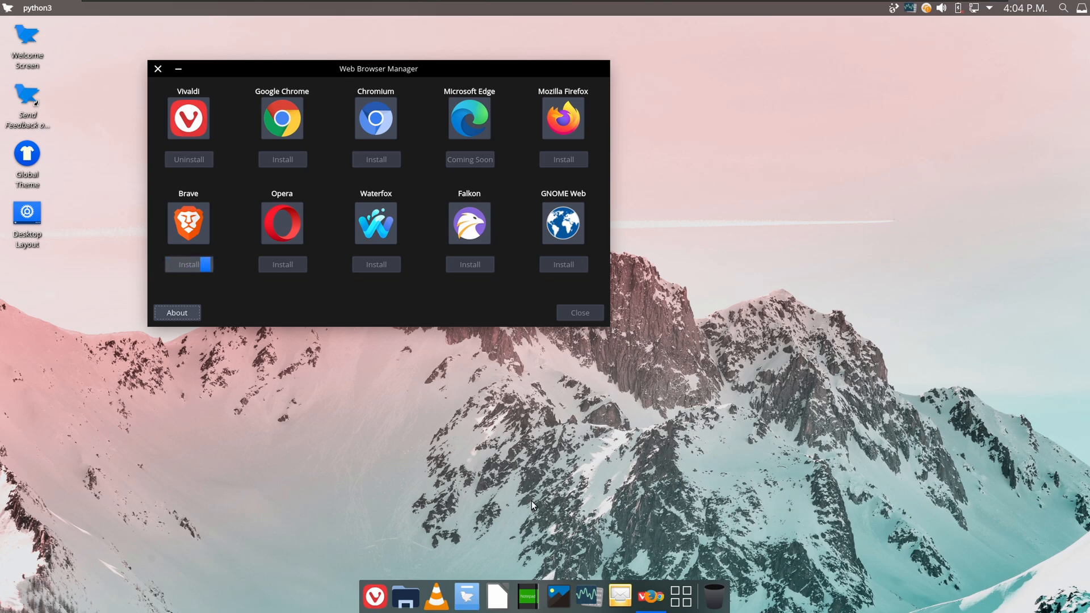
pyautogui.moveTo(378, 70); pyautogui.dragTo(470, 69)
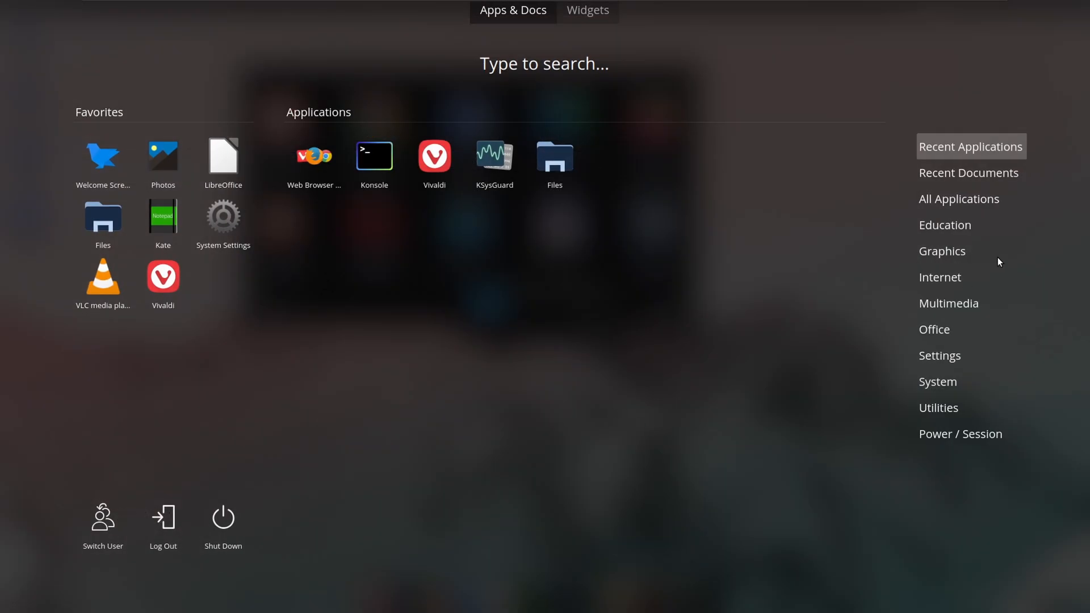
# Show the launcher's Internet apps, where Brave Web Browser now appears, and launch Store.
pyautogui.click(939, 277)
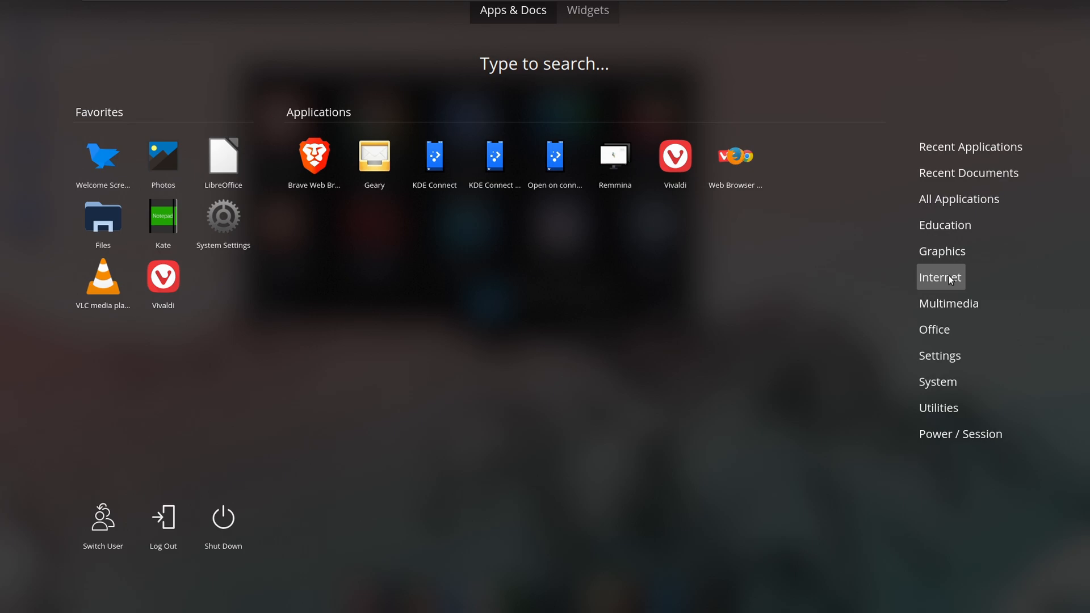
pyautogui.click(948, 303)
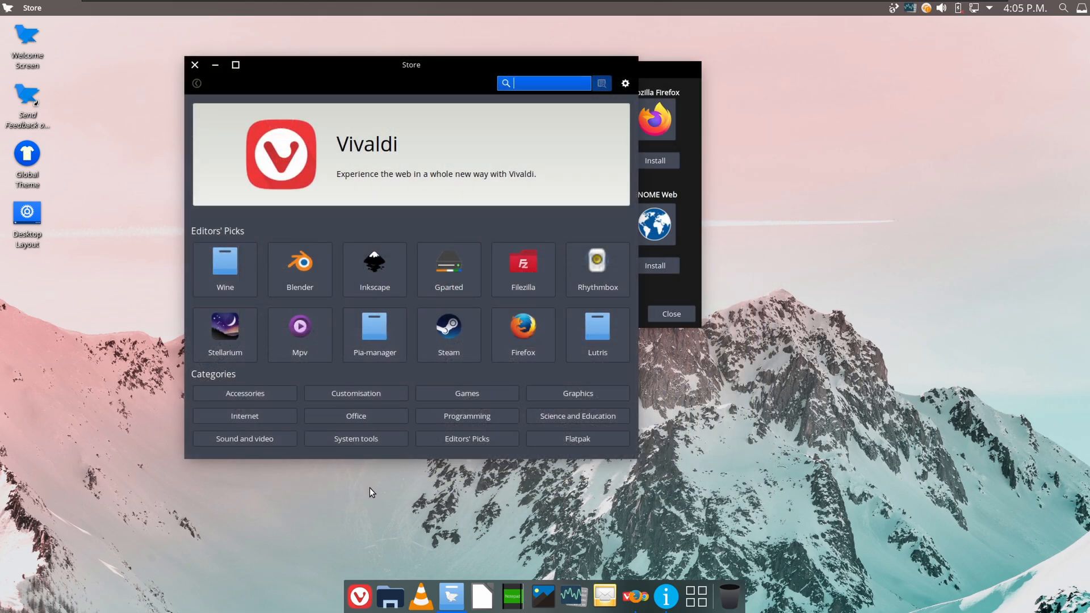
pyautogui.moveTo(413, 437)
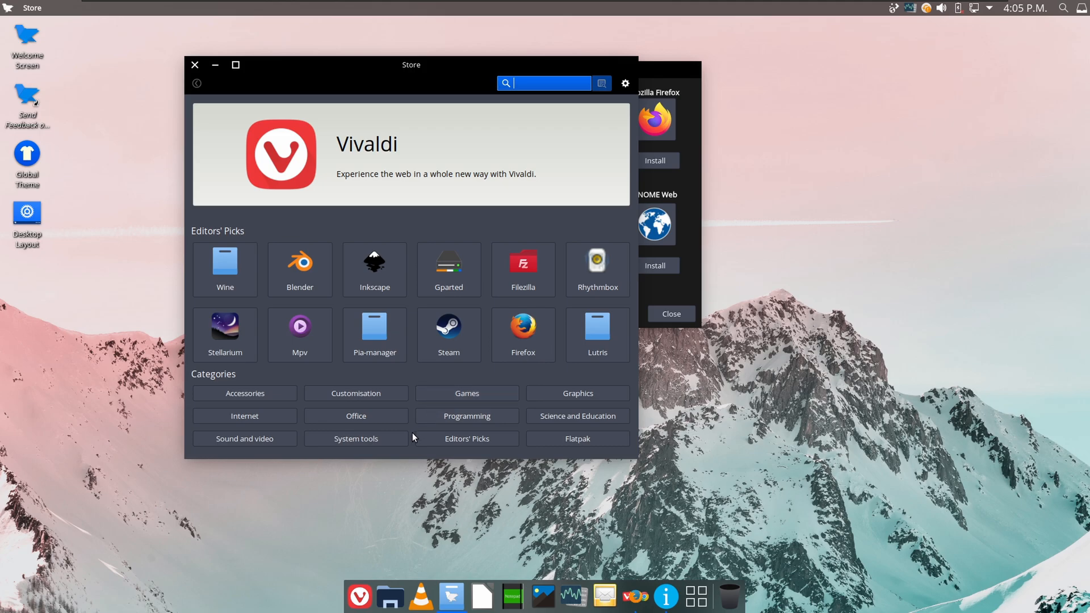
# Peek at the Store's gear settings menu, then bring Web Browser Manager back into view from the dock.
pyautogui.click(624, 83)
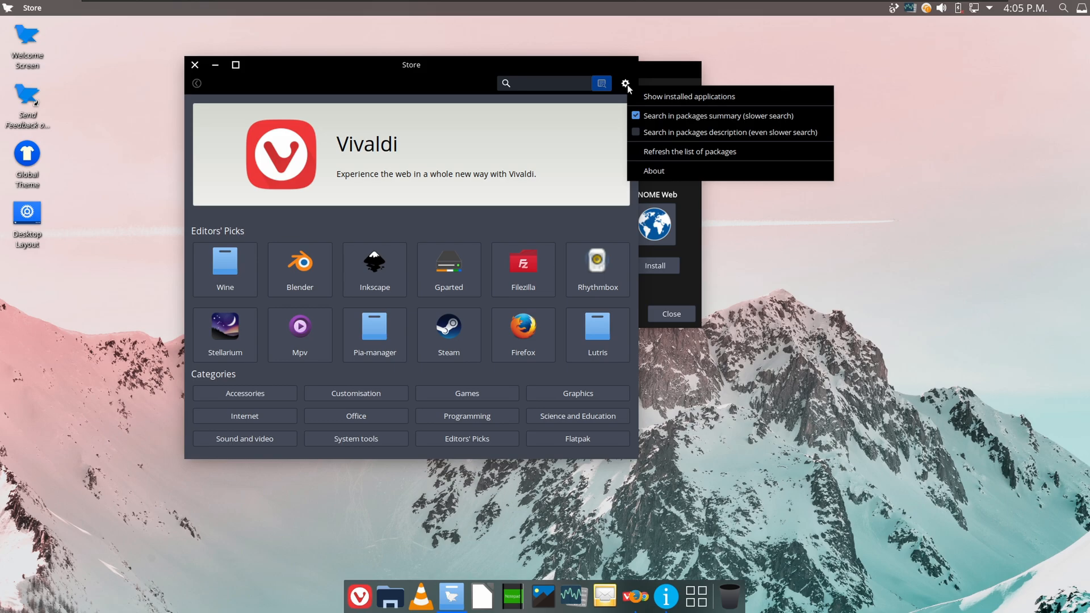
pyautogui.click(624, 83)
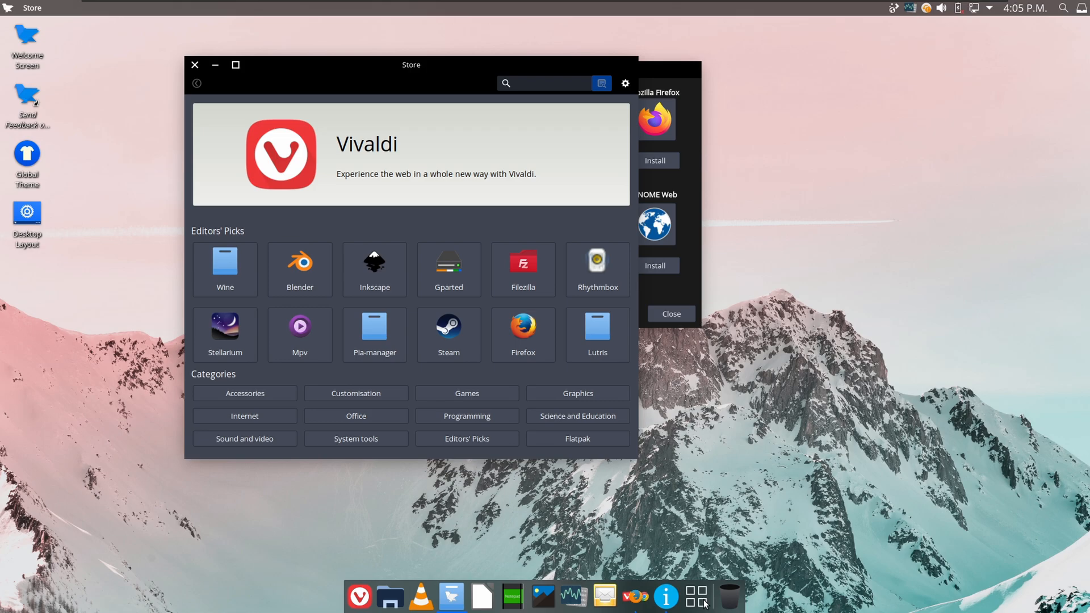
pyautogui.click(697, 597)
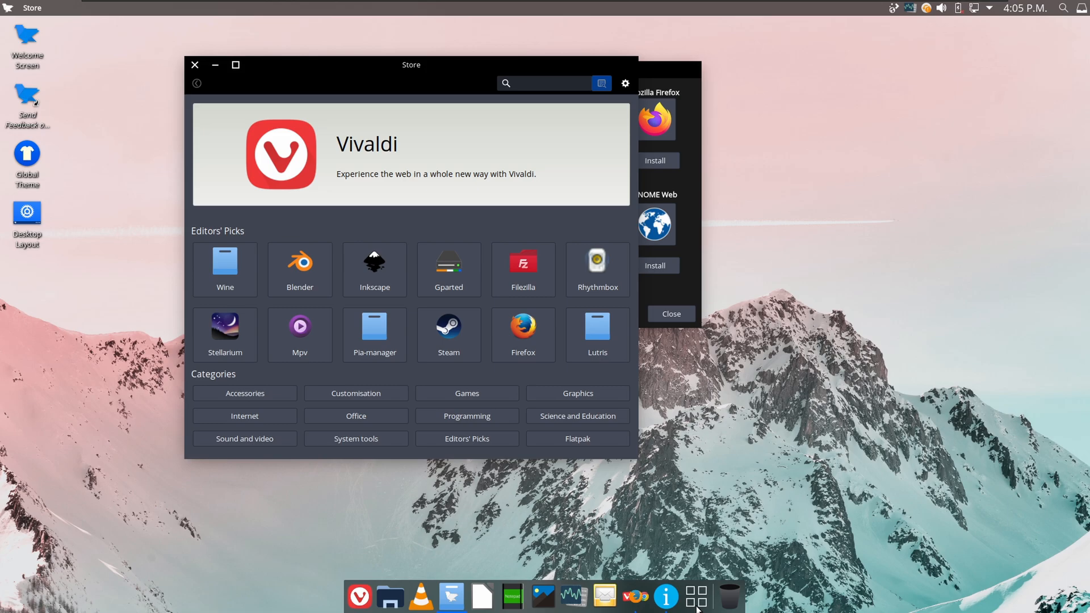
pyautogui.click(695, 596)
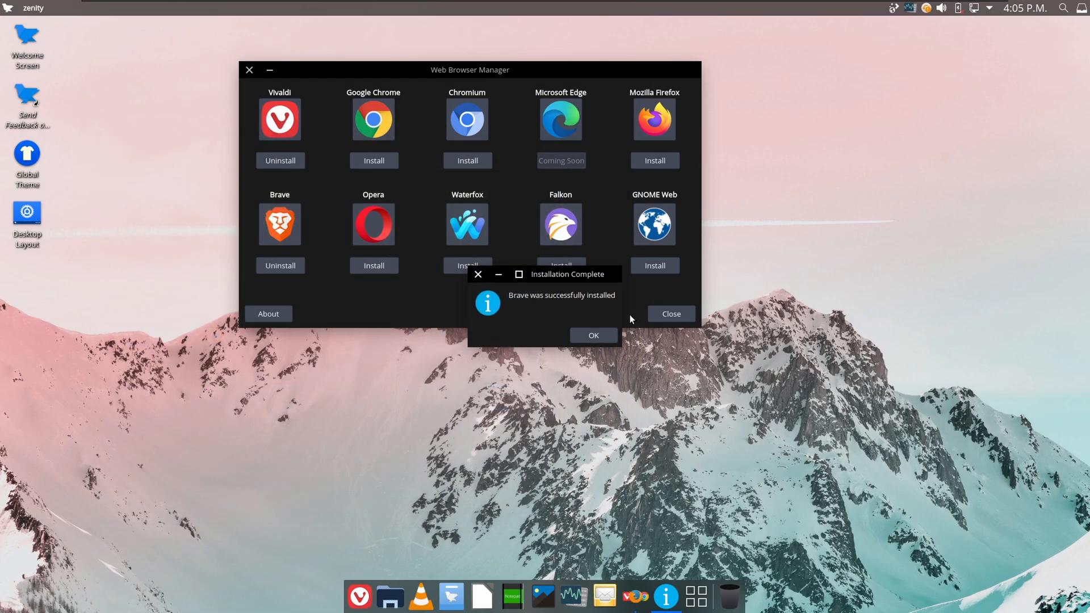
# Dismiss Brave's Installation Complete notice and move the Web Browser Manager window aside.
pyautogui.click(593, 335)
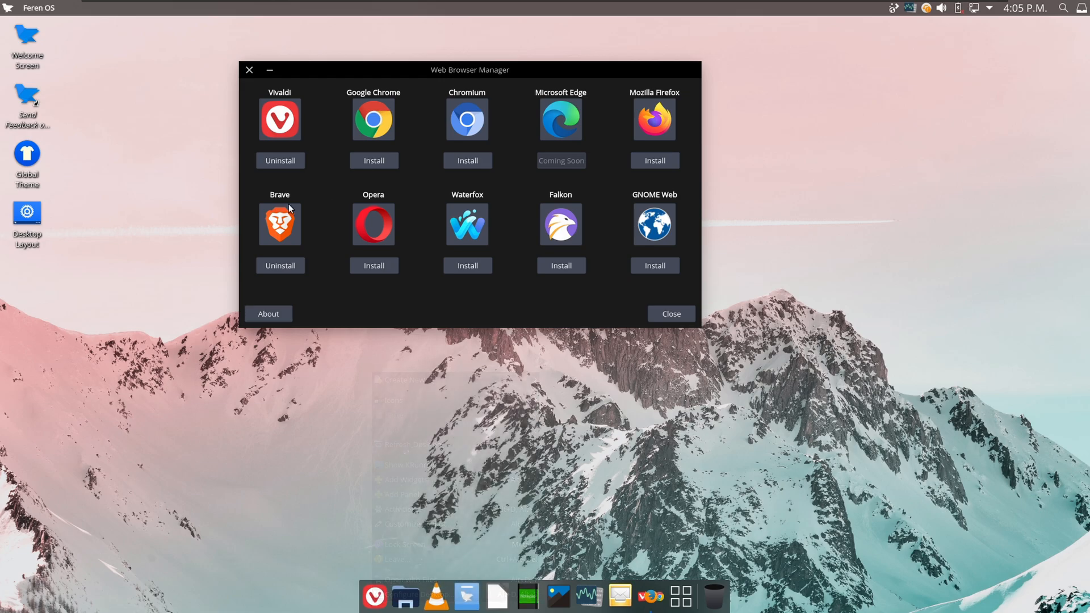
pyautogui.moveTo(471, 69); pyautogui.dragTo(263, 109)
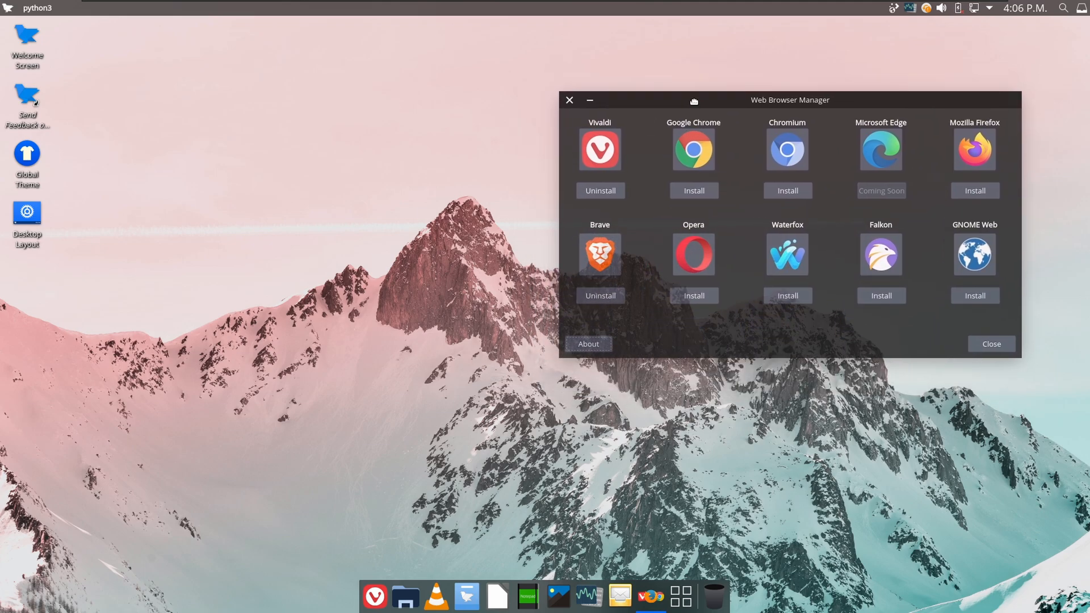
# Launch Update Manager from the tray notifier and dismiss its welcome page to list the 109 updates.
pyautogui.click(925, 8)
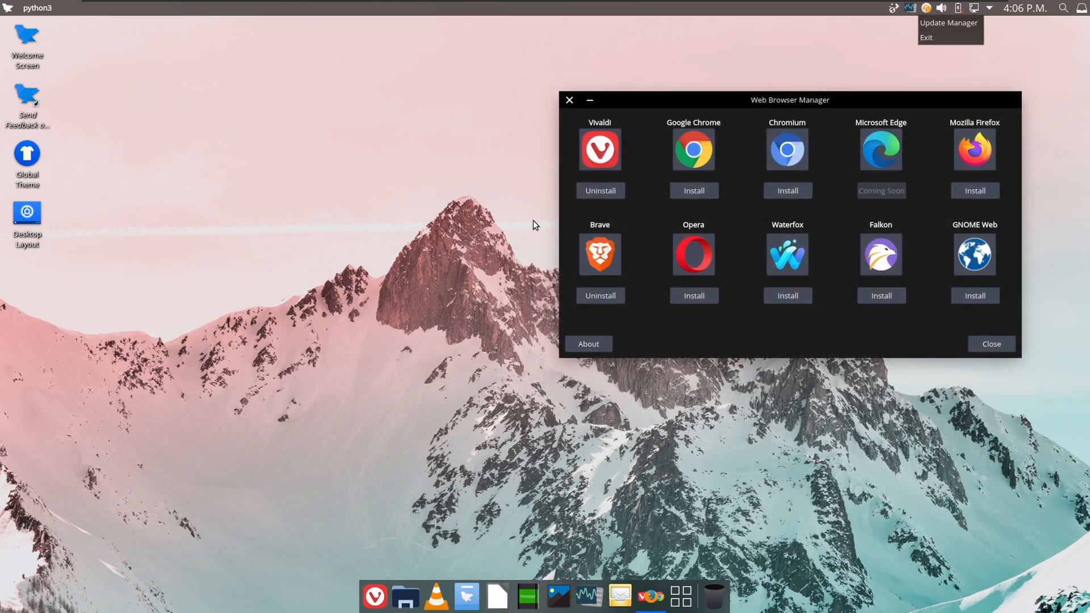
pyautogui.click(948, 23)
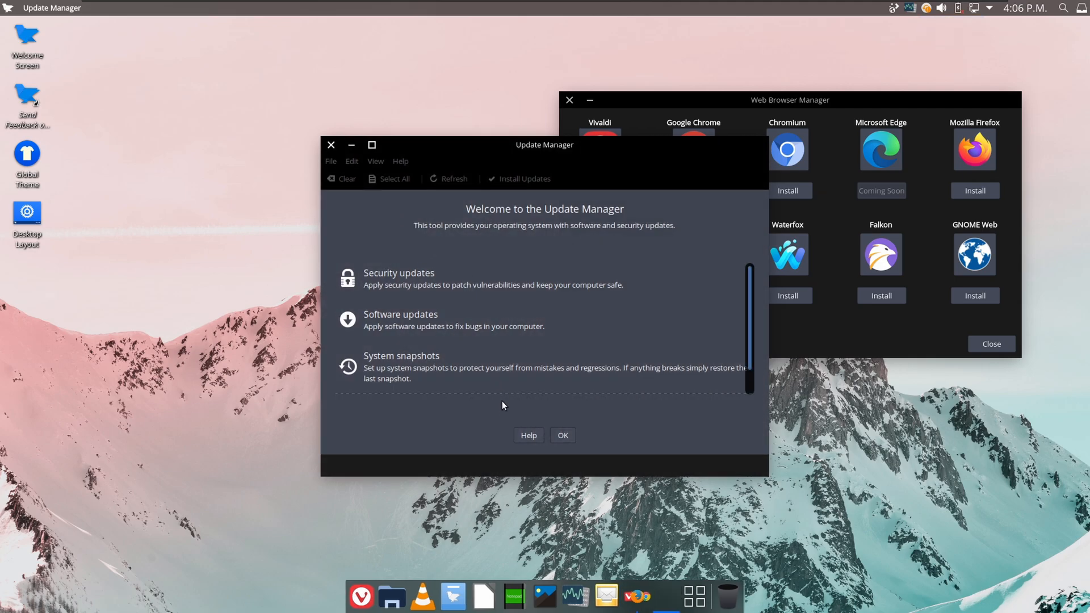
pyautogui.scroll(-3)
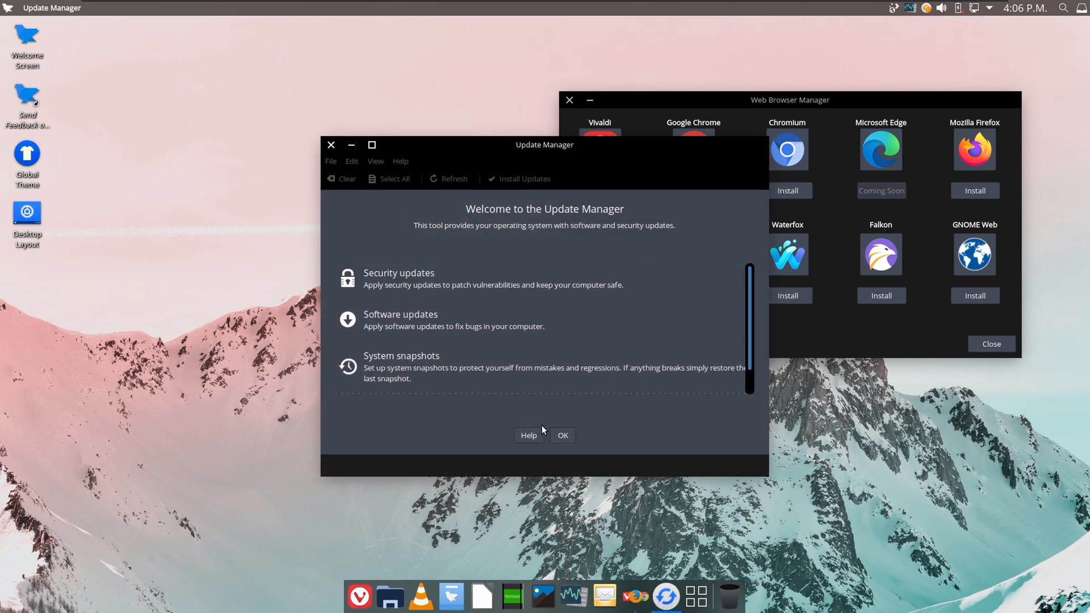
pyautogui.click(562, 435)
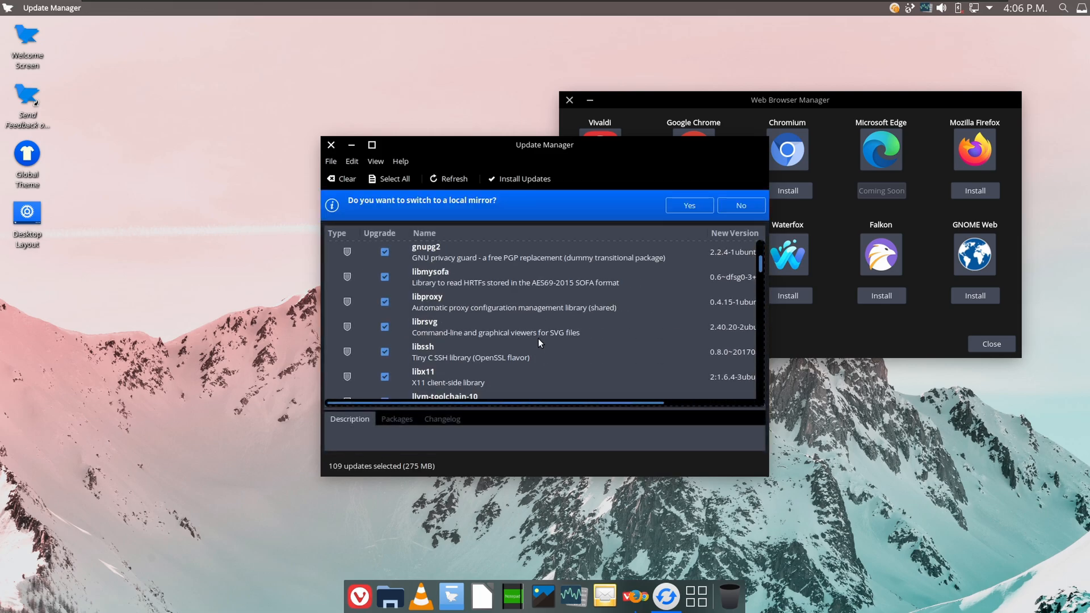
pyautogui.scroll(3)
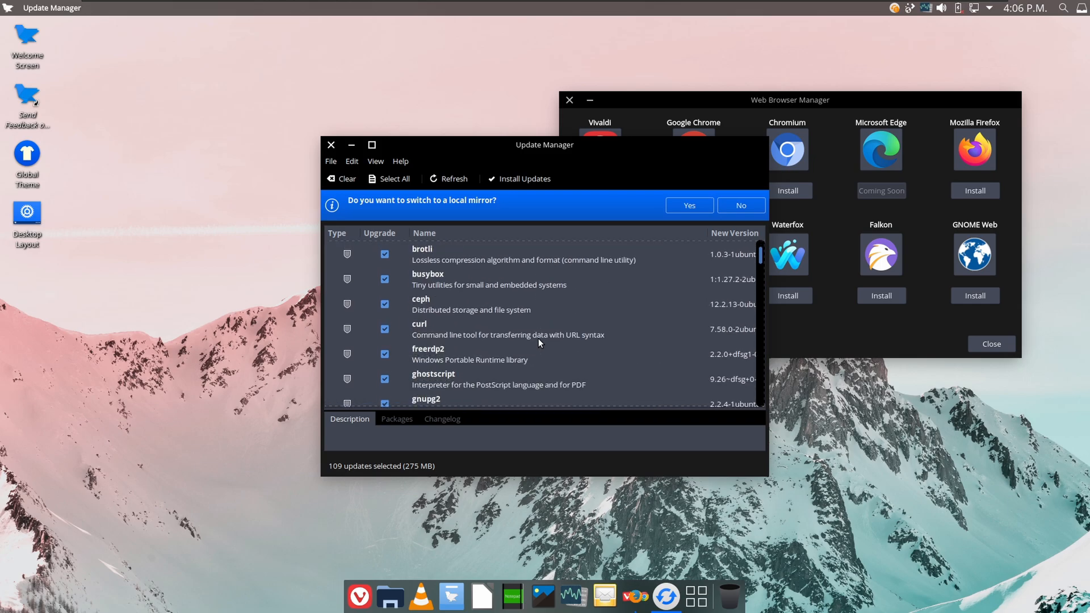
pyautogui.scroll(-3)
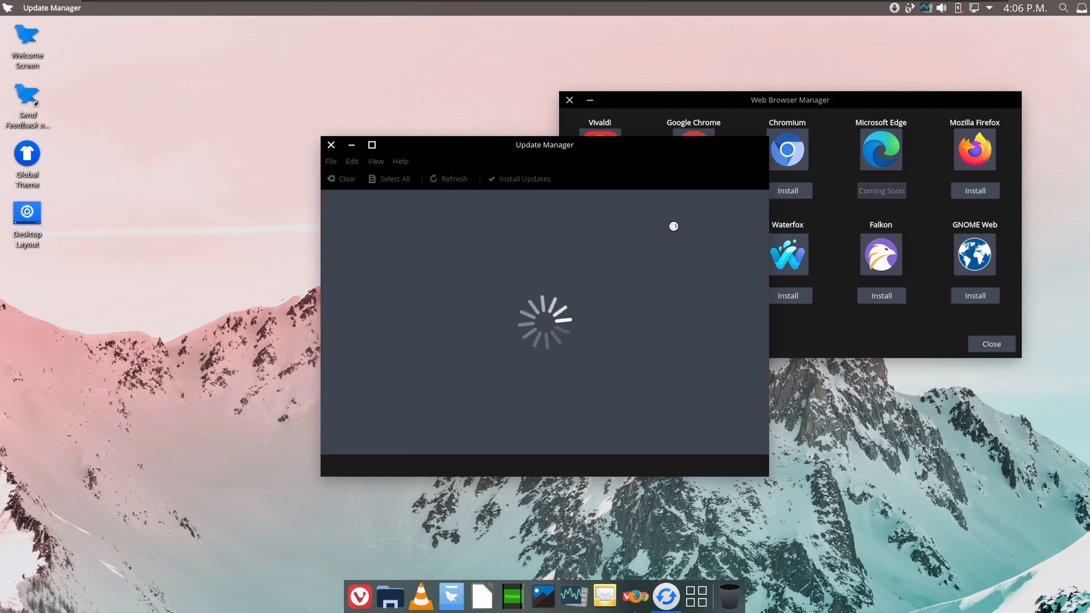
# Agree to a local mirror and apply the fastest Ubuntu Base mirror in Software Sources.
pyautogui.click(454, 178)
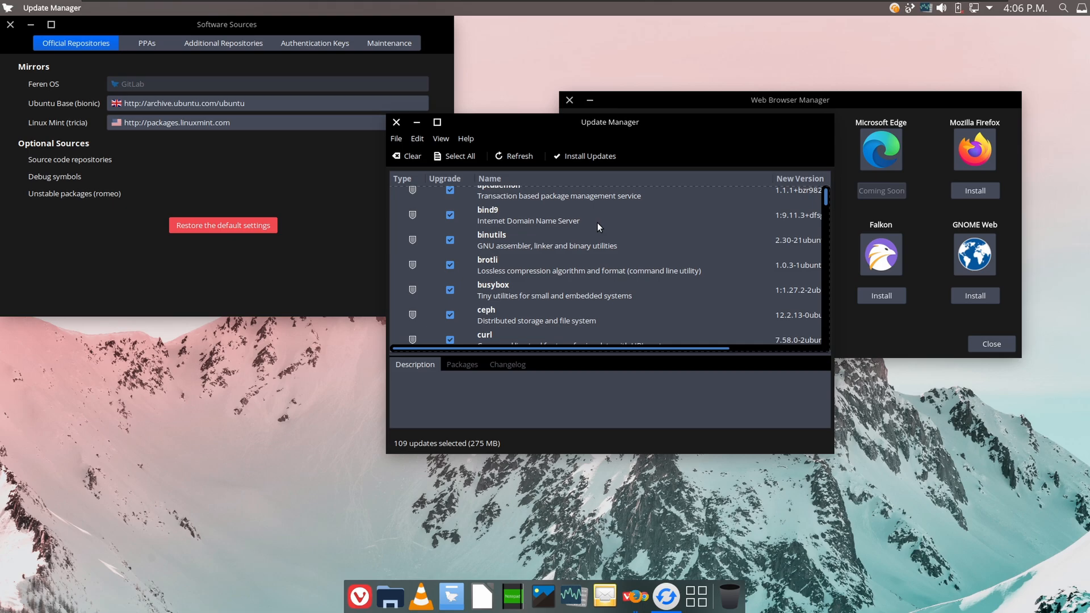
pyautogui.scroll(-3)
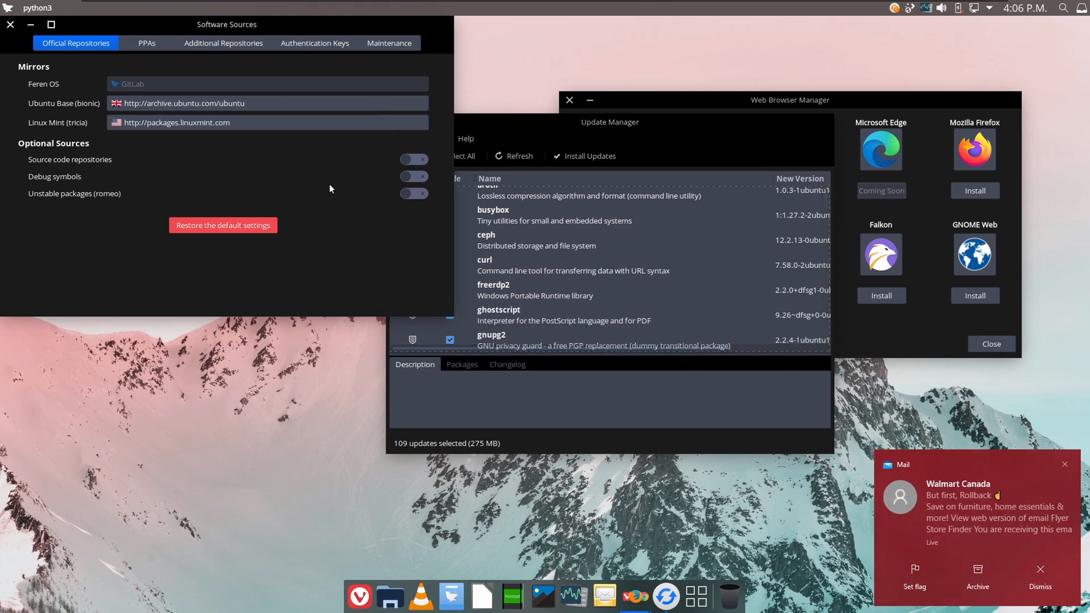
pyautogui.click(183, 103)
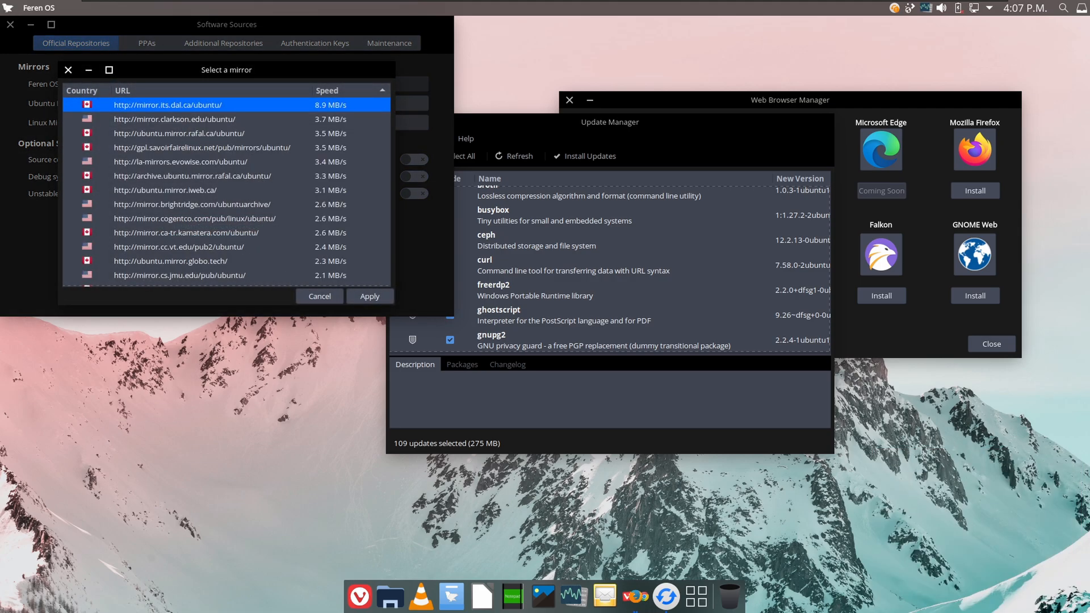
pyautogui.click(590, 155)
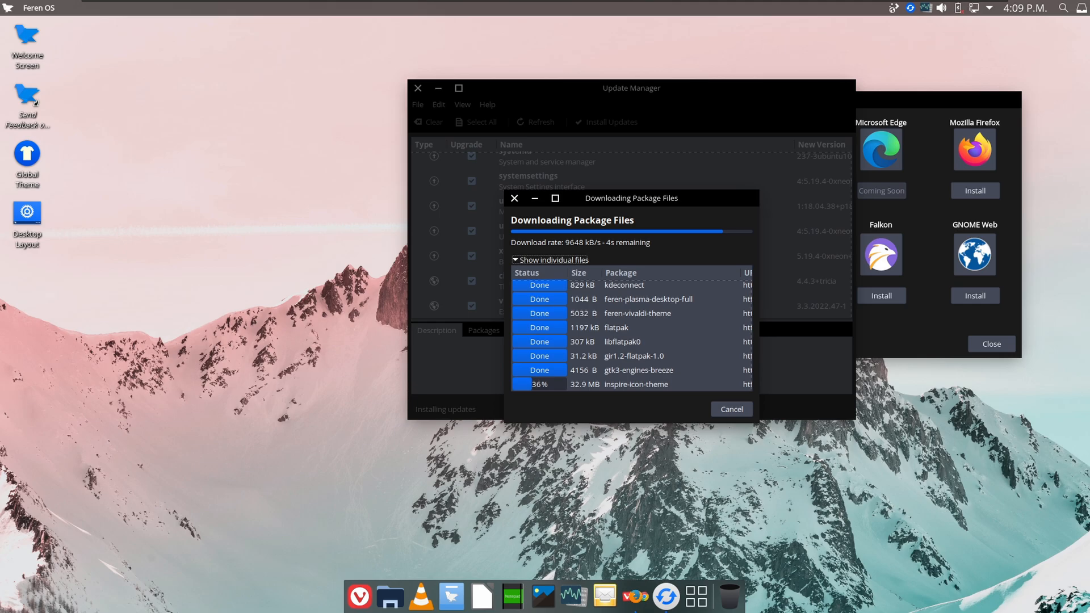
pyautogui.moveTo(801, 506)
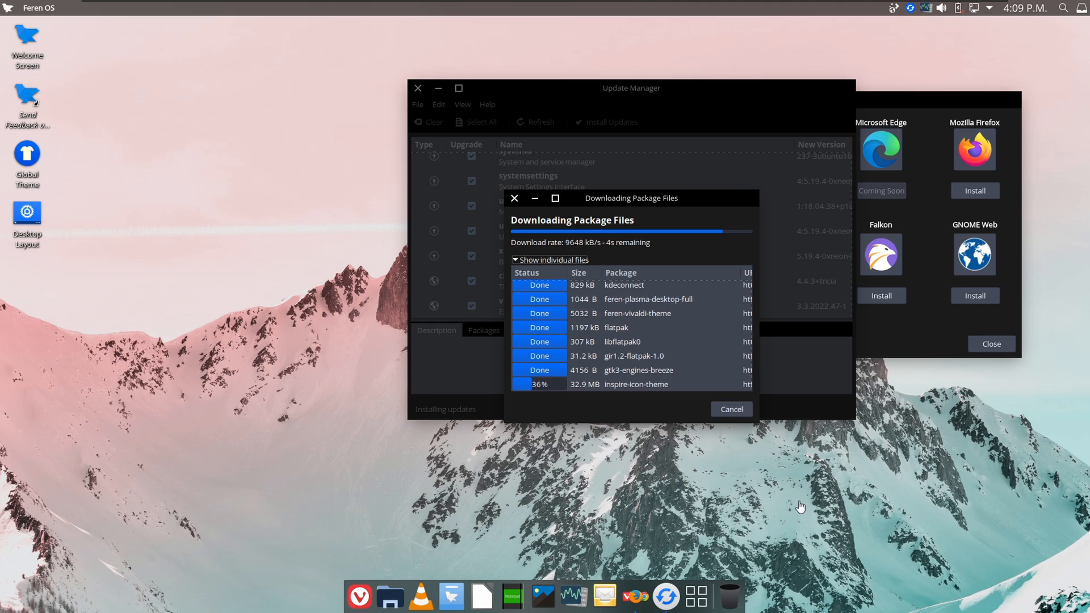